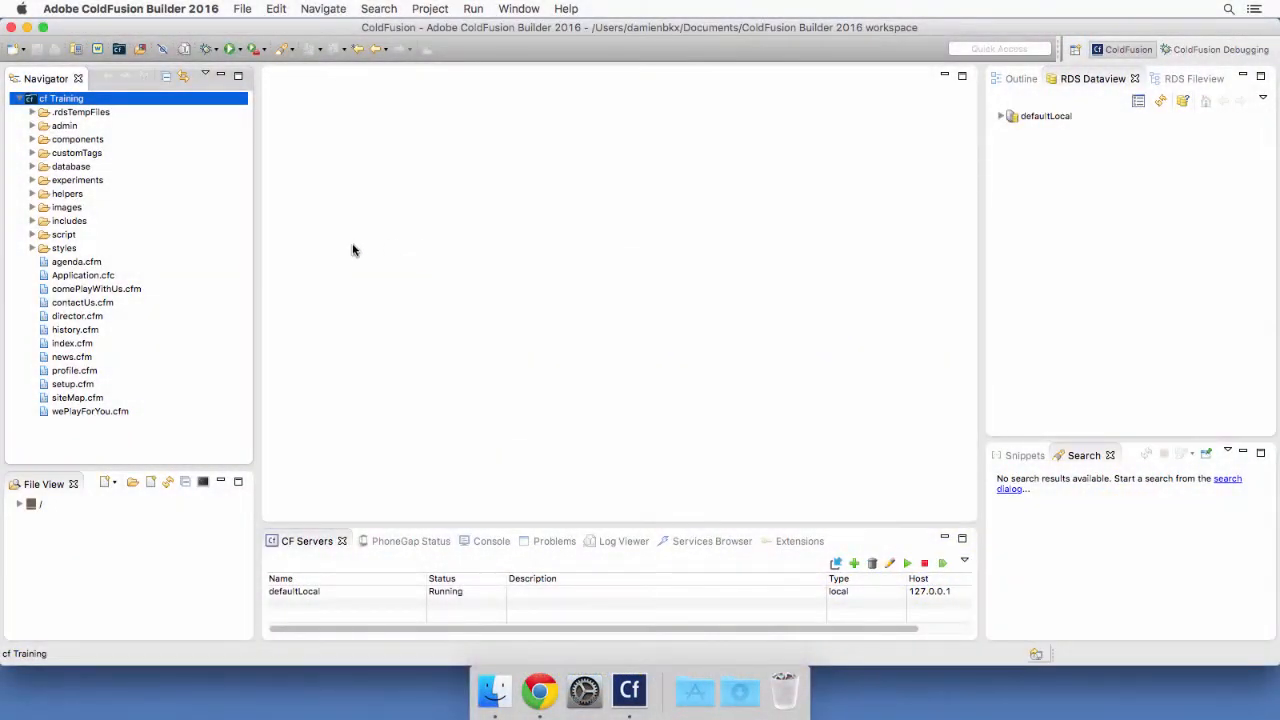
Open admin/news.cfm and components/newsService.cfc from the Navigator, leaving news.cfm in front
click(33, 125)
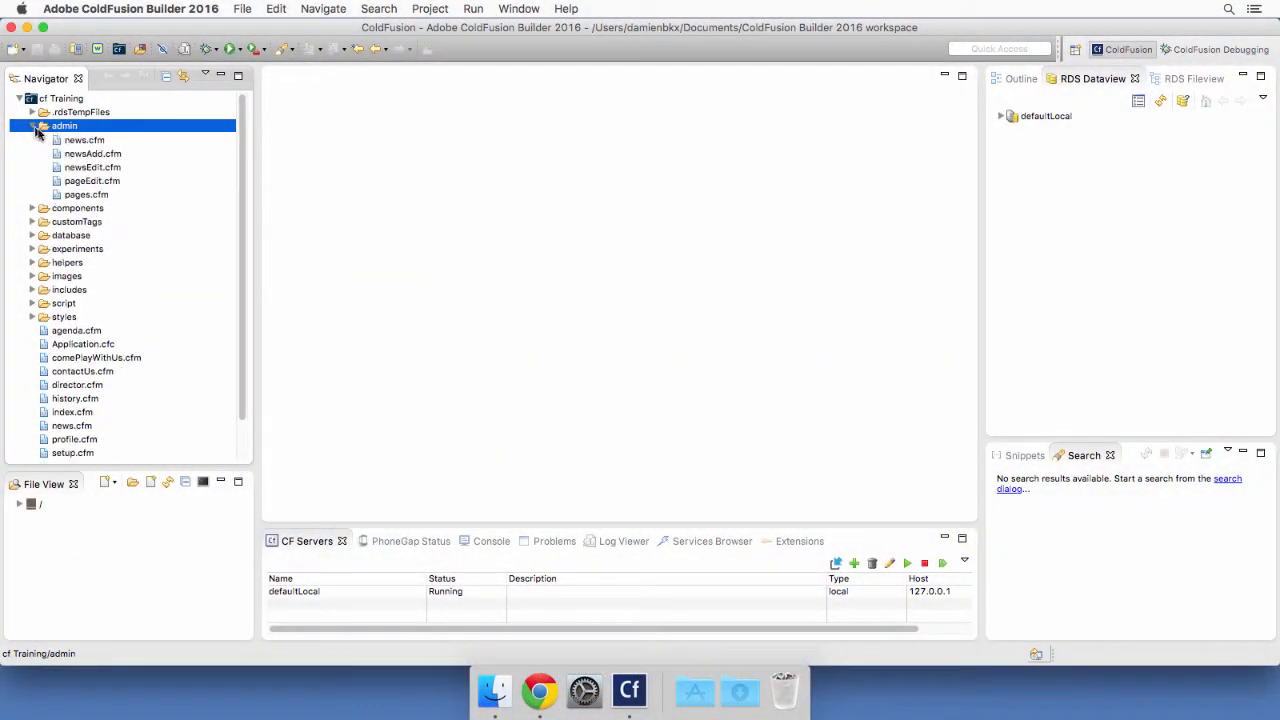
double_click(84, 152)
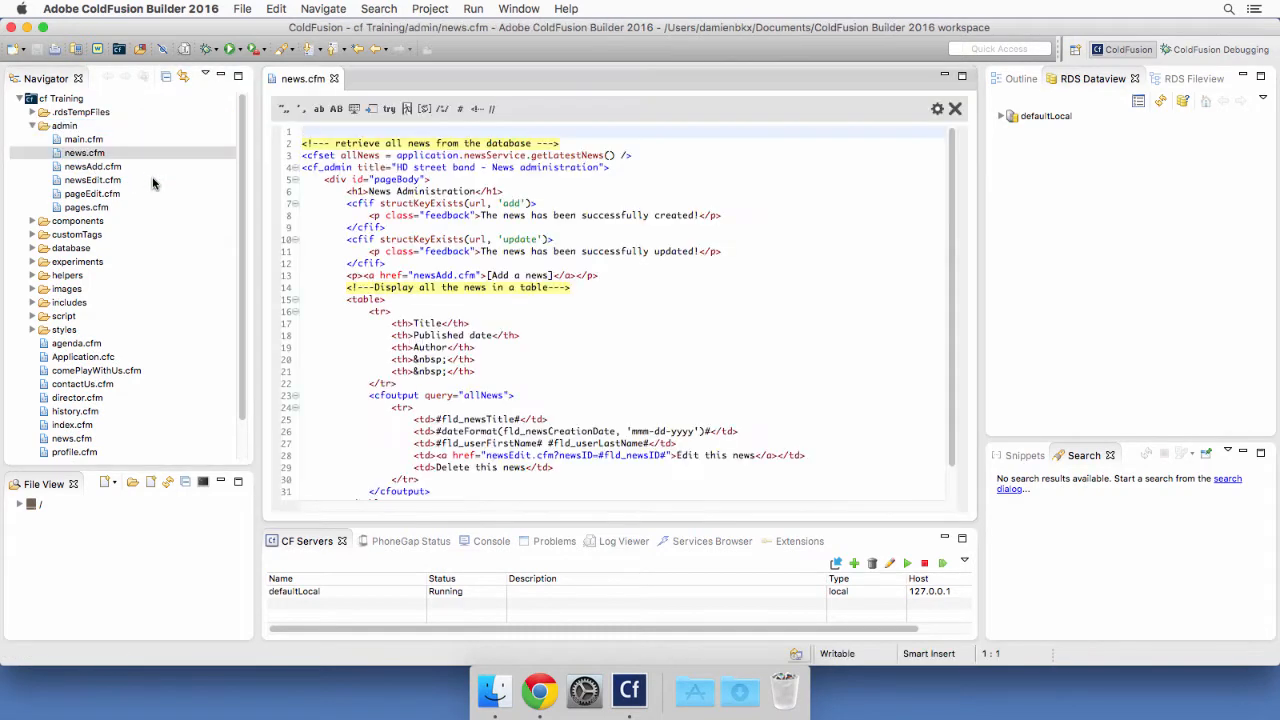
click(77, 220)
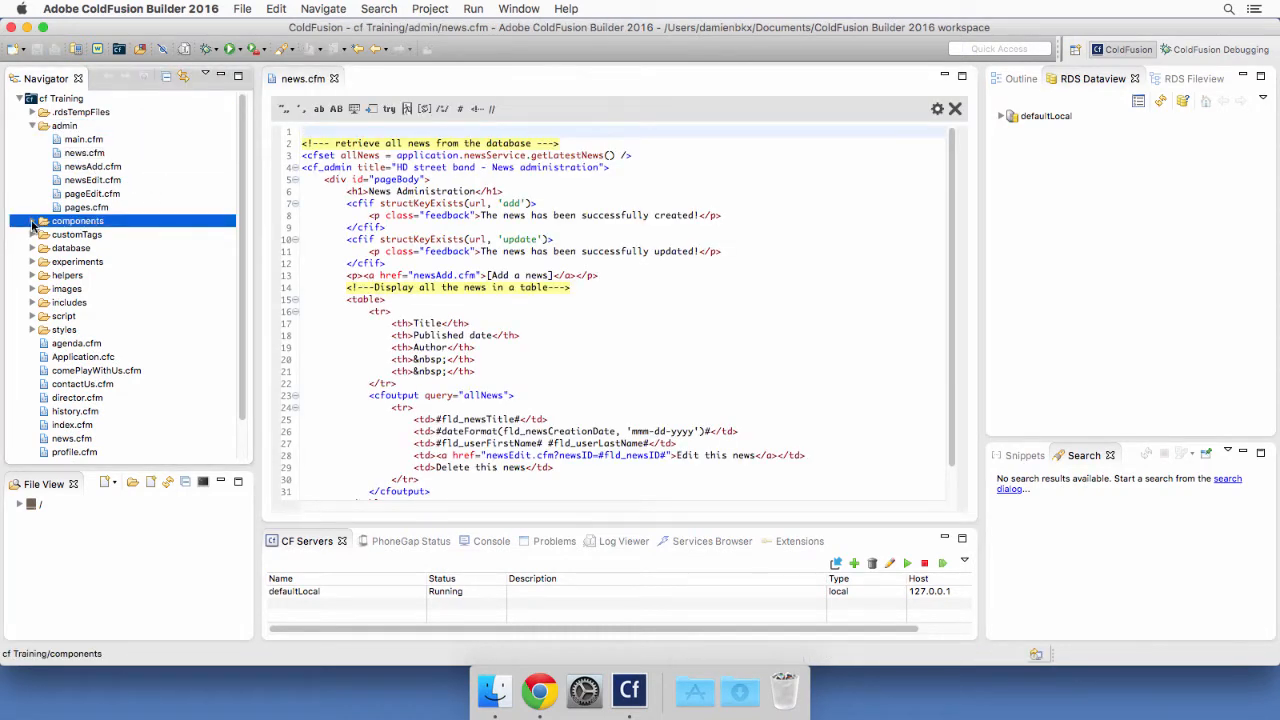
click(77, 220)
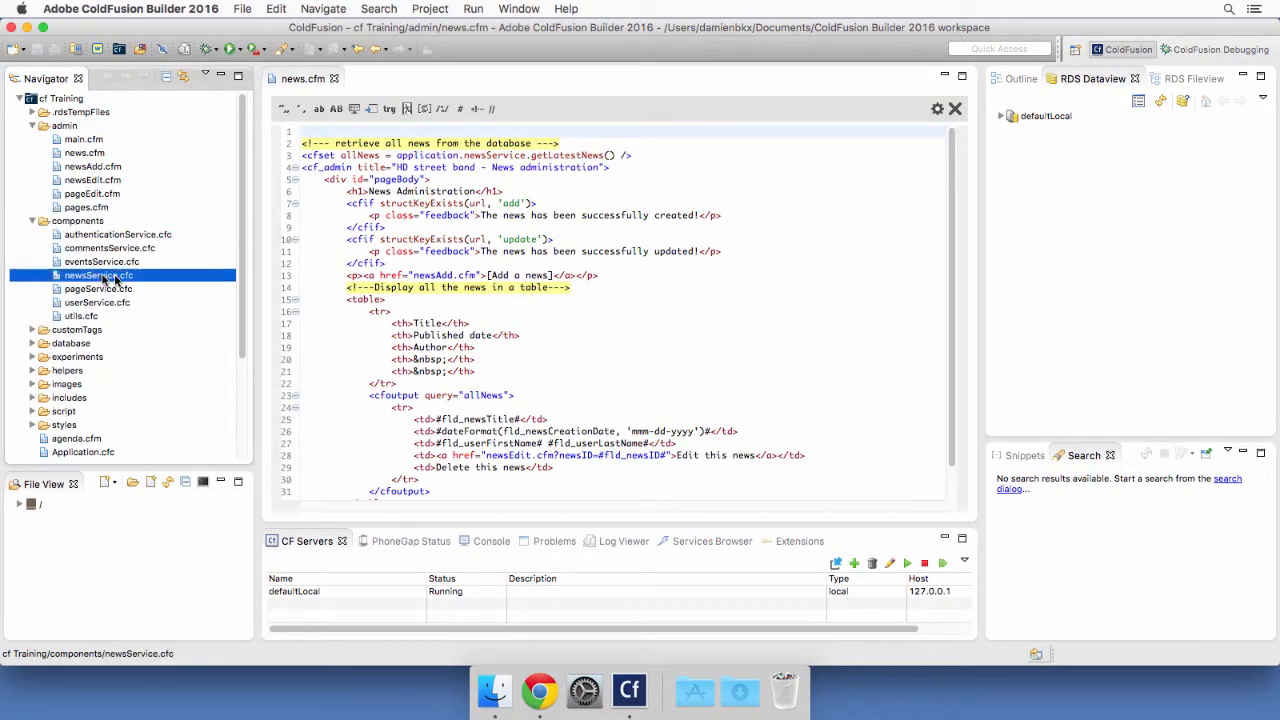
double_click(98, 275)
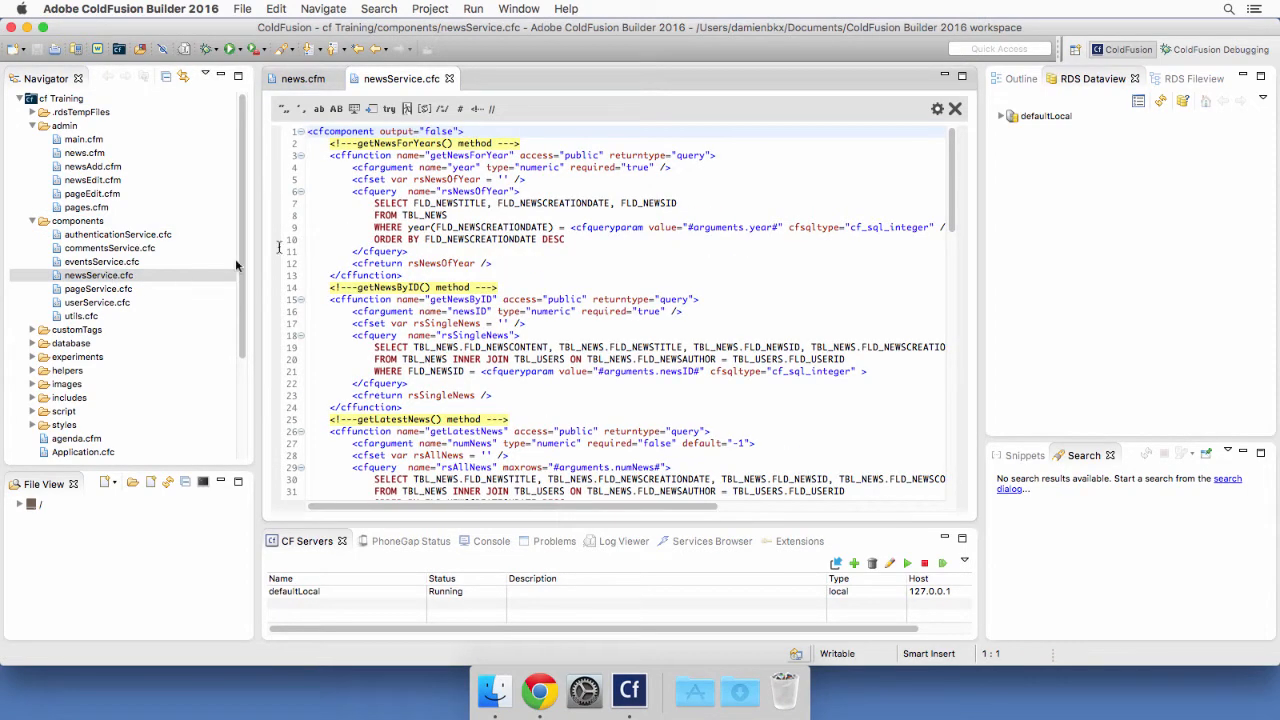
click(303, 78)
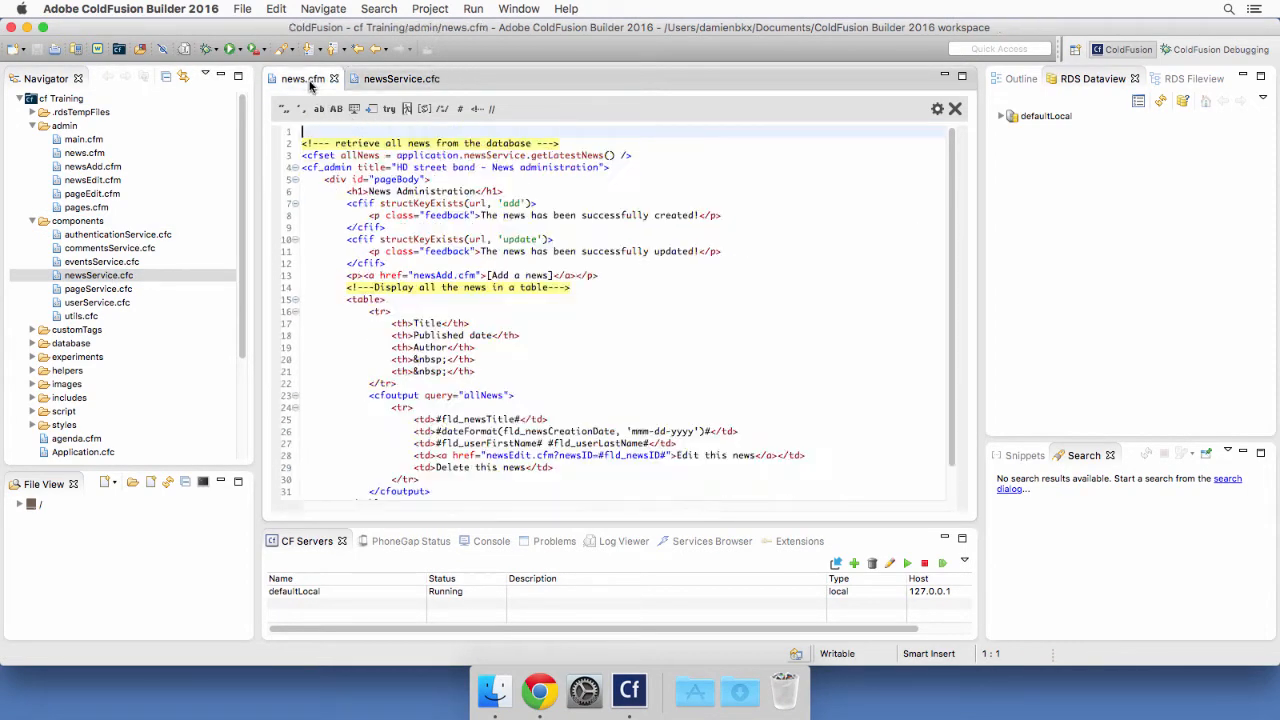
click(539, 690)
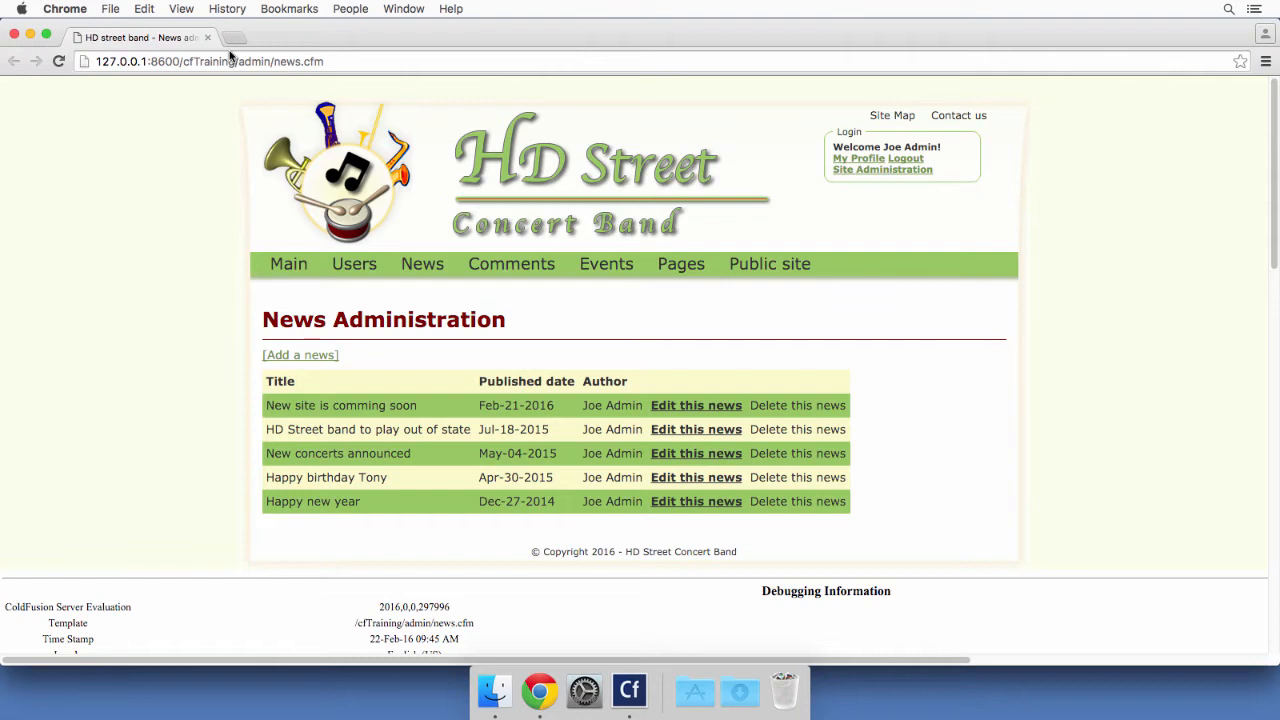
mouse_move(769, 263)
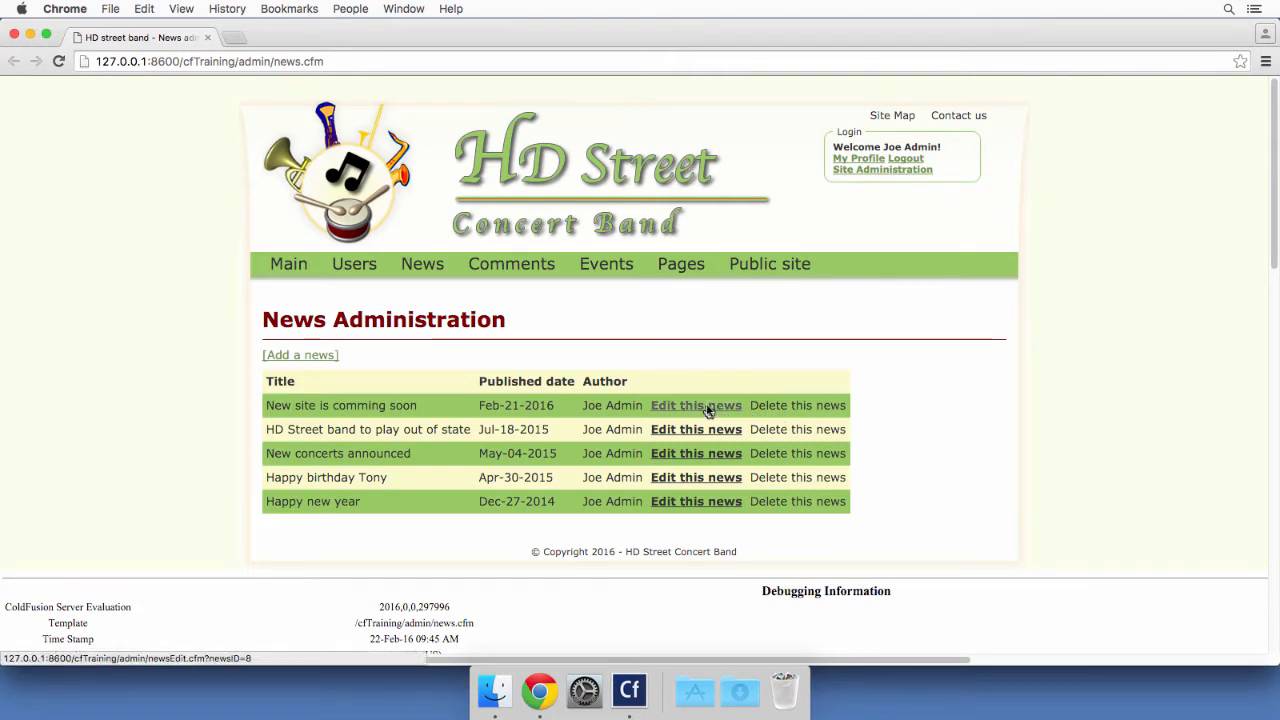
click(696, 405)
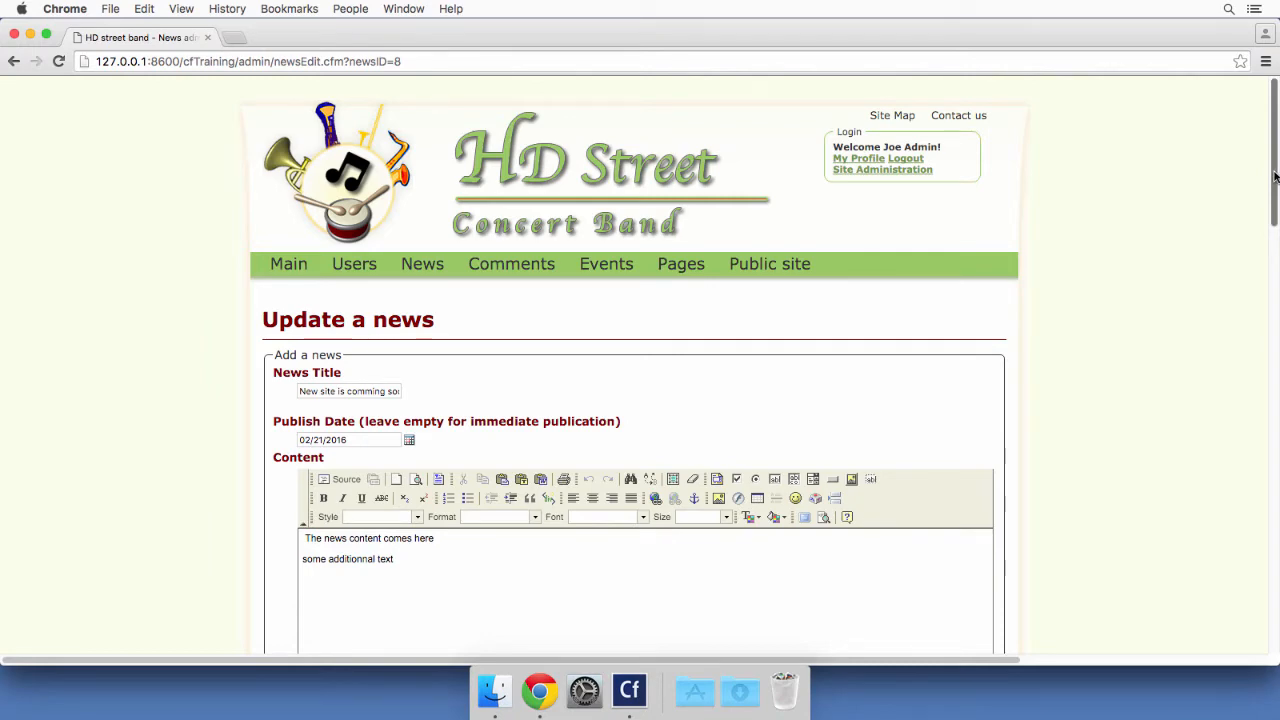
scroll(down, 3)
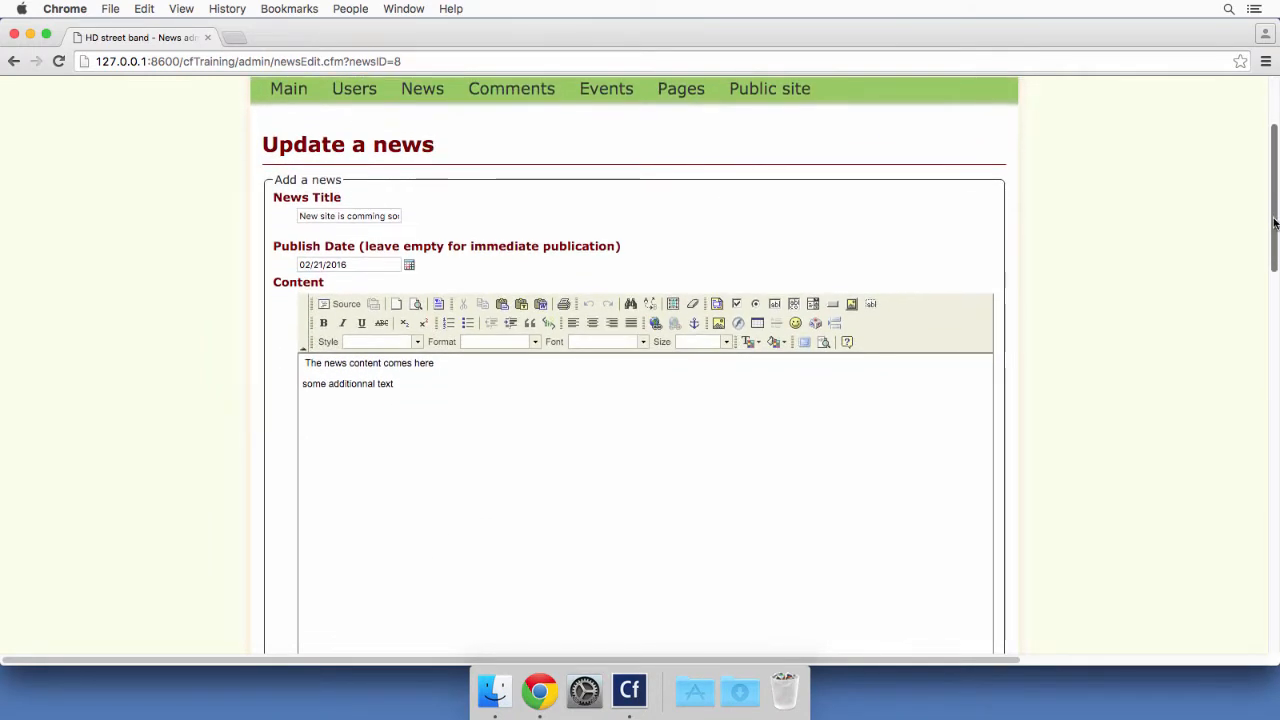
scroll(up, 3)
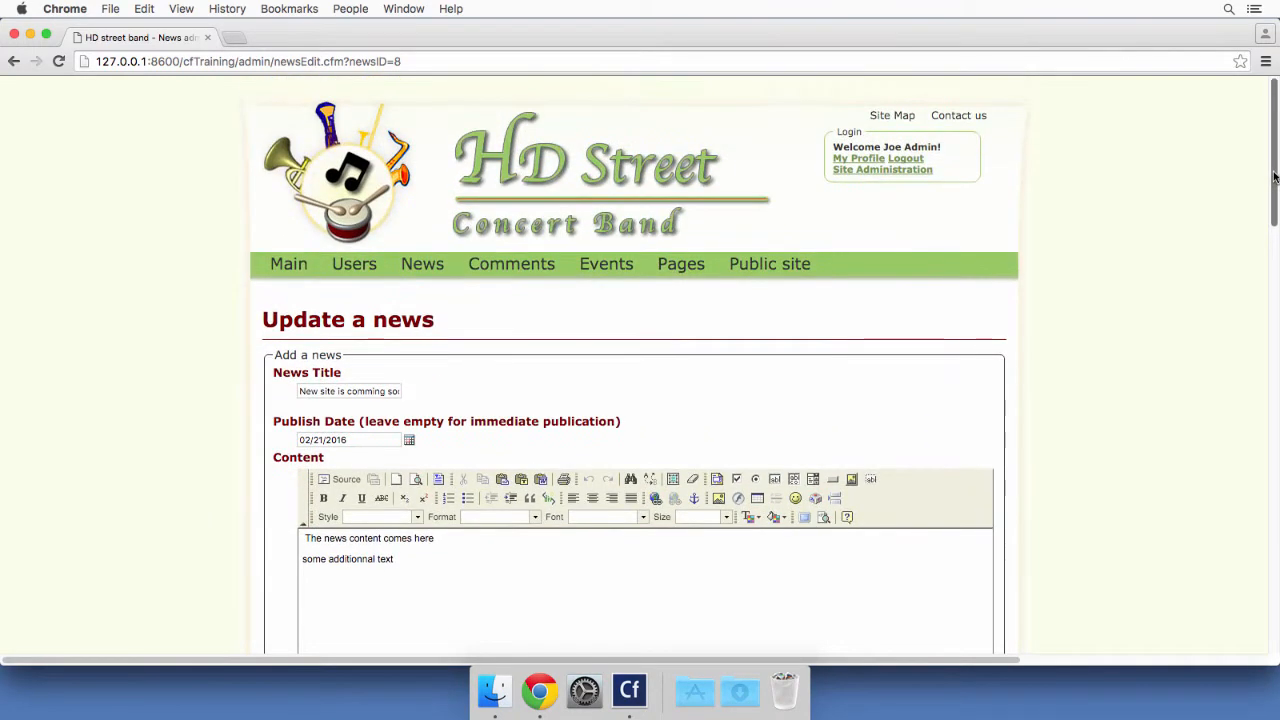
mouse_move(490, 320)
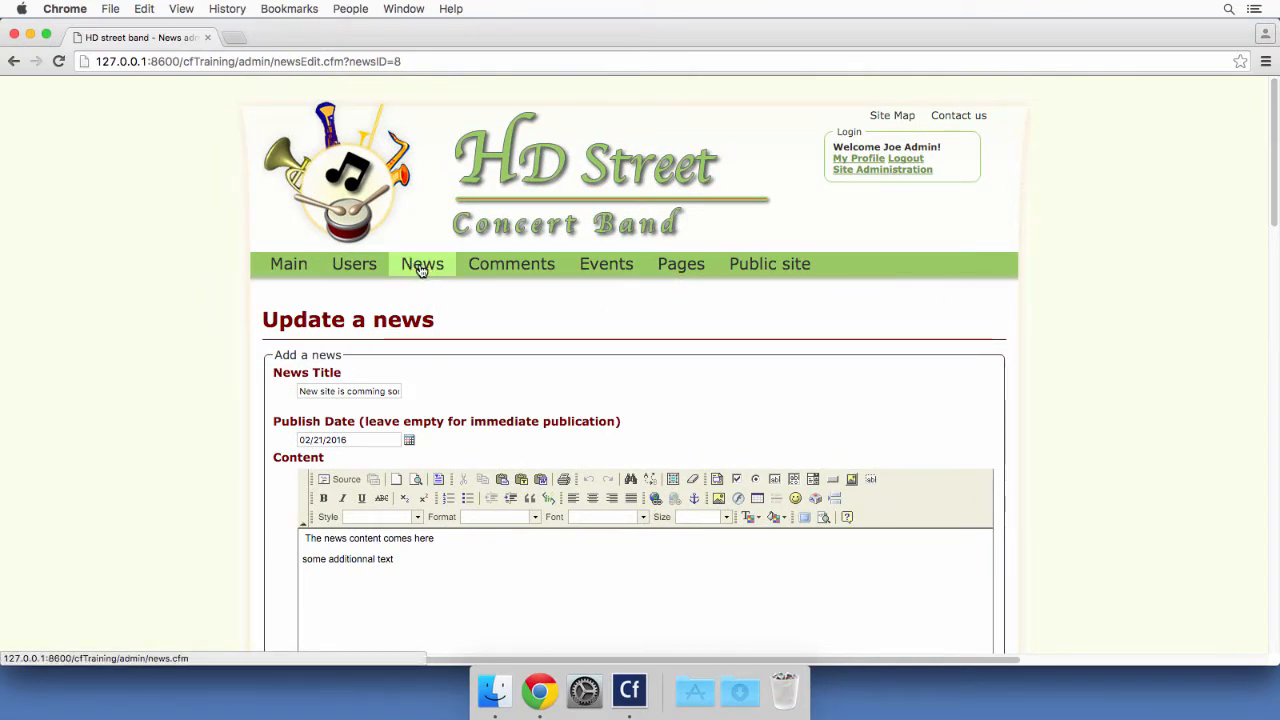
click(422, 263)
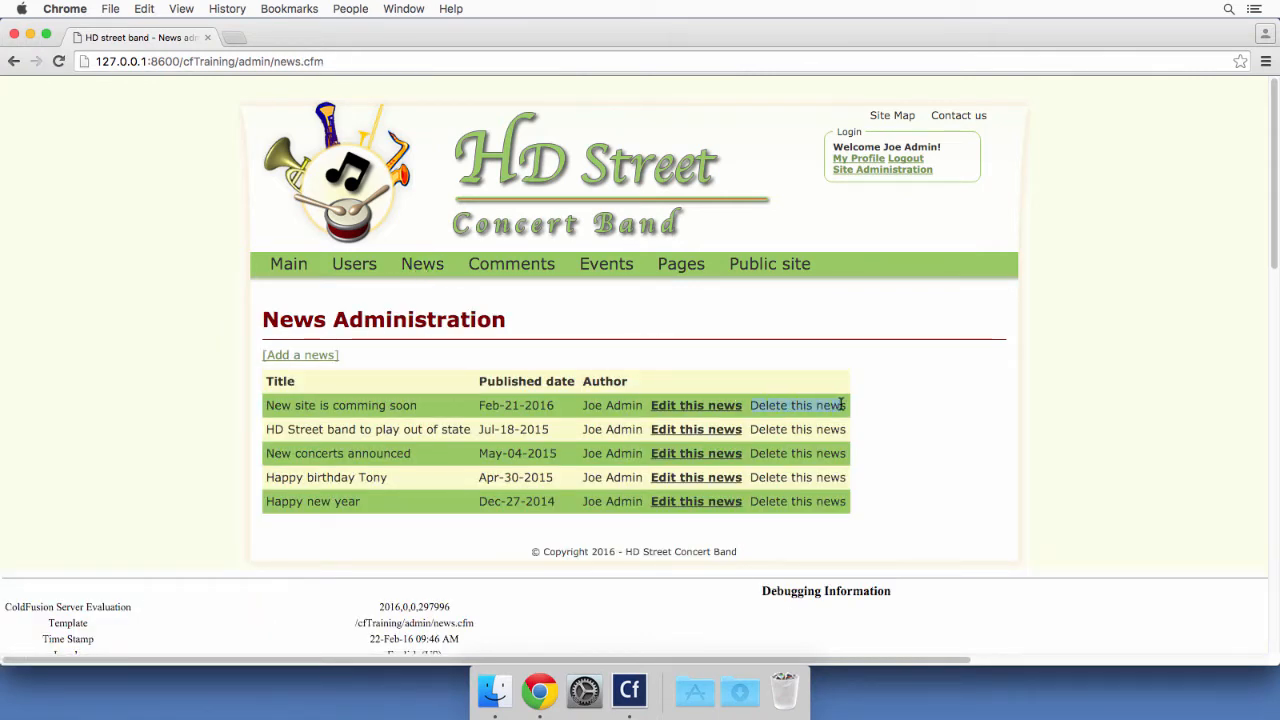
mouse_move(882, 427)
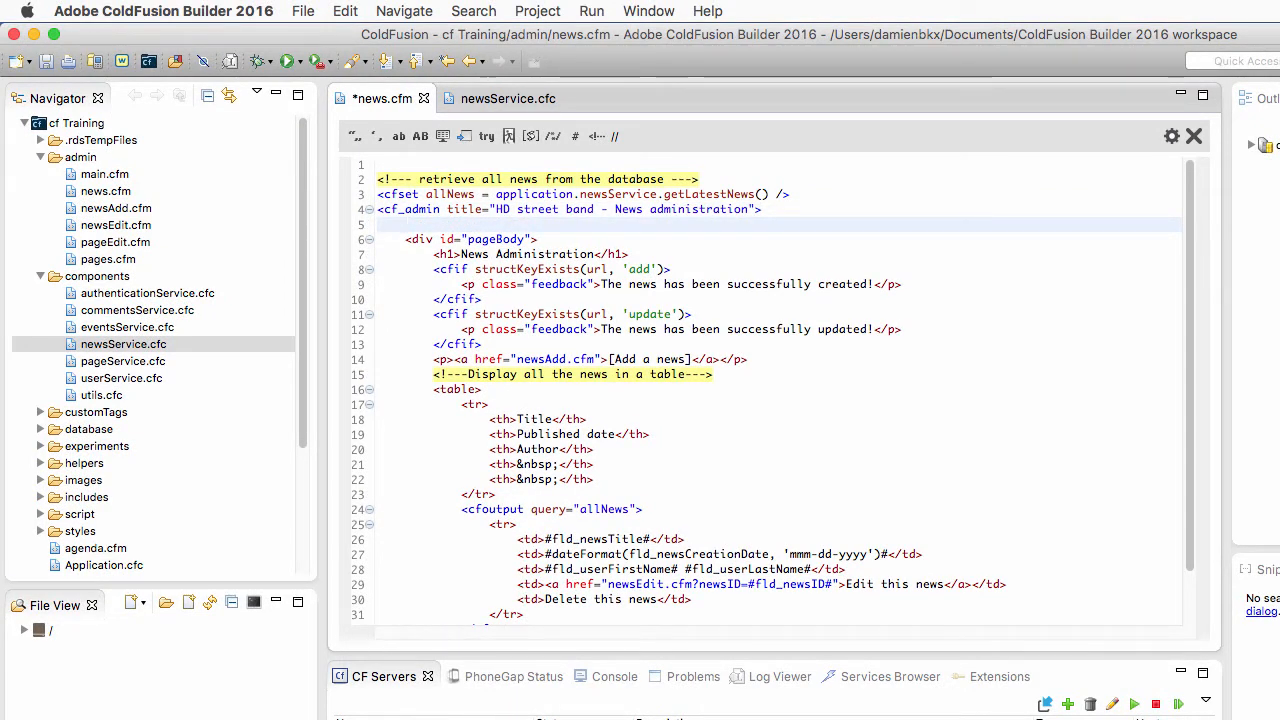
Add a <script> block in news.cfm declaring function confirmDelete(newsID)
text(<)
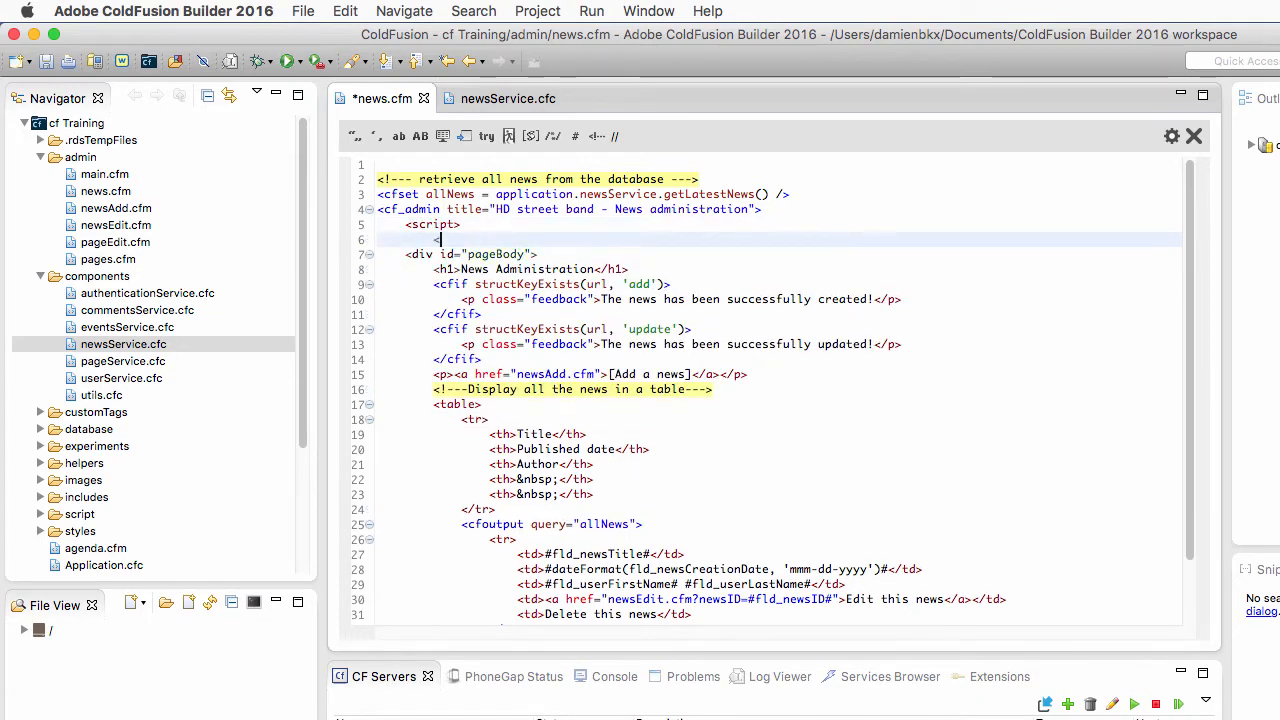
text(</script>)
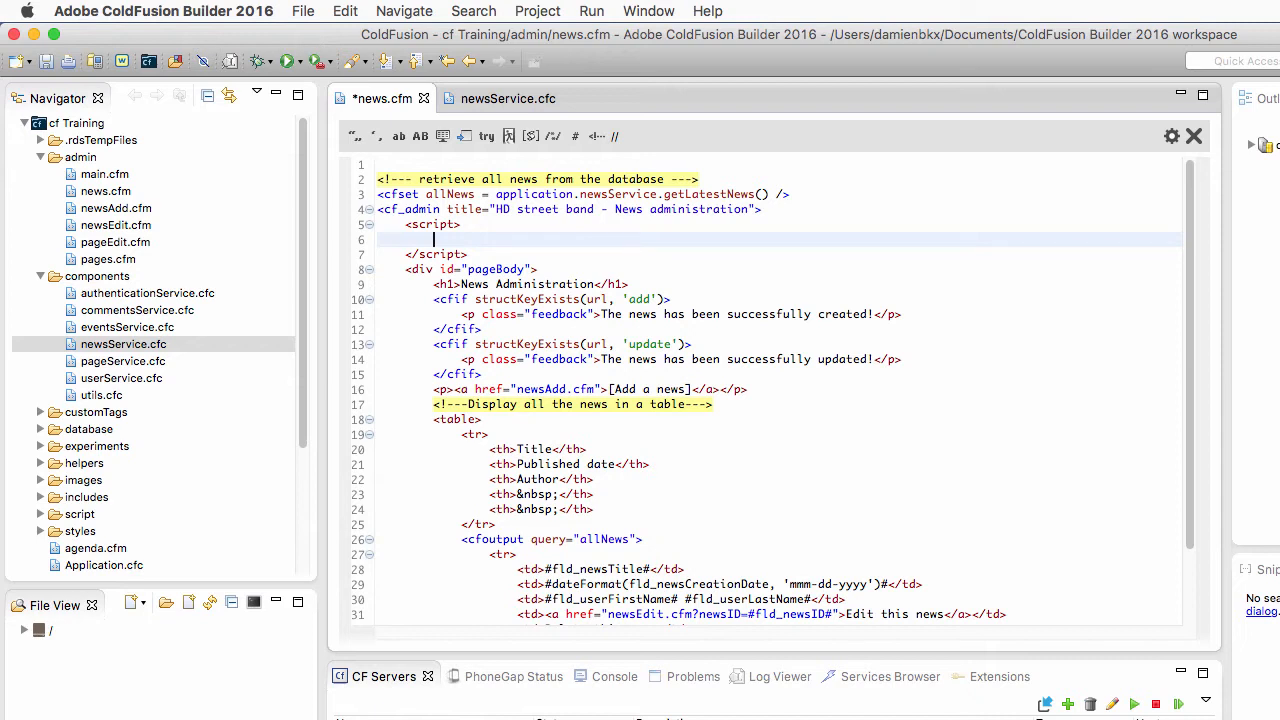
text(function)
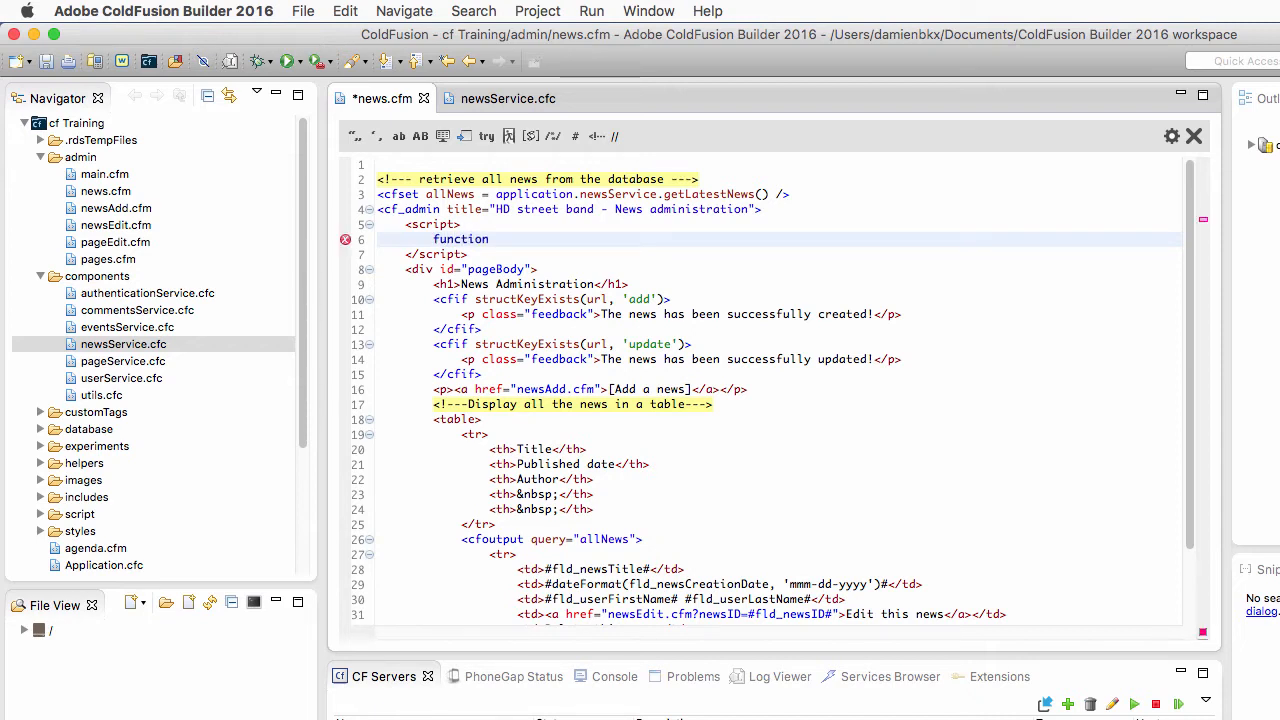
text(confirmDelete()
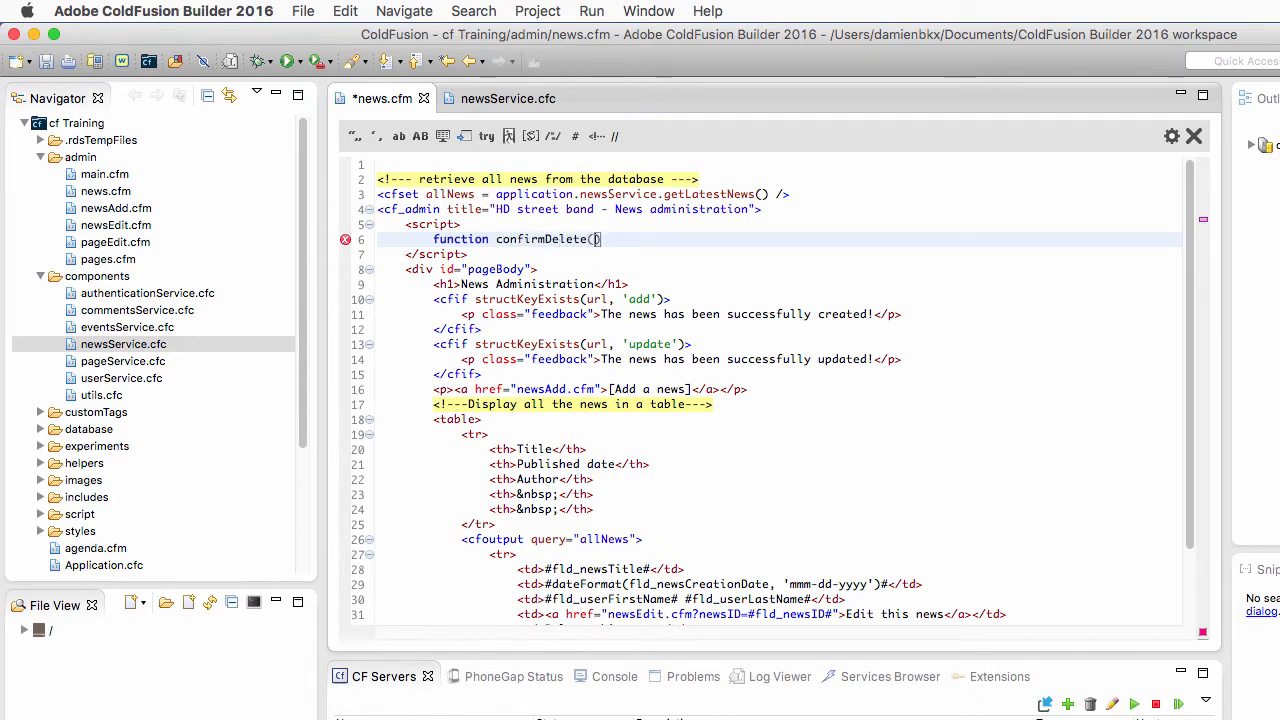
text(newsID)
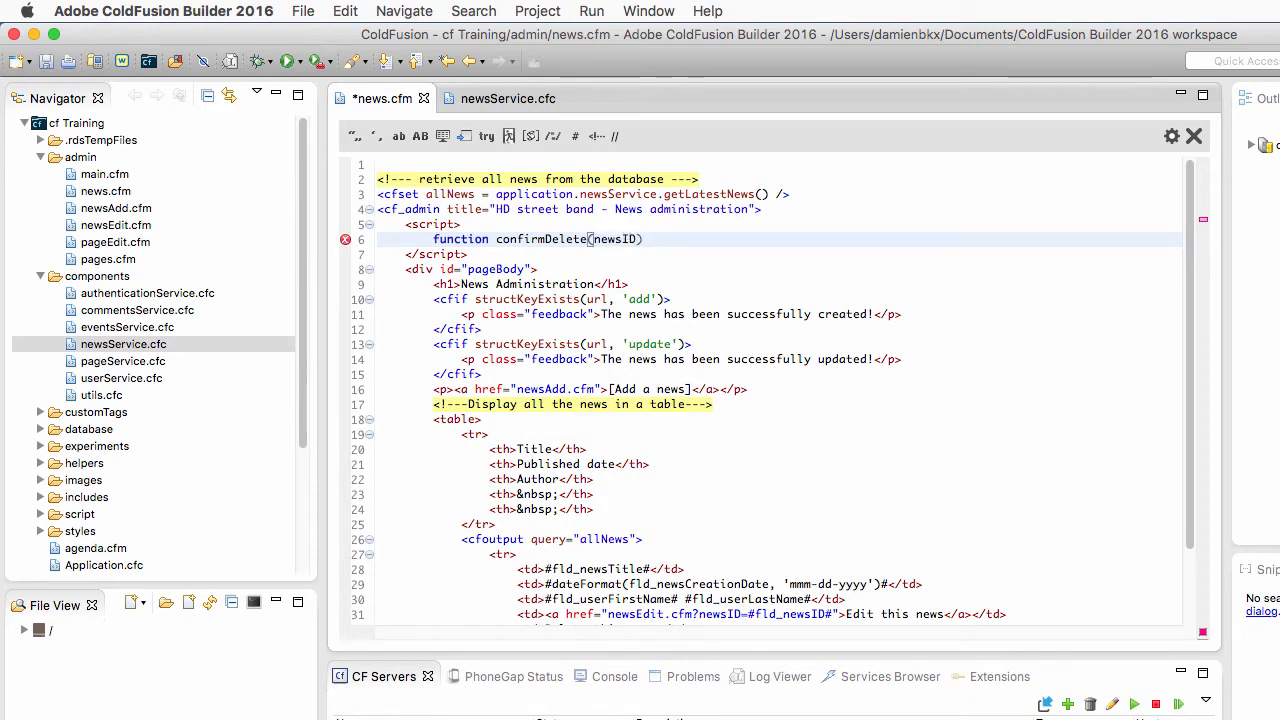
Give confirmDelete a body with an empty if() { } else { } skeleton
click(644, 239)
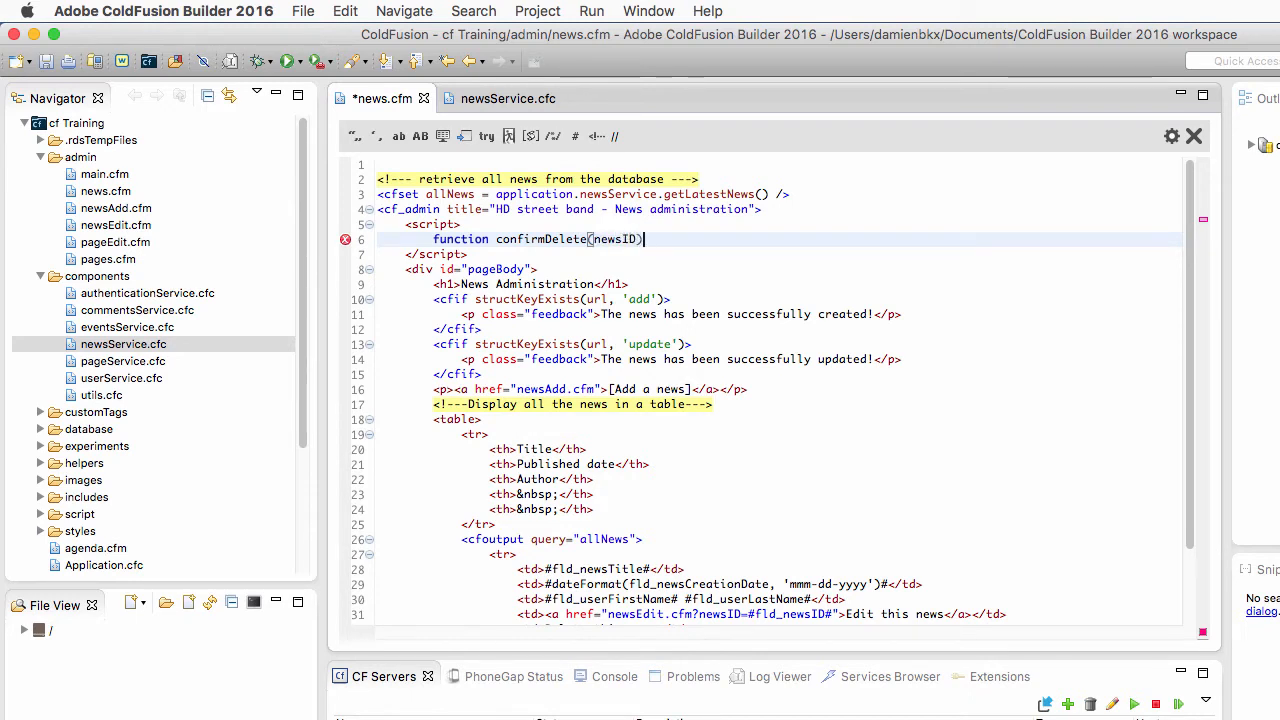
text({)
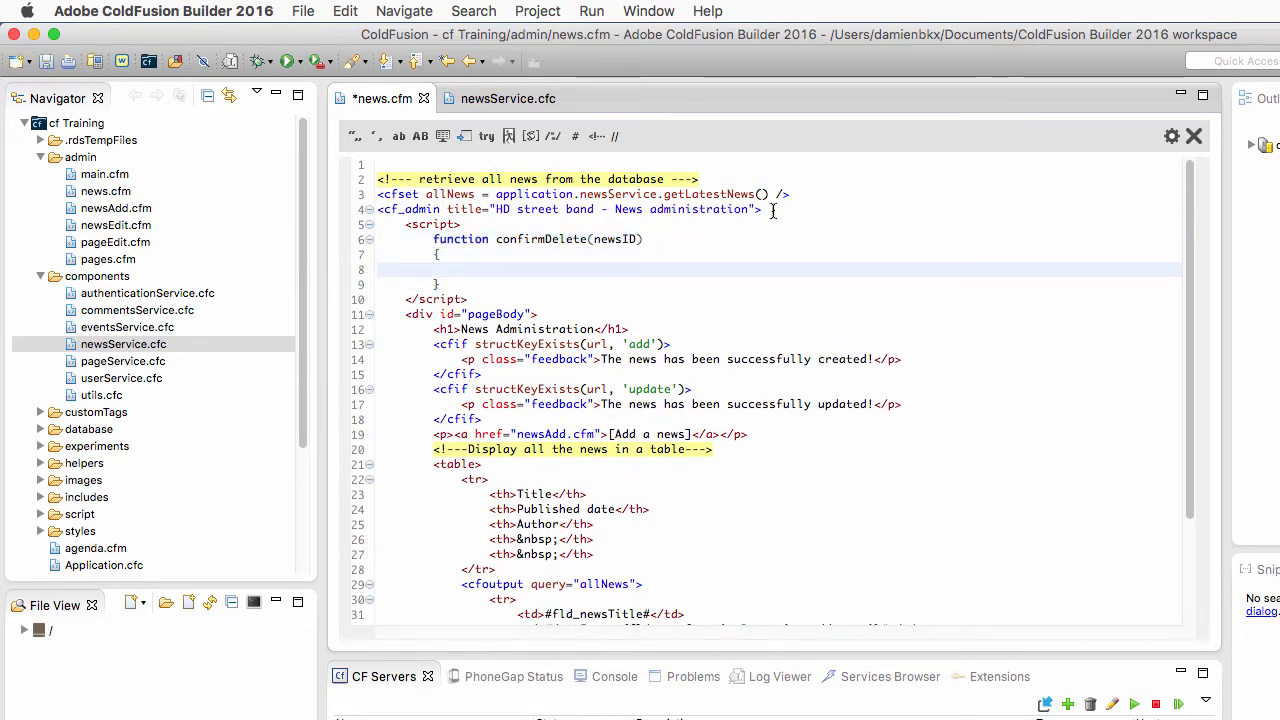
text(if()
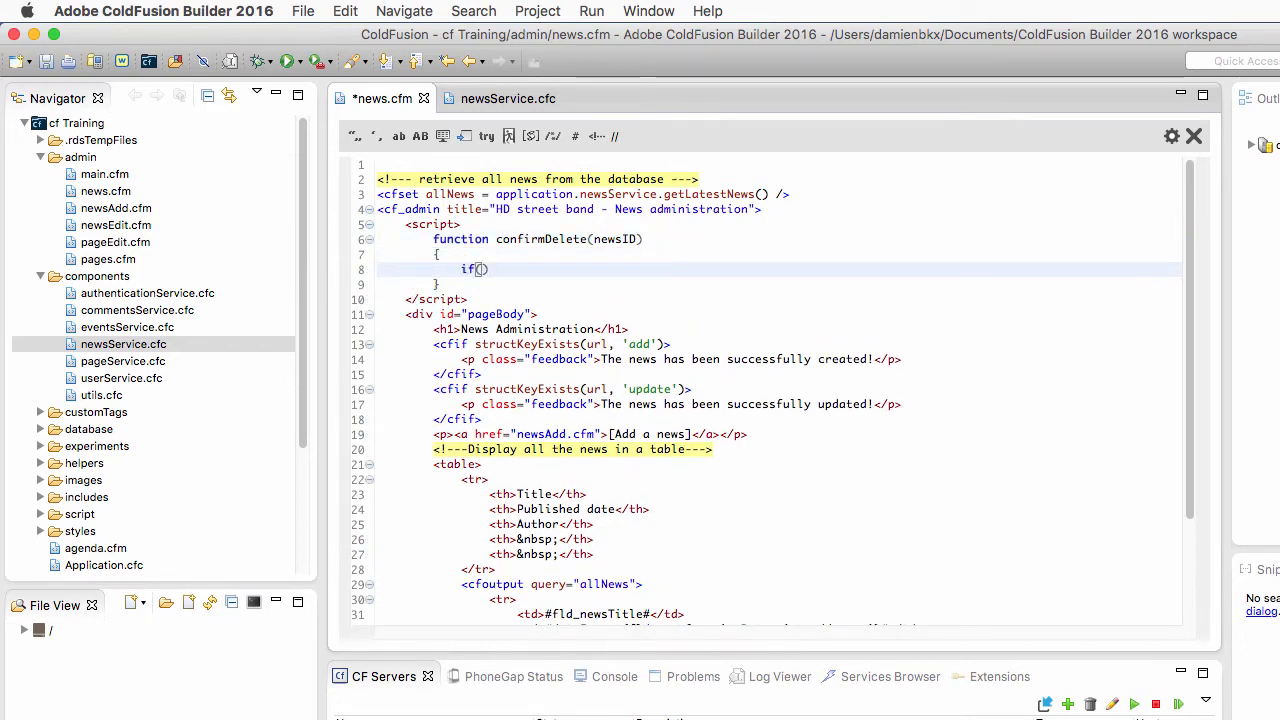
text({)
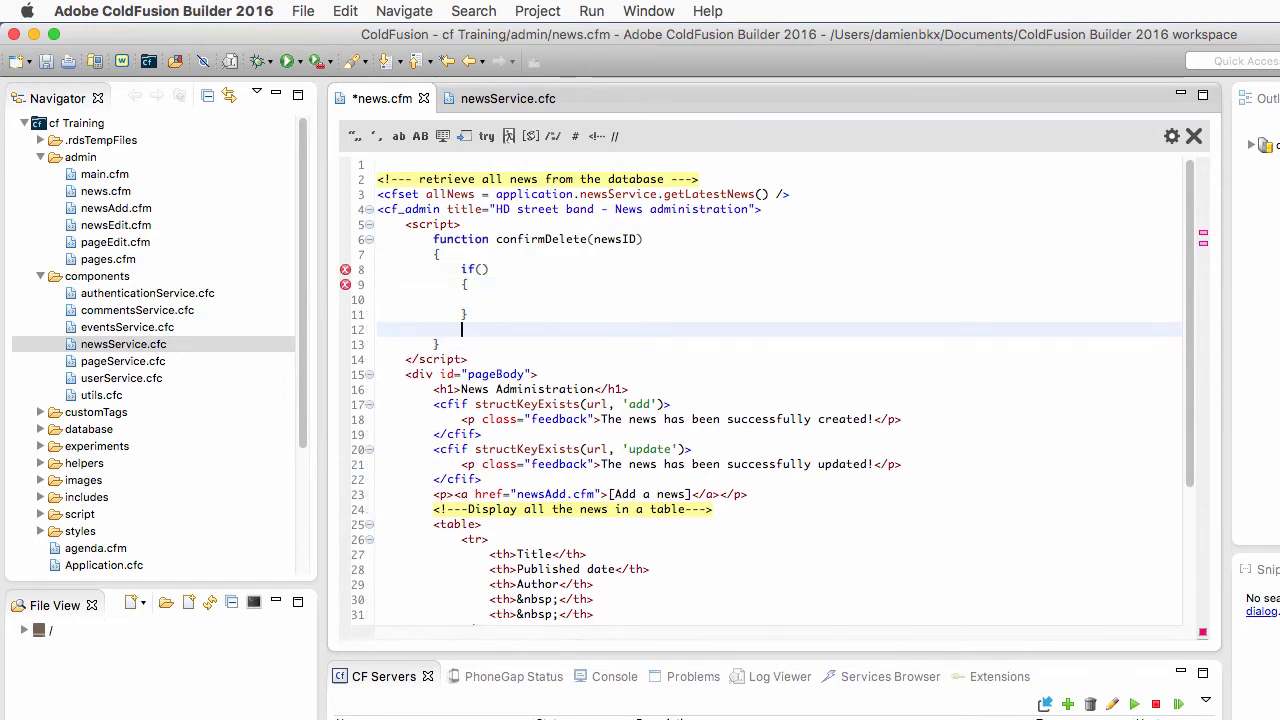
text(else)
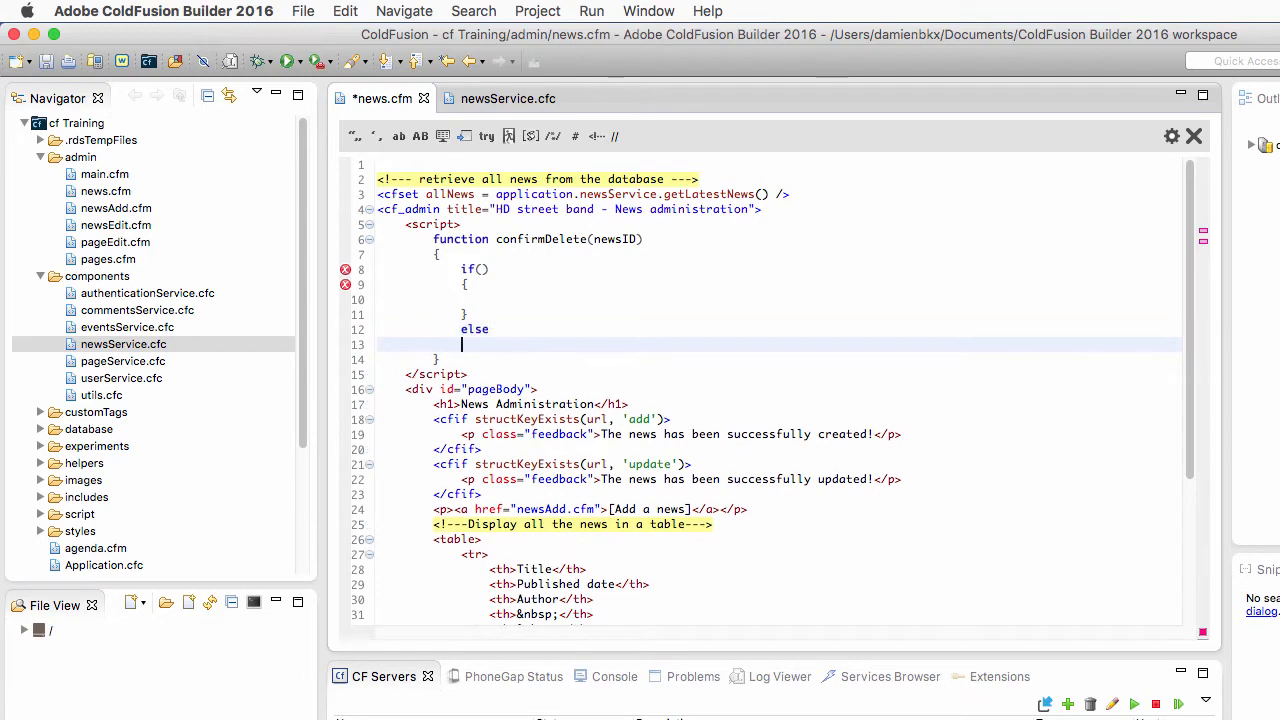
text({})
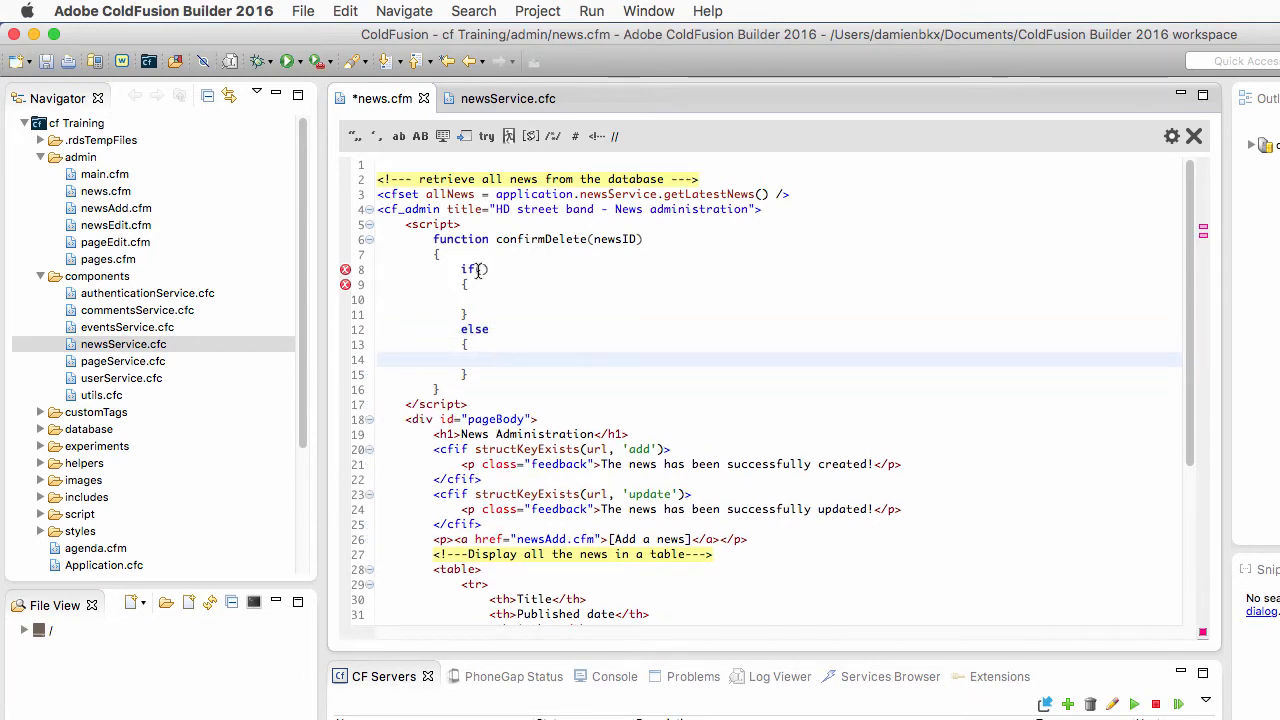
Set the if condition to window.confirm('Are you sure you want to delete this news?')
click(479, 269)
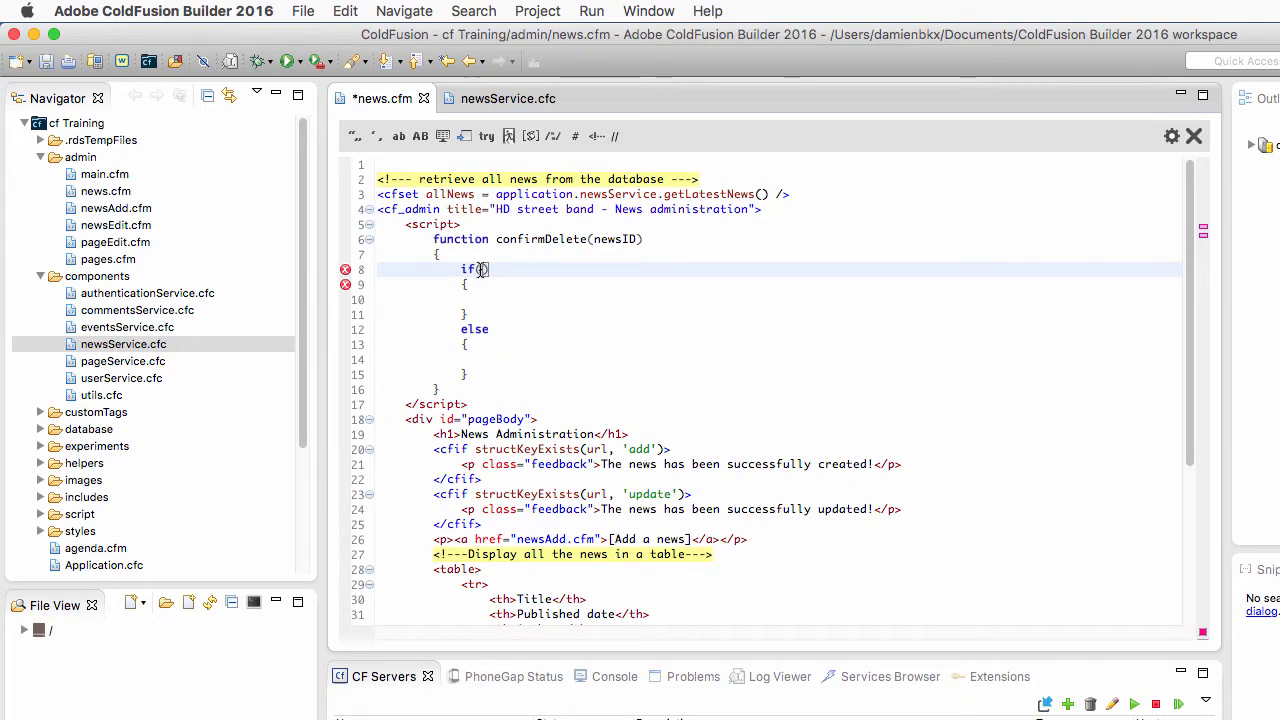
text(window.c)
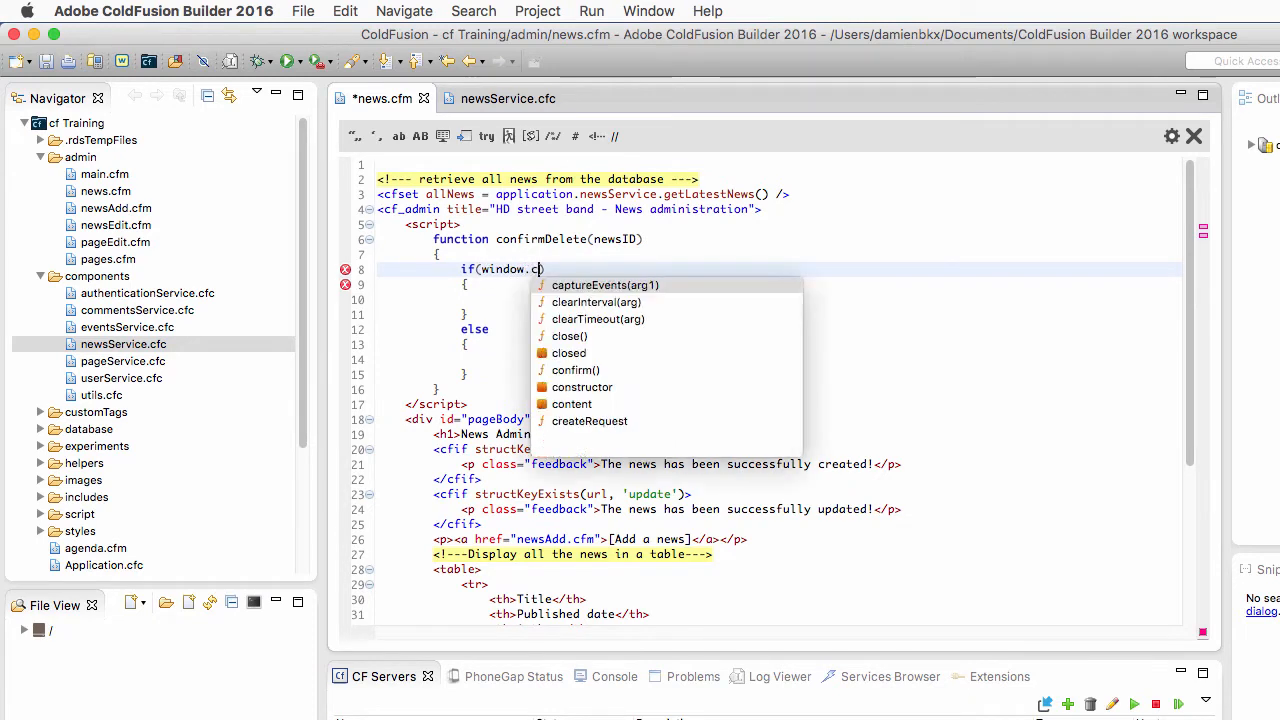
click(574, 370)
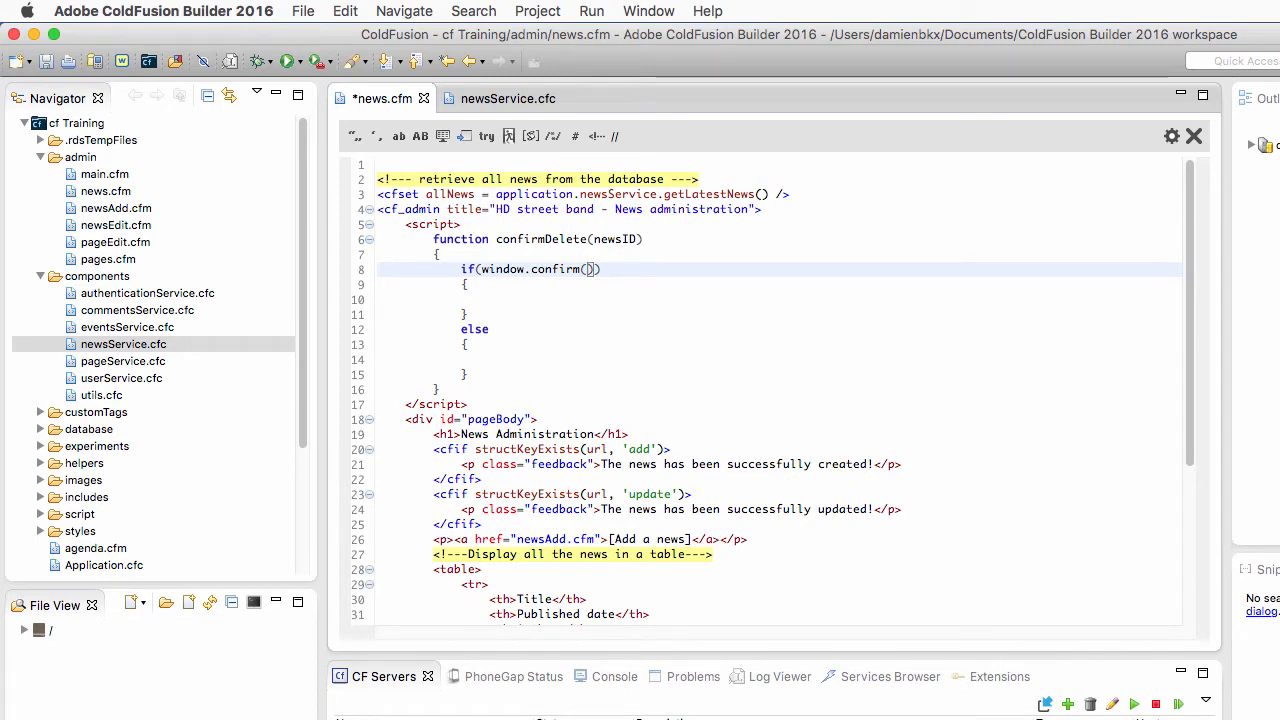
mouse_move(497, 297)
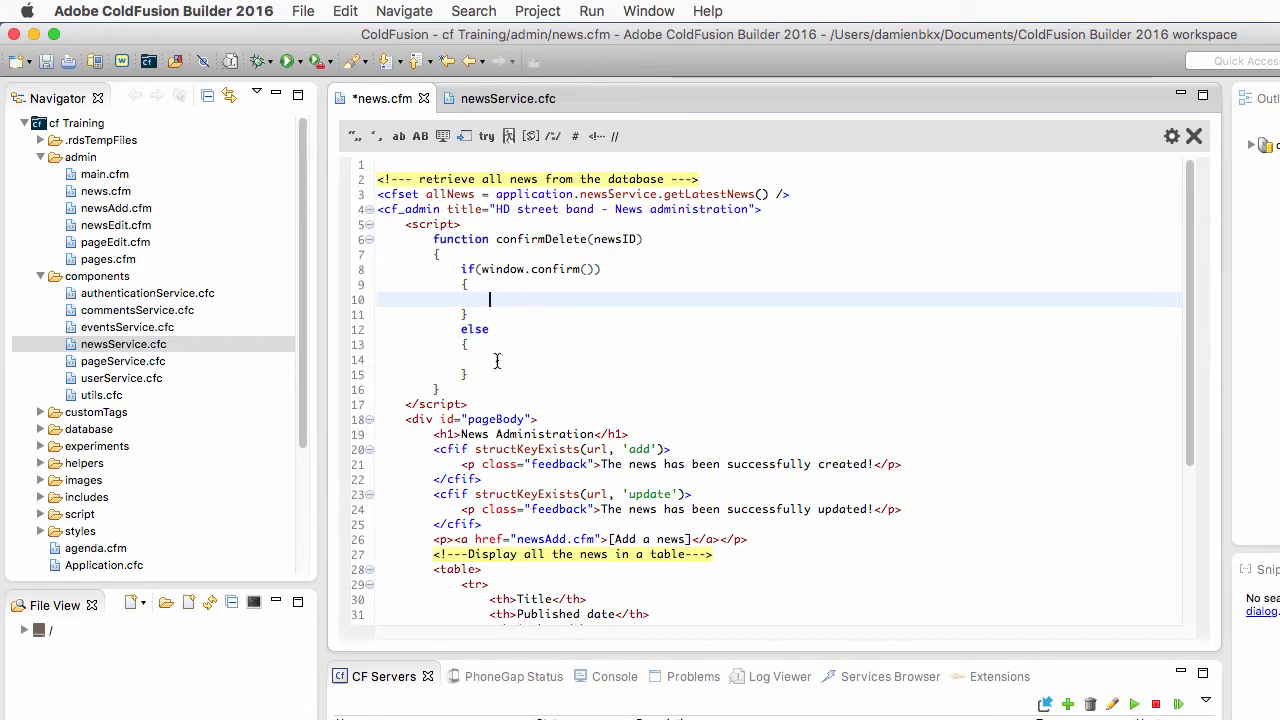
click(497, 360)
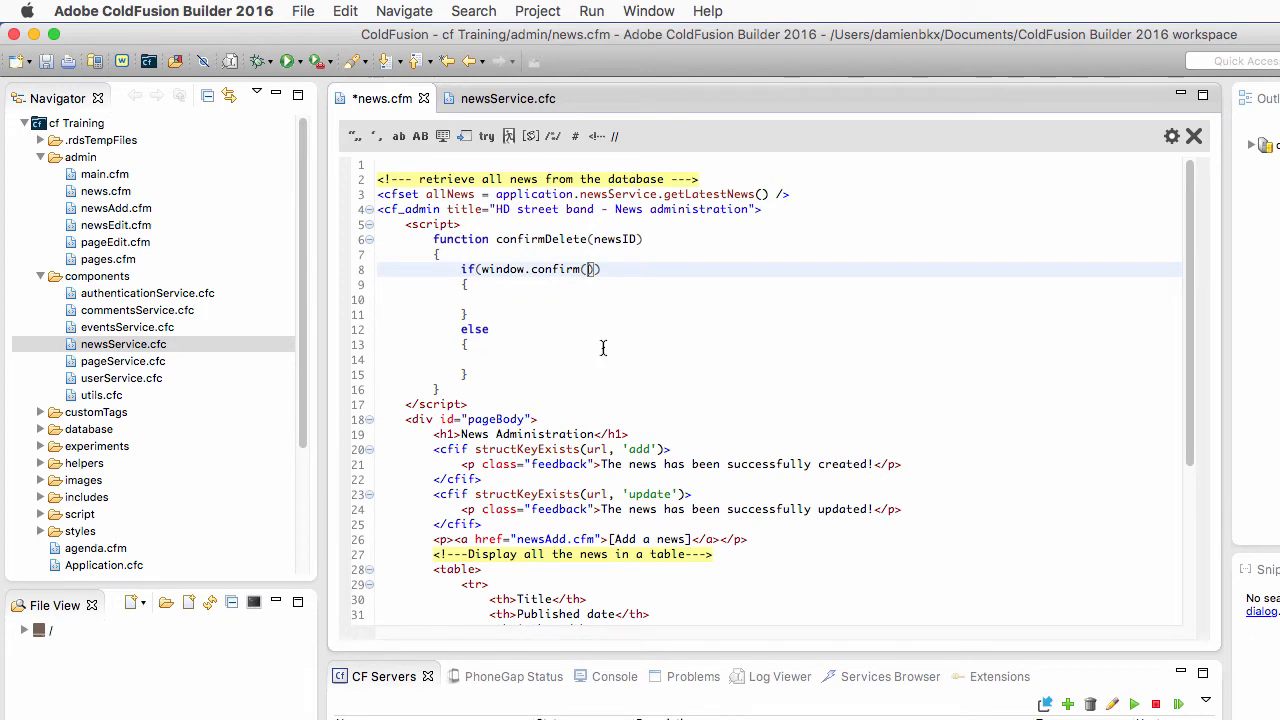
text('')
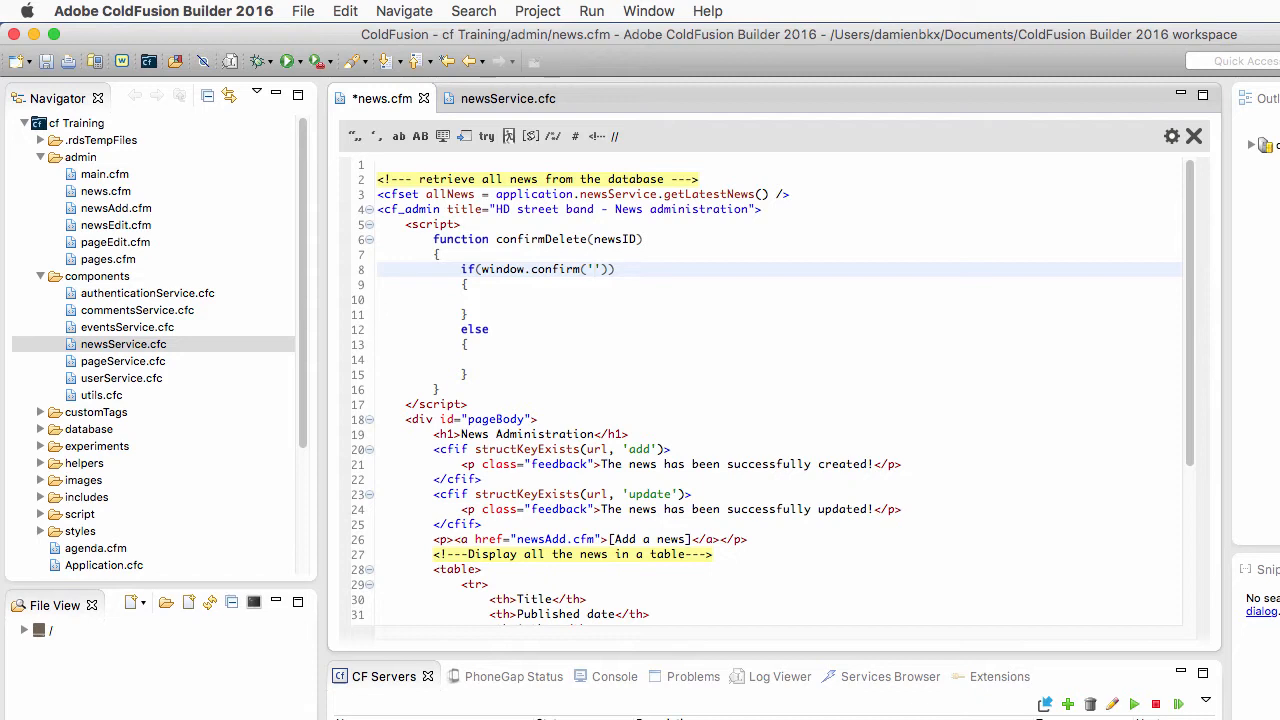
text(A)
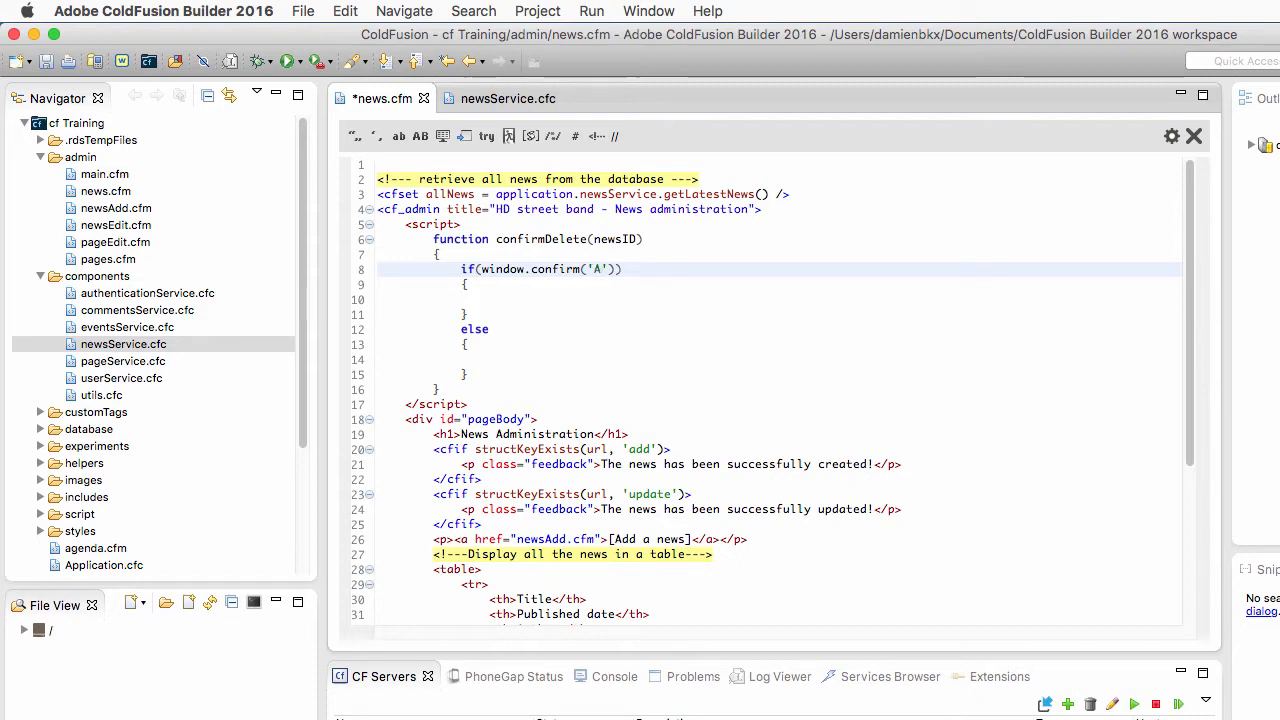
text(Are you sure)
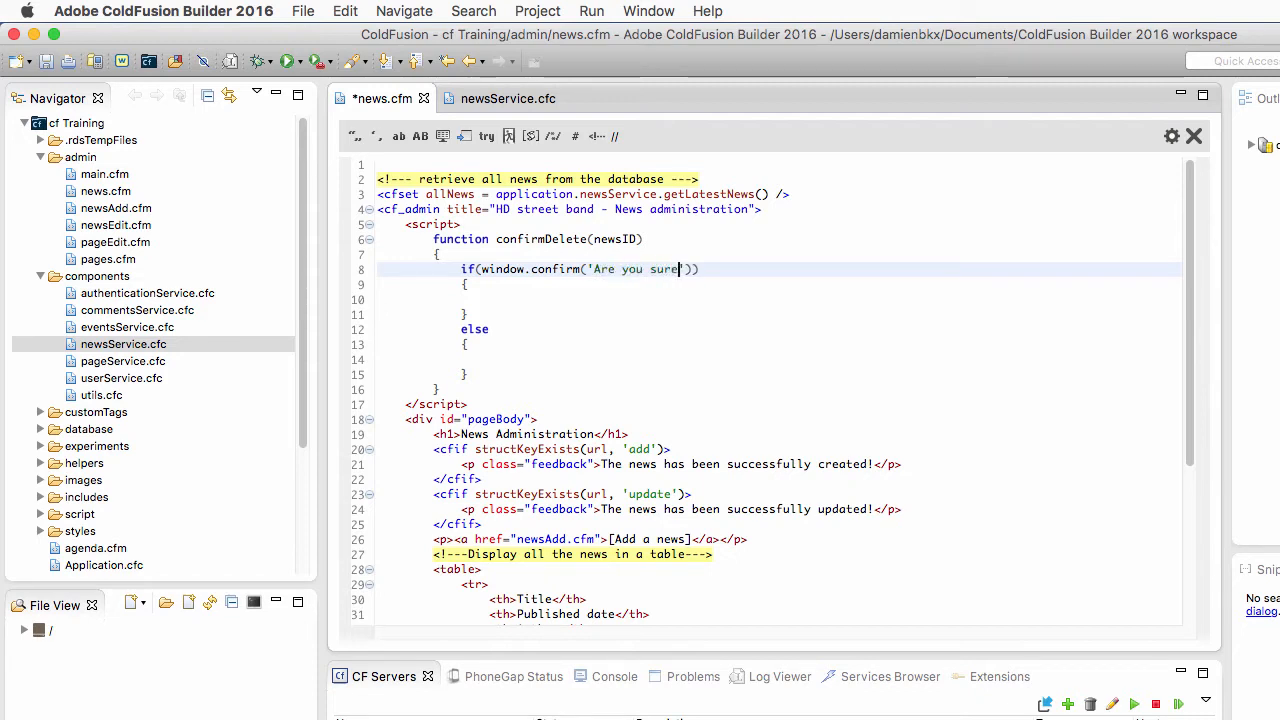
text(you want)
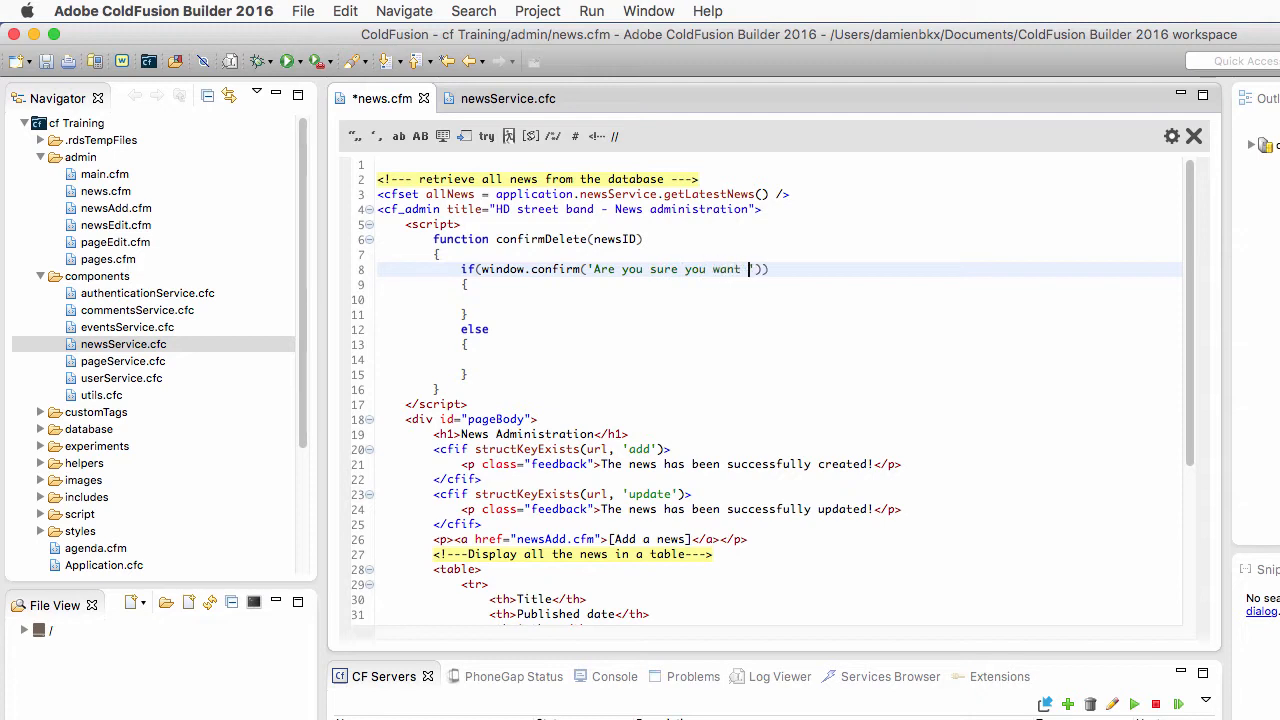
text(to delete this news?)
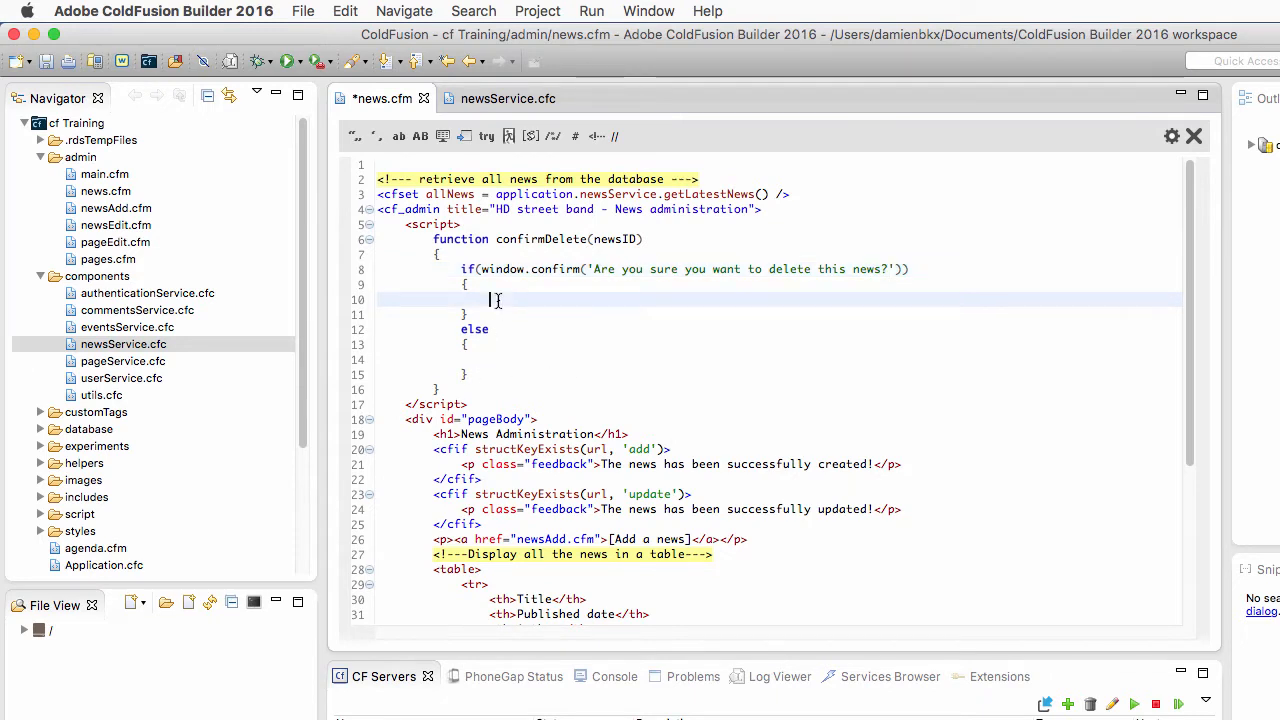
In the if branch, set window.location.href to '/cfTraining/admin/news.cfm?delete='+newsID
text(wi)
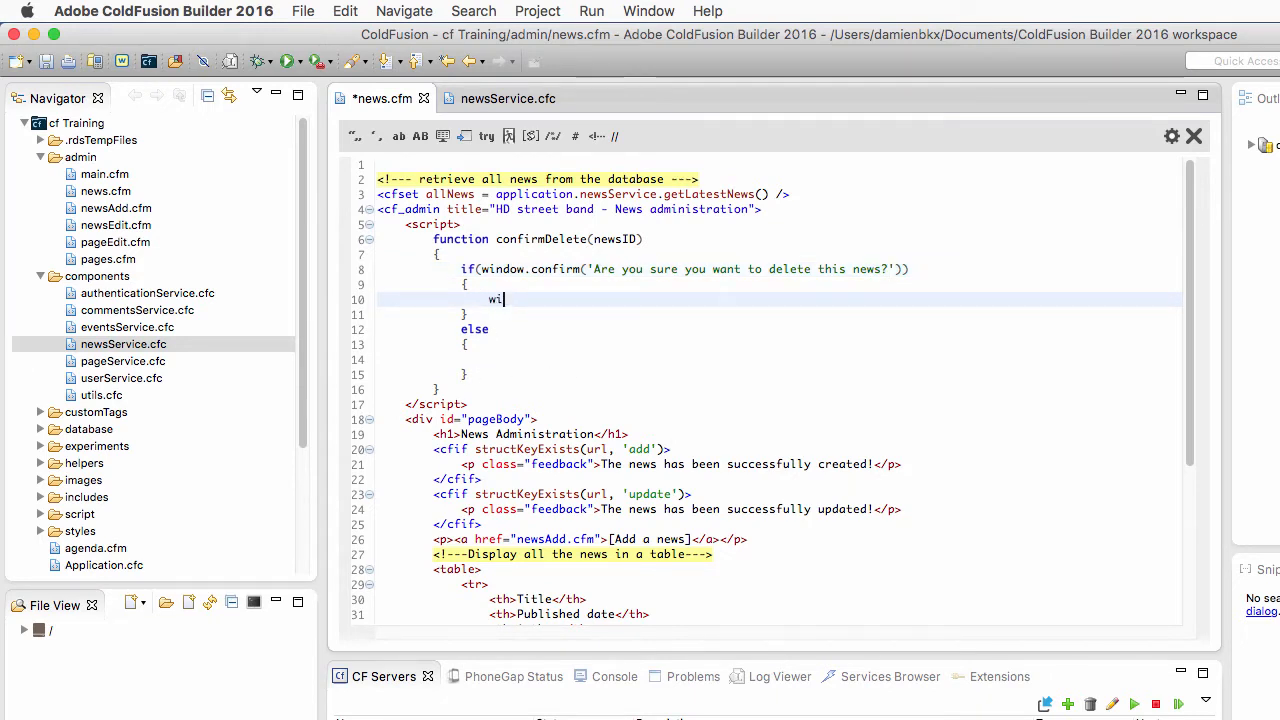
text(window.location.href =)
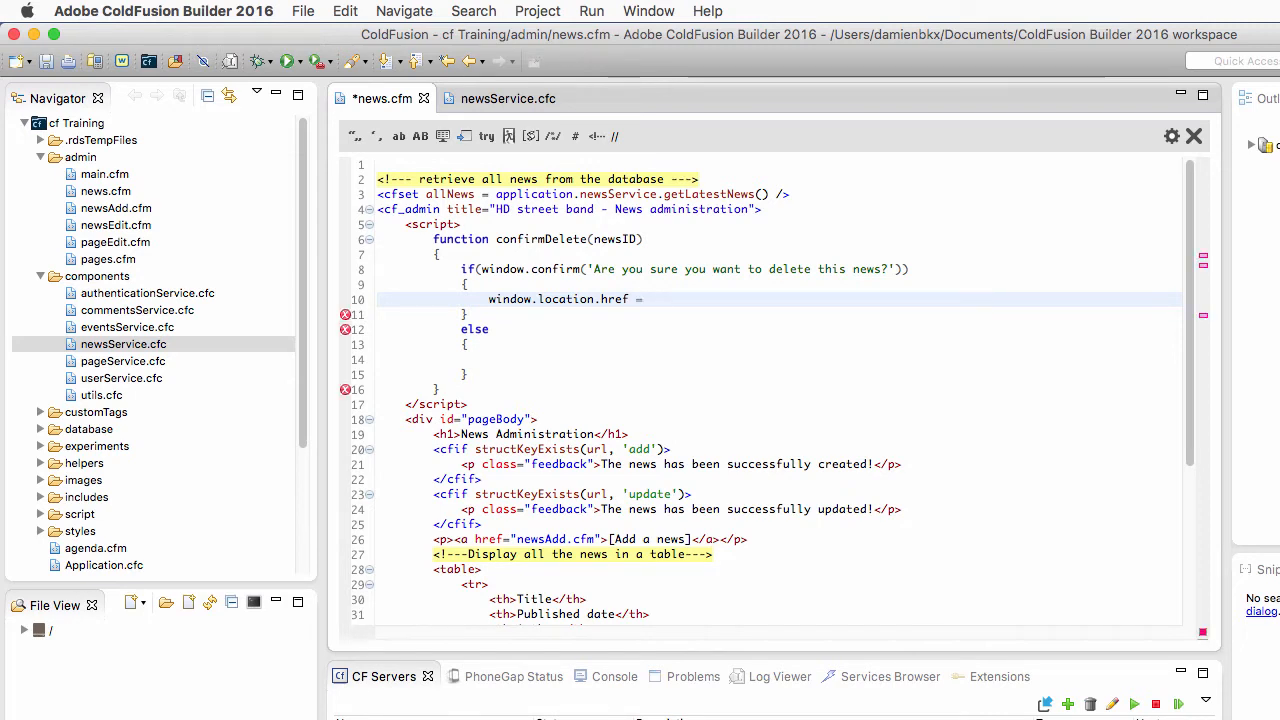
text('/)
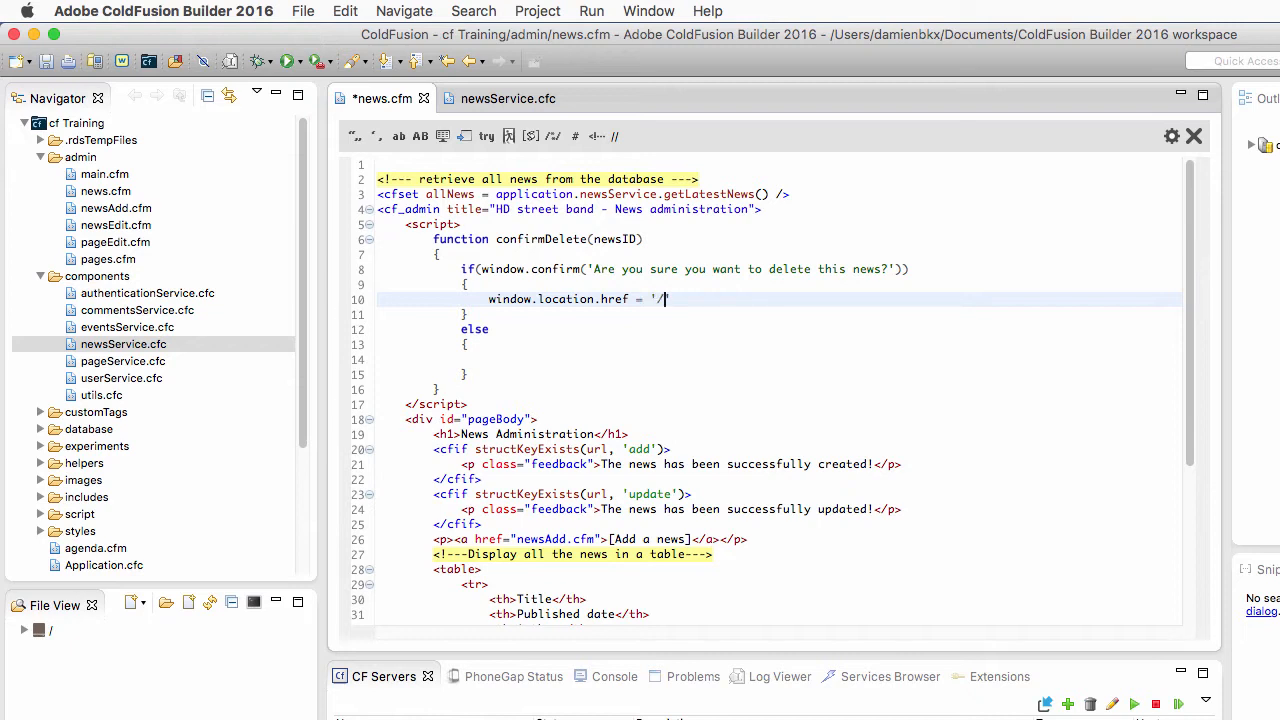
text(cfTraining/)
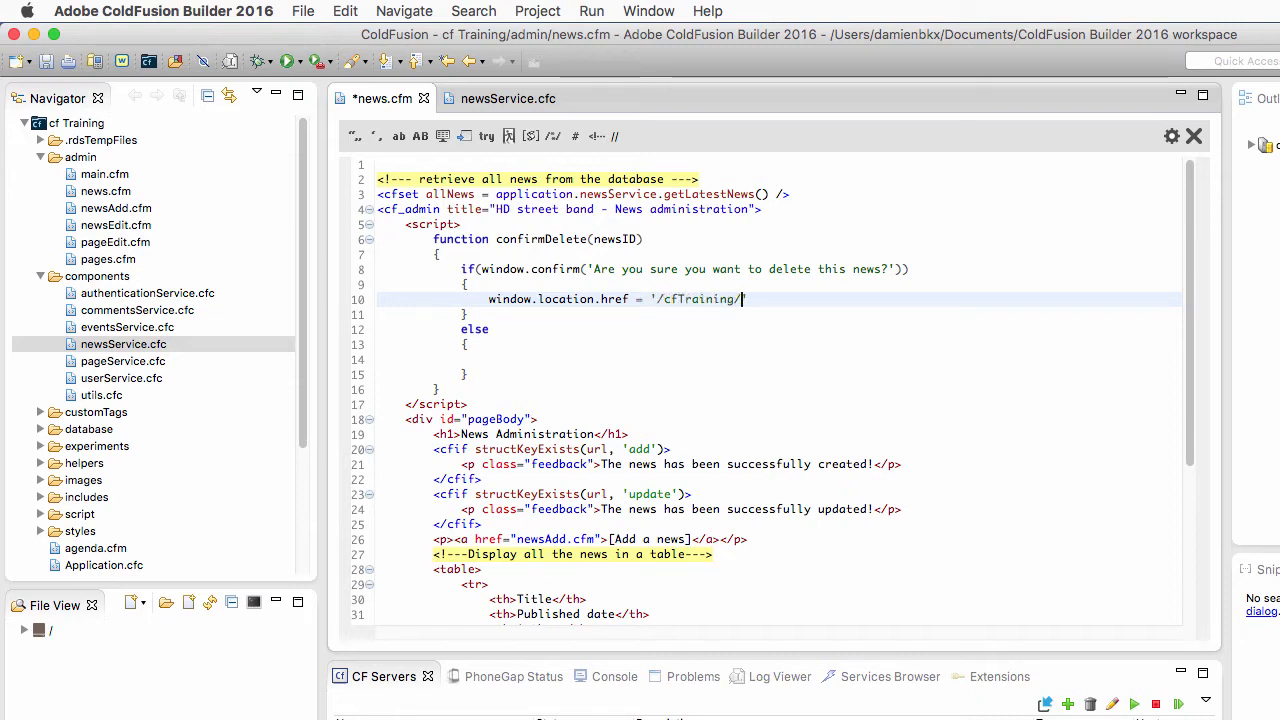
text(admin/)
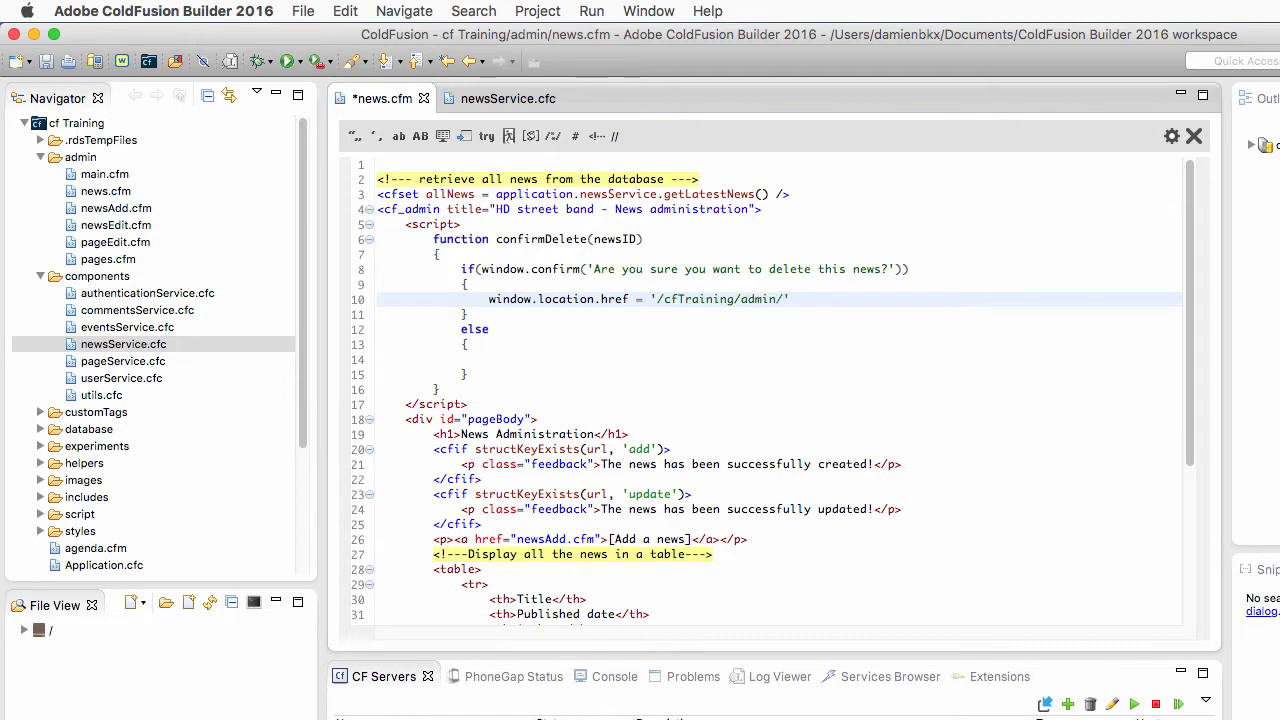
text(news.)
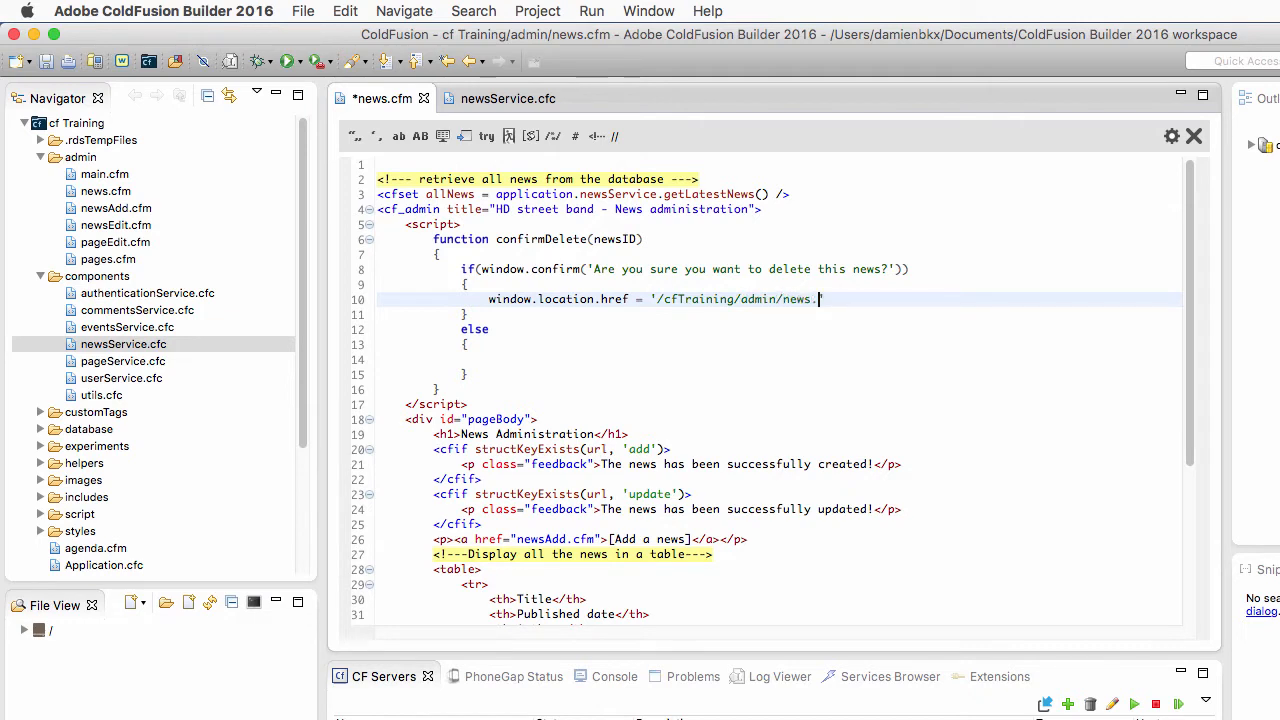
text(cfm)
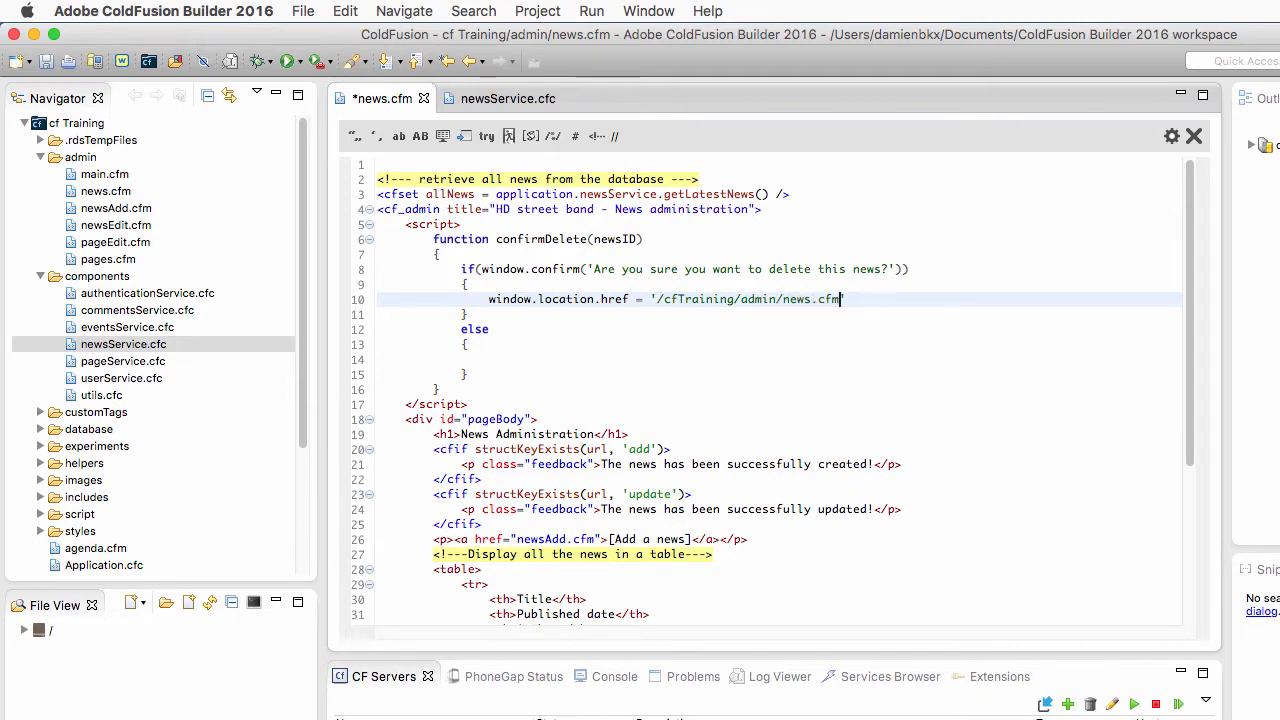
text(?delete='+)
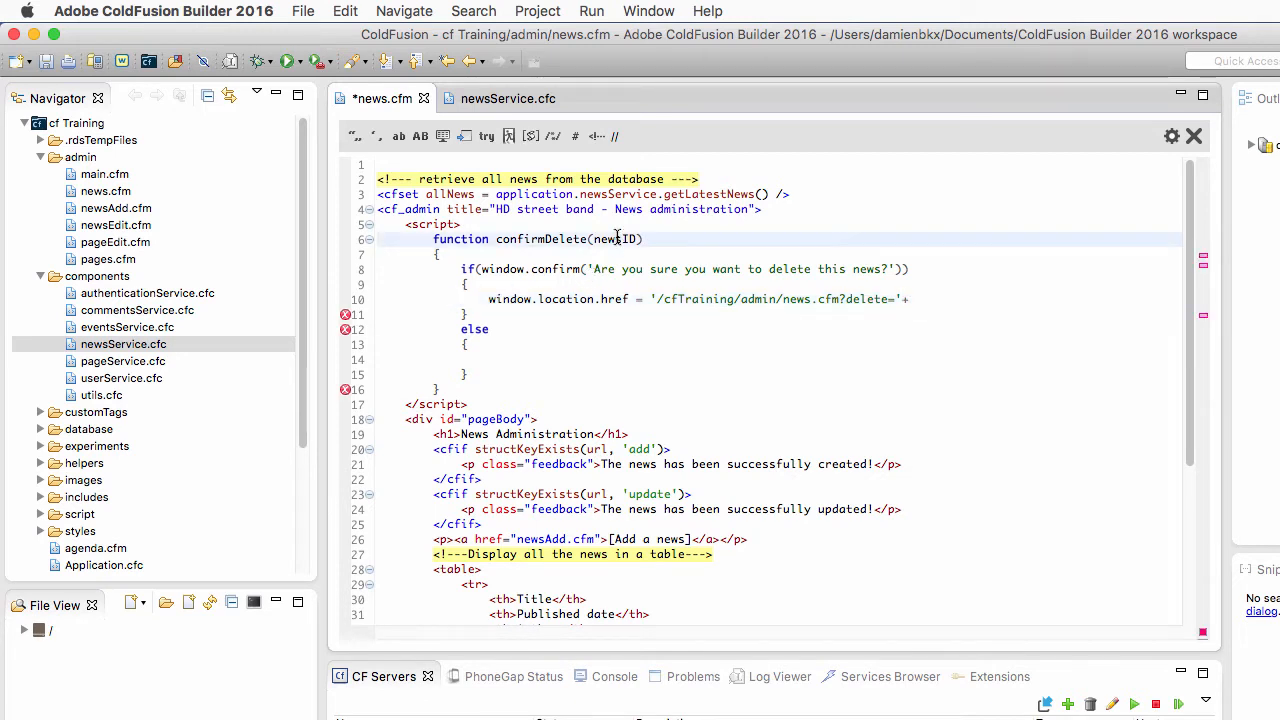
double_click(614, 238)
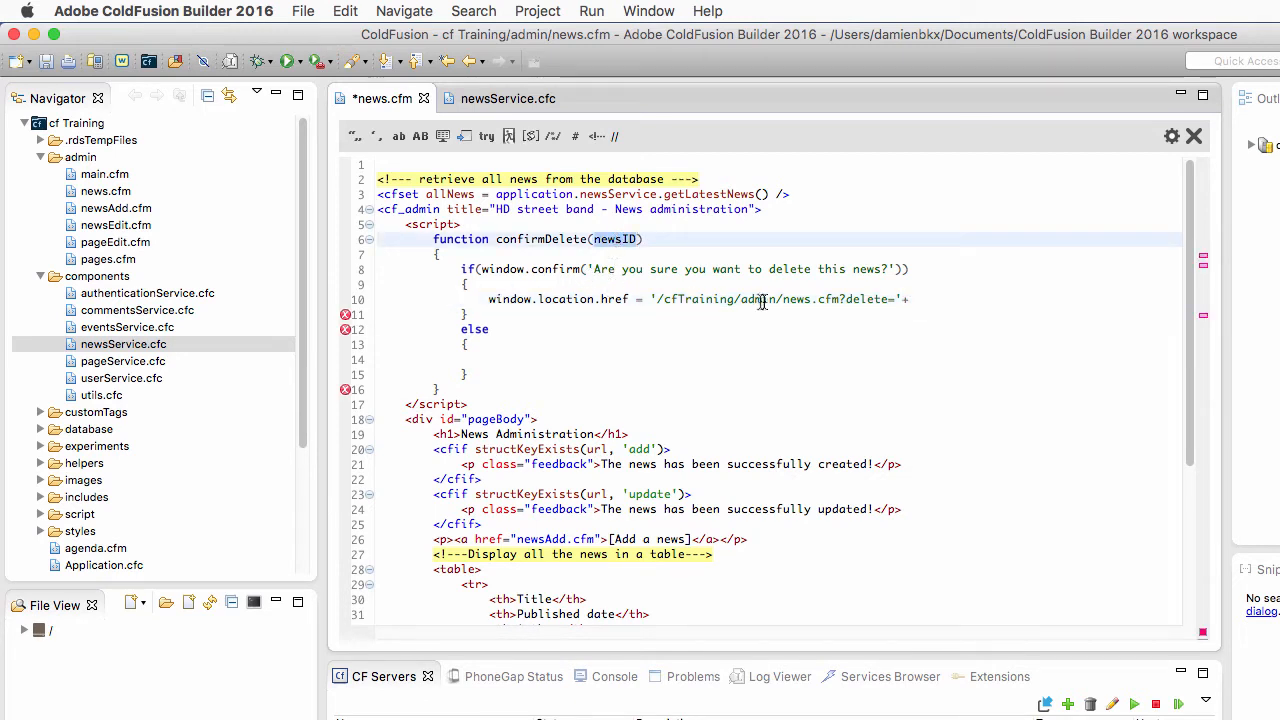
text(+newsID)
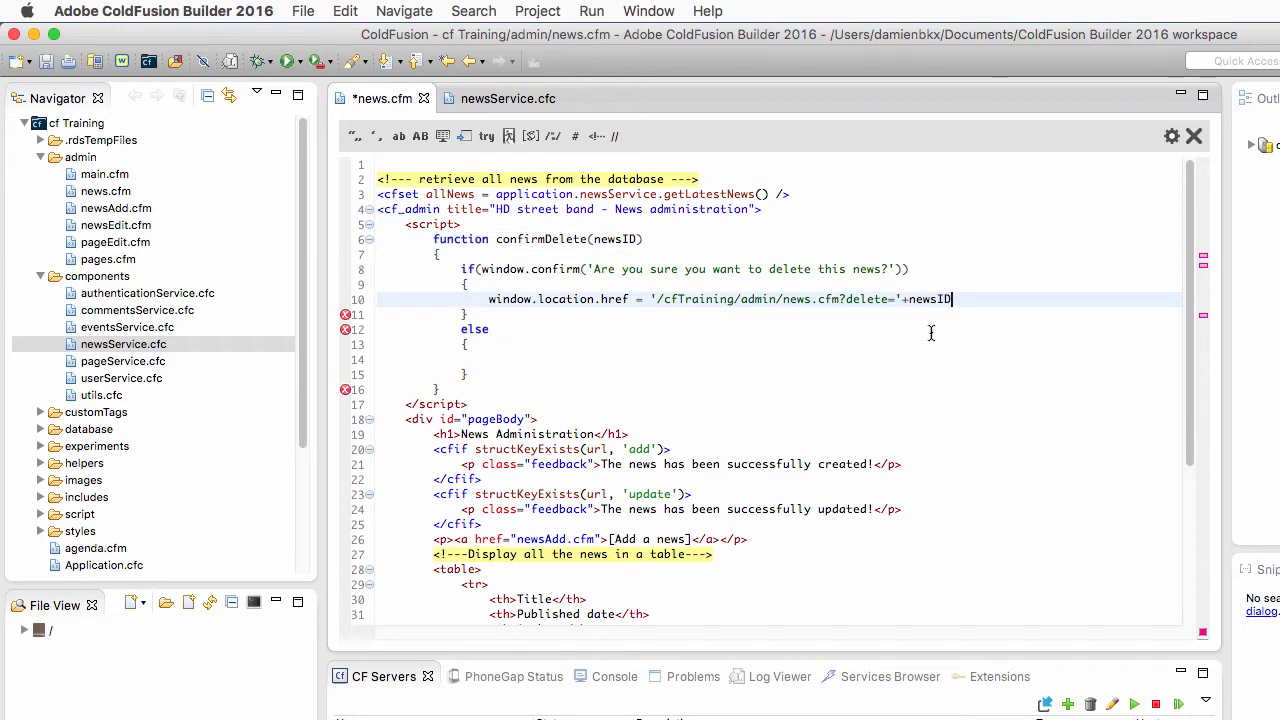
text(;)
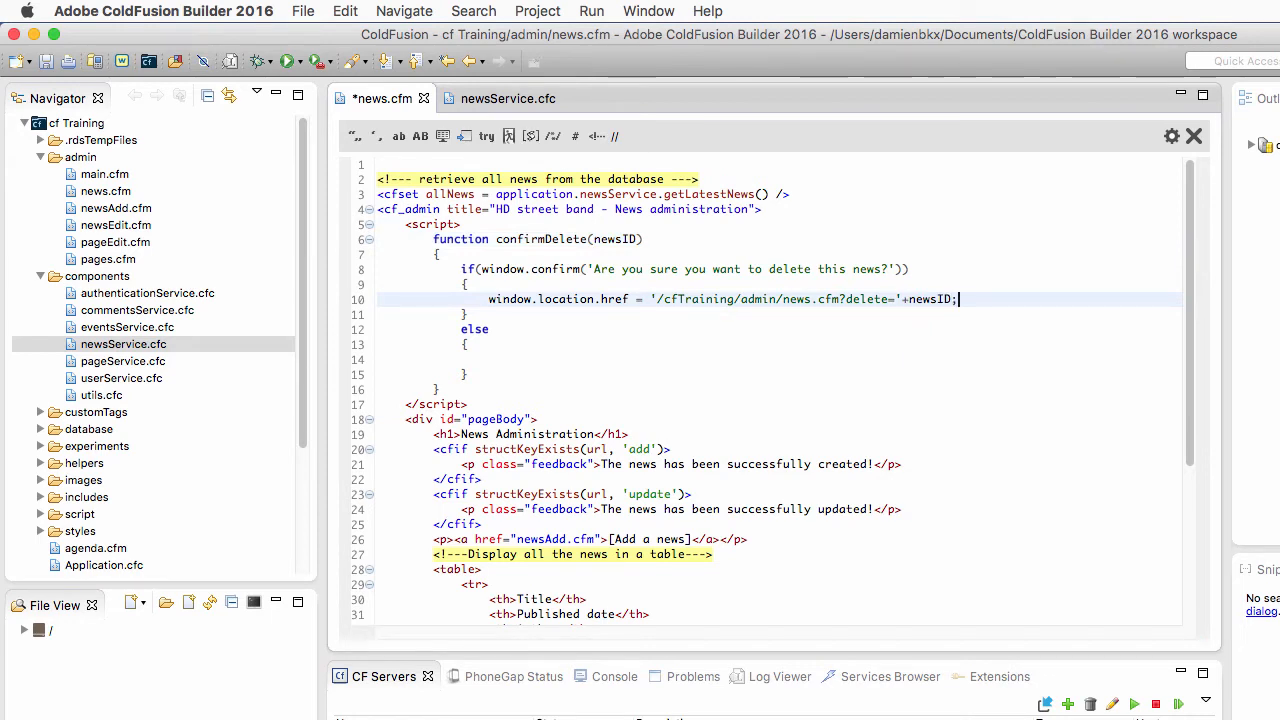
mouse_move(679, 355)
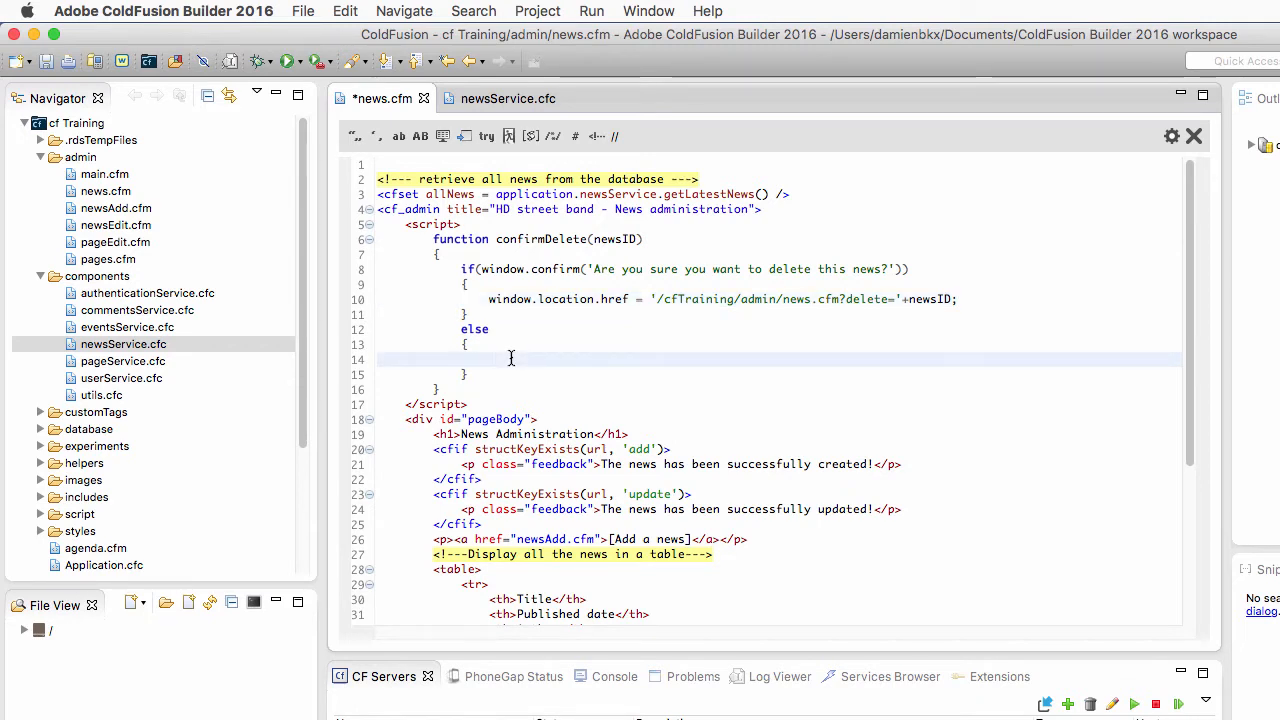
Put null; in the else branch and save news.cfm
click(490, 358)
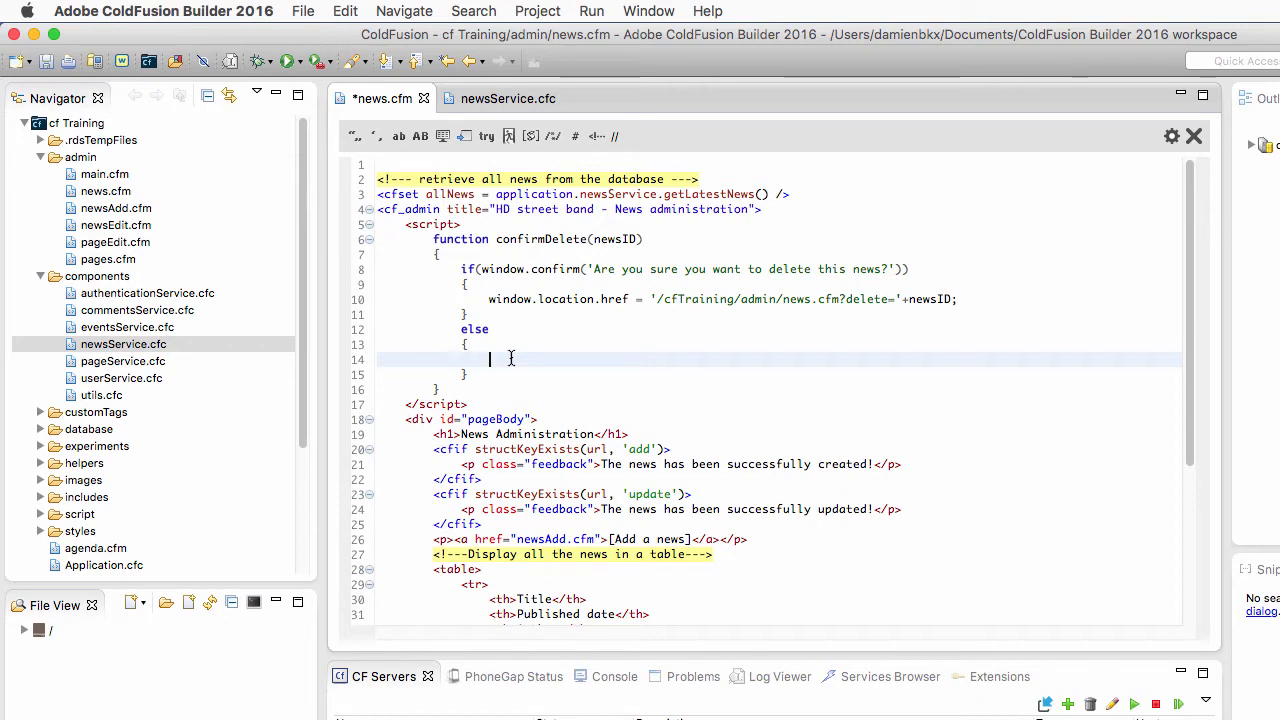
text(null)
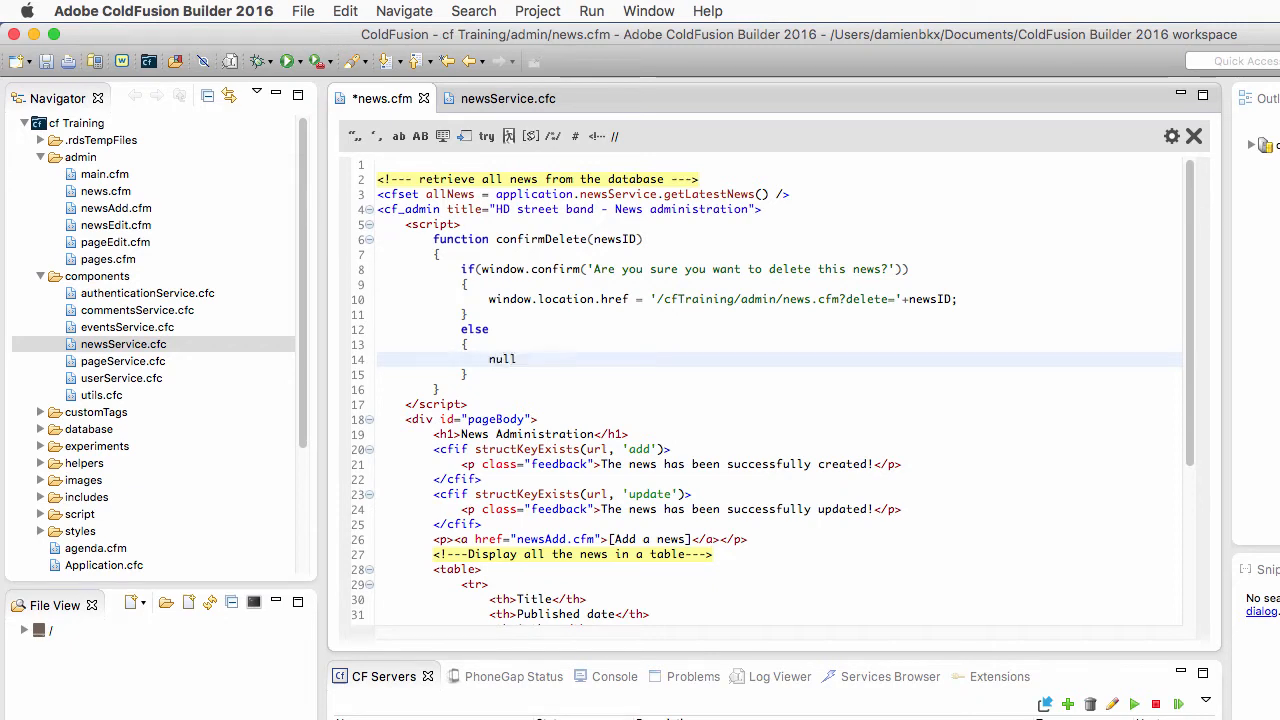
text(;)
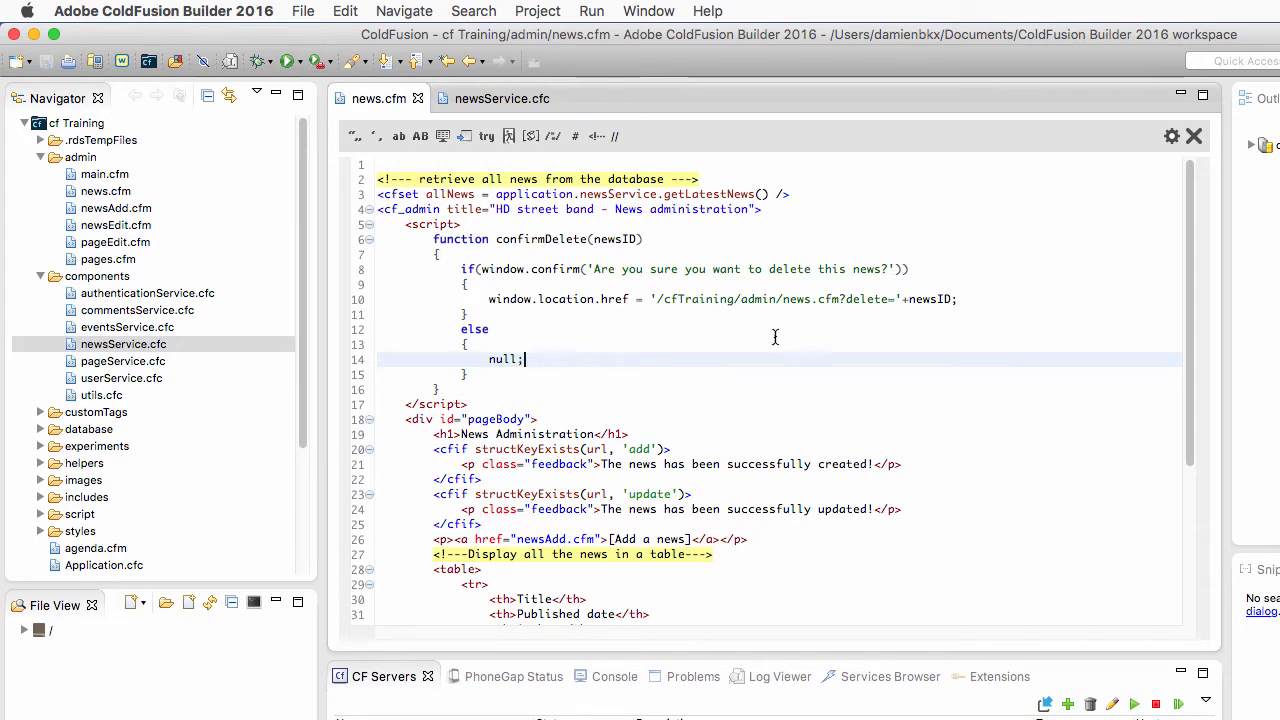
Wrap 'Delete this news' in a javascript:confirmDelete(#fld_newsID#); link and save
scroll(down, 3)
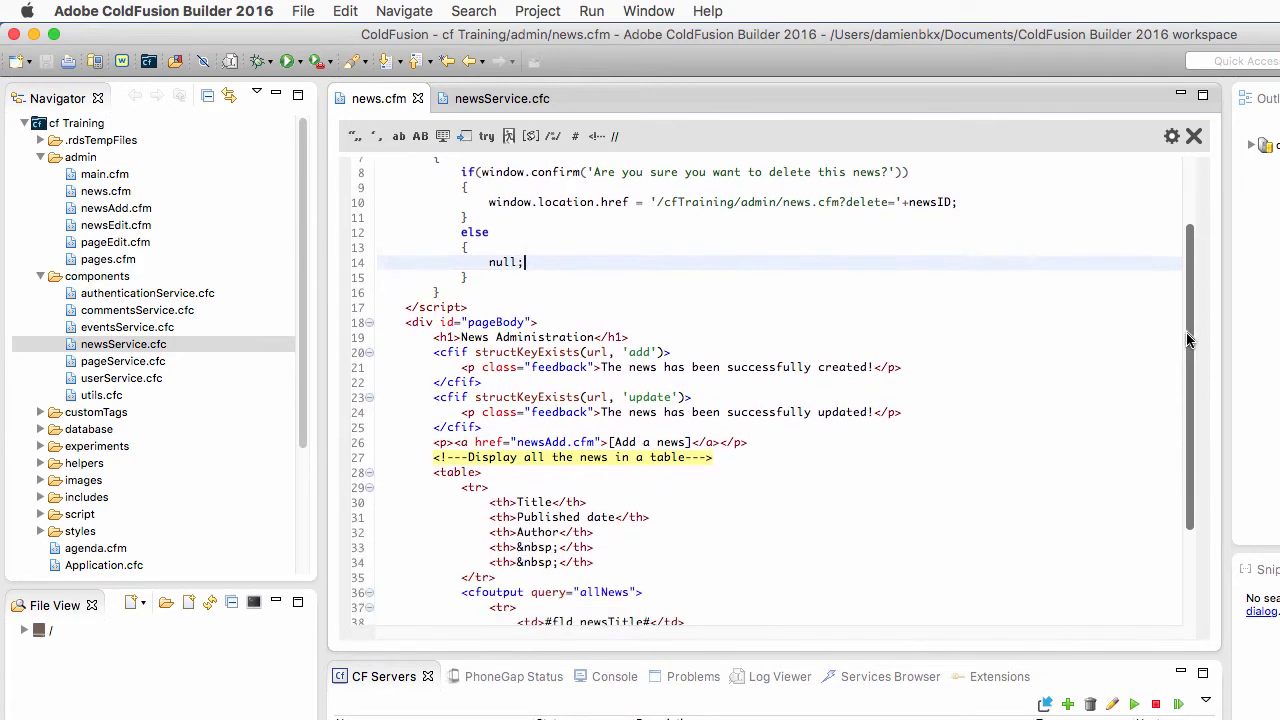
scroll(down, 3)
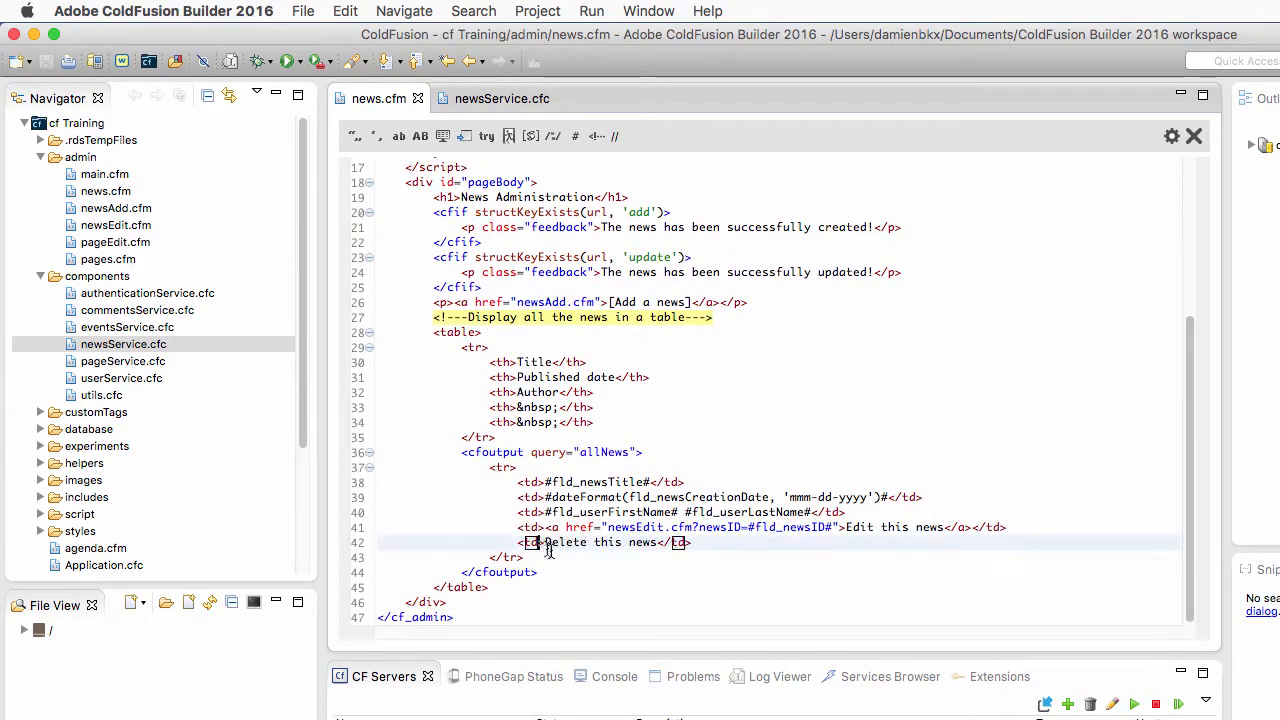
click(550, 542)
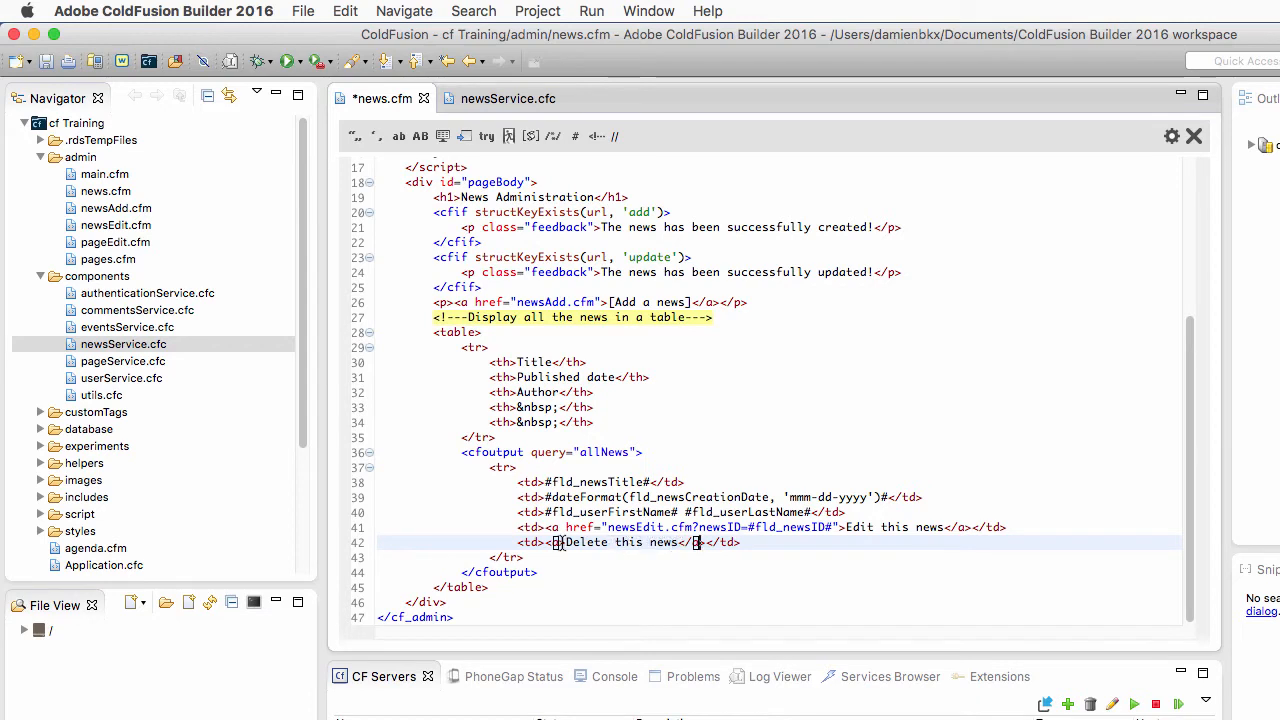
text(href="j)
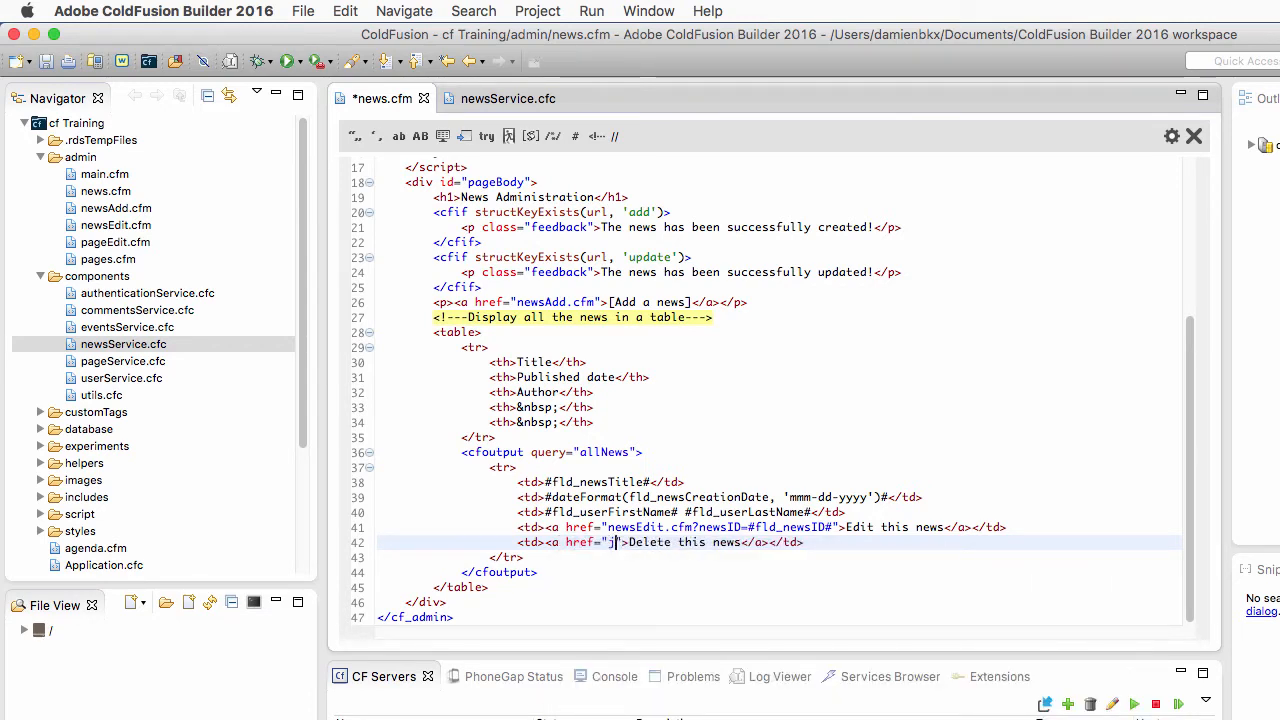
text(avasc)
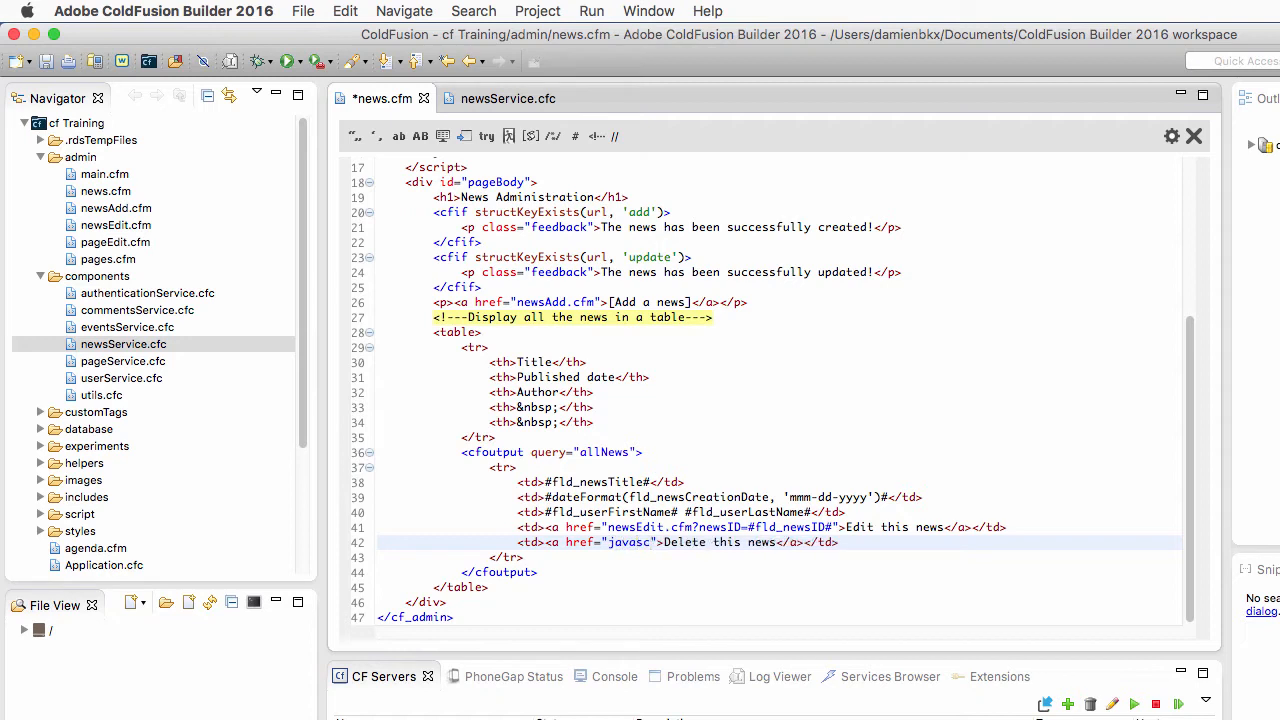
text(ript:)
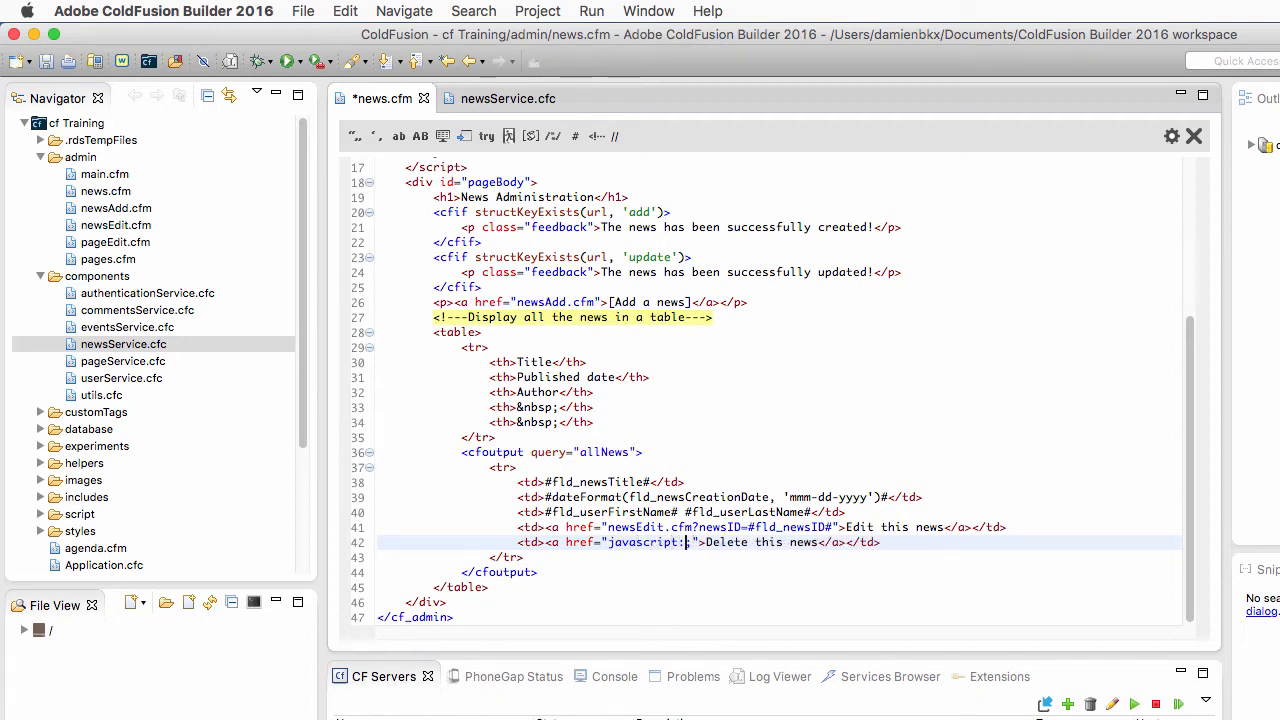
text(confirmDe)
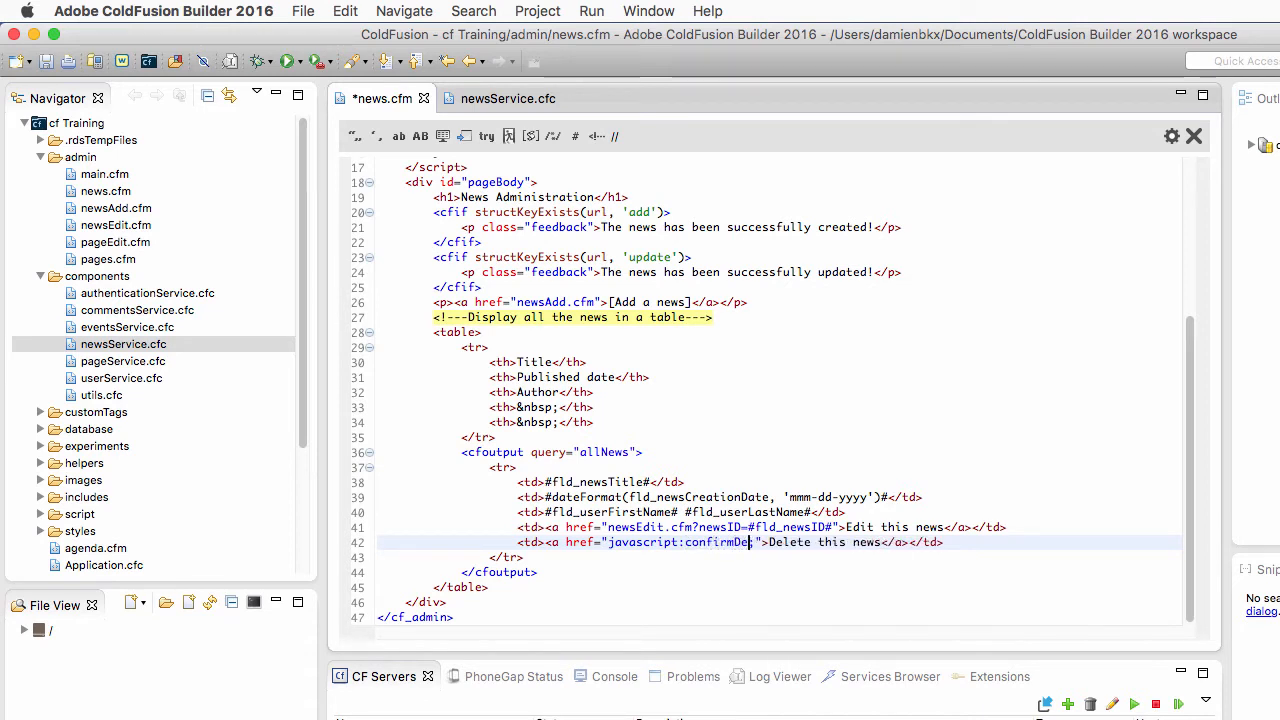
text(lete();)
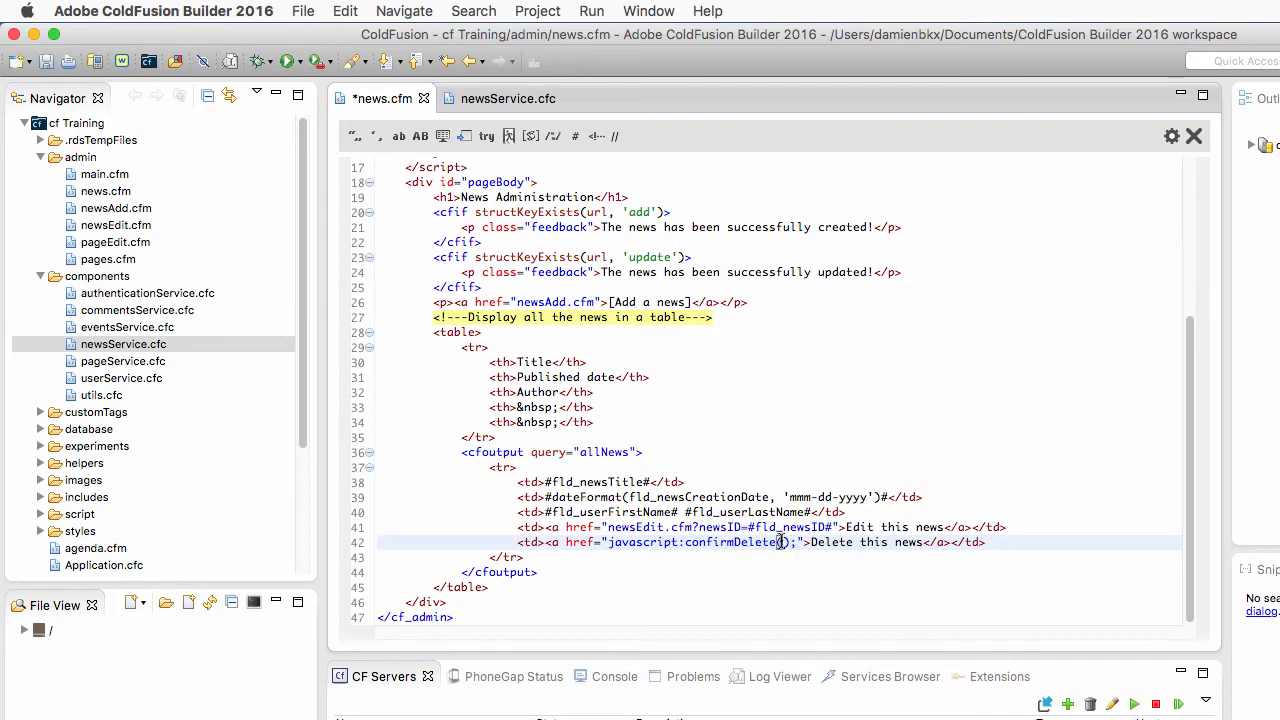
text(#fld_newsID#)
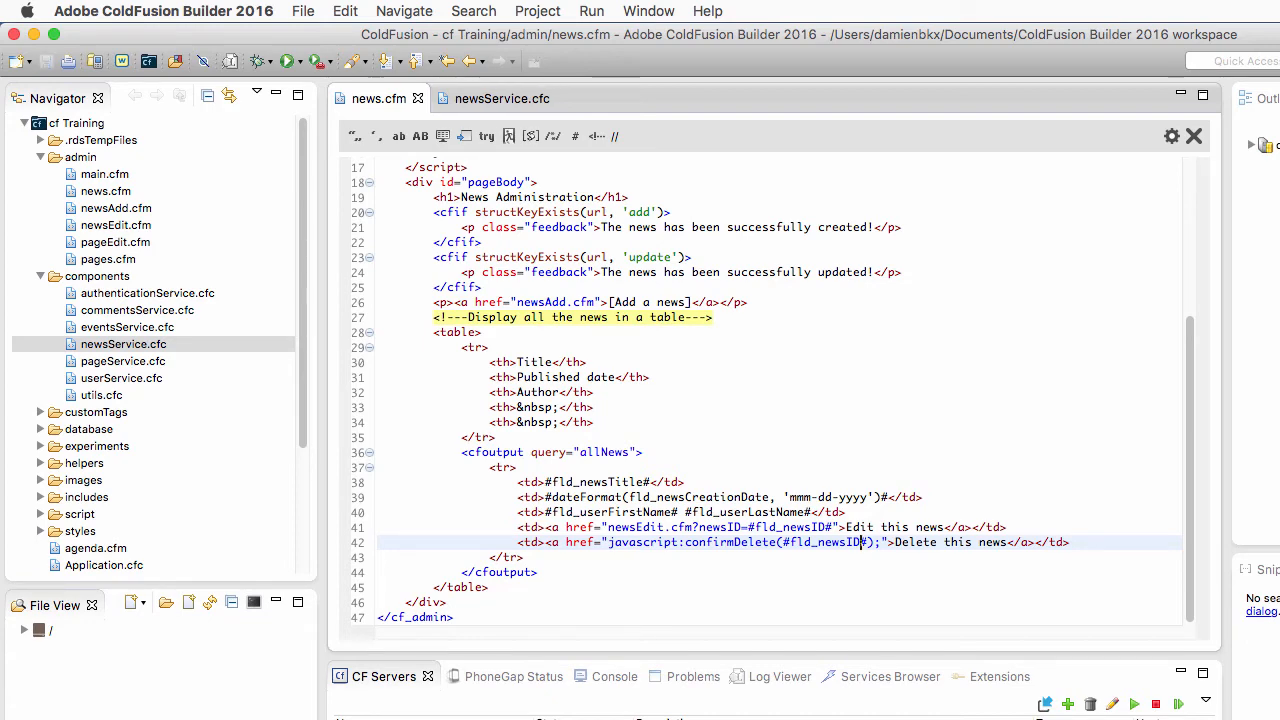
mouse_move(550, 281)
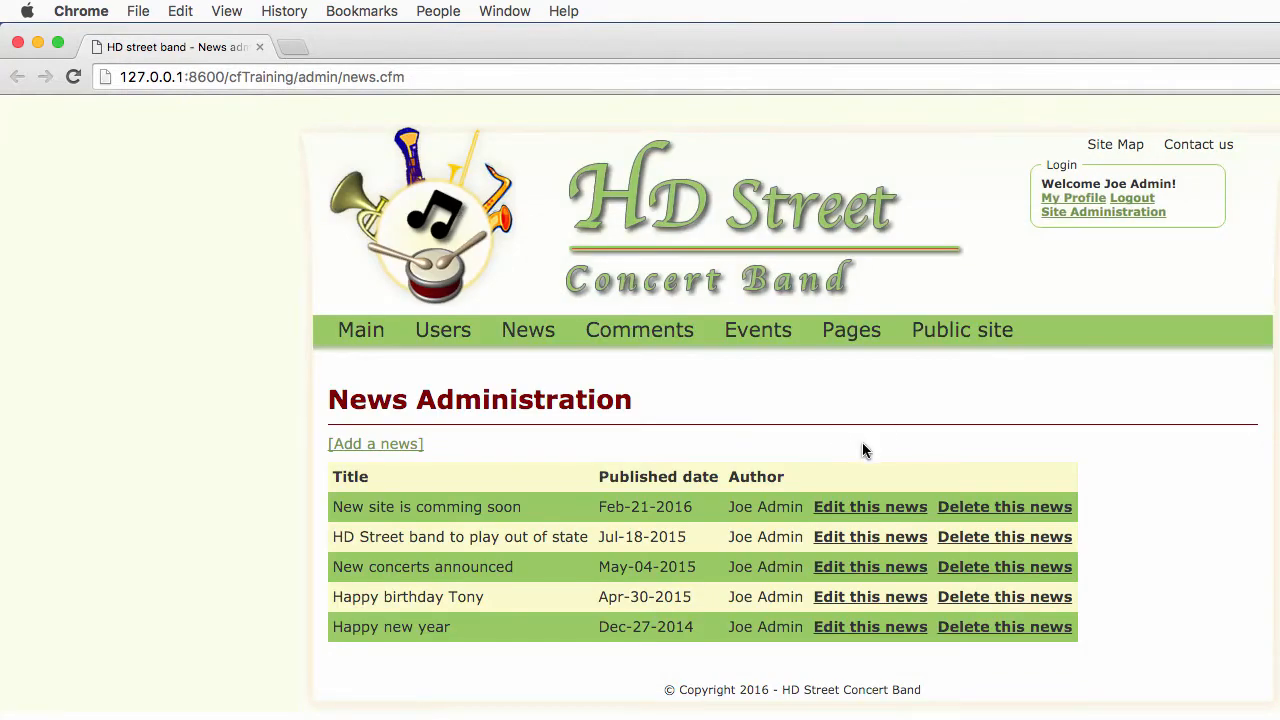
mouse_move(1122, 515)
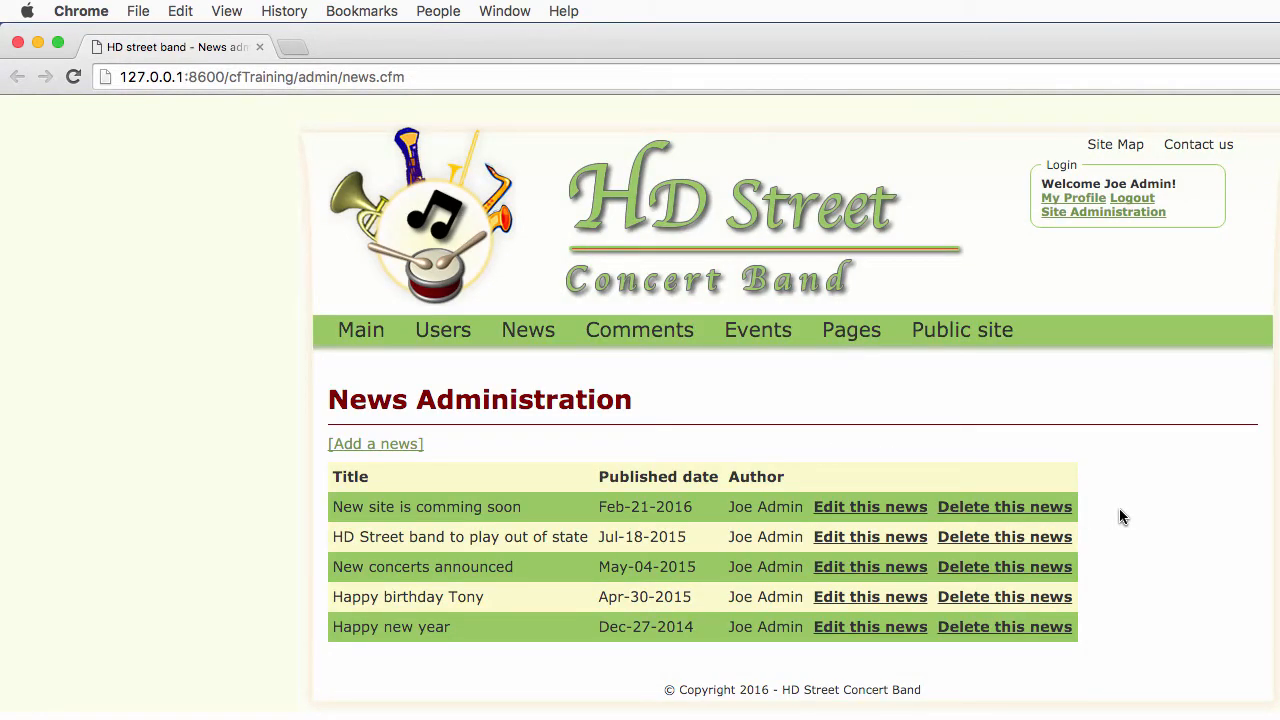
In Chrome, delete 'New site is comming soon' and accept the confirmation; it stays listed
click(1004, 506)
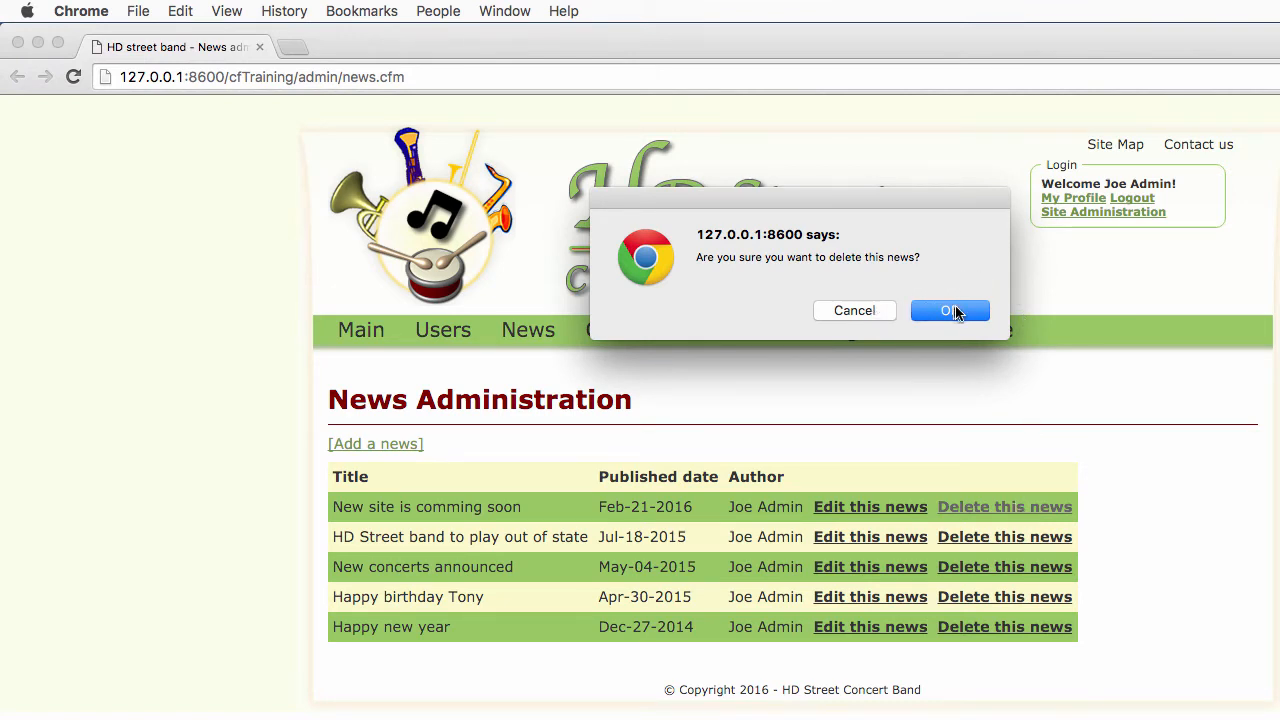
click(949, 310)
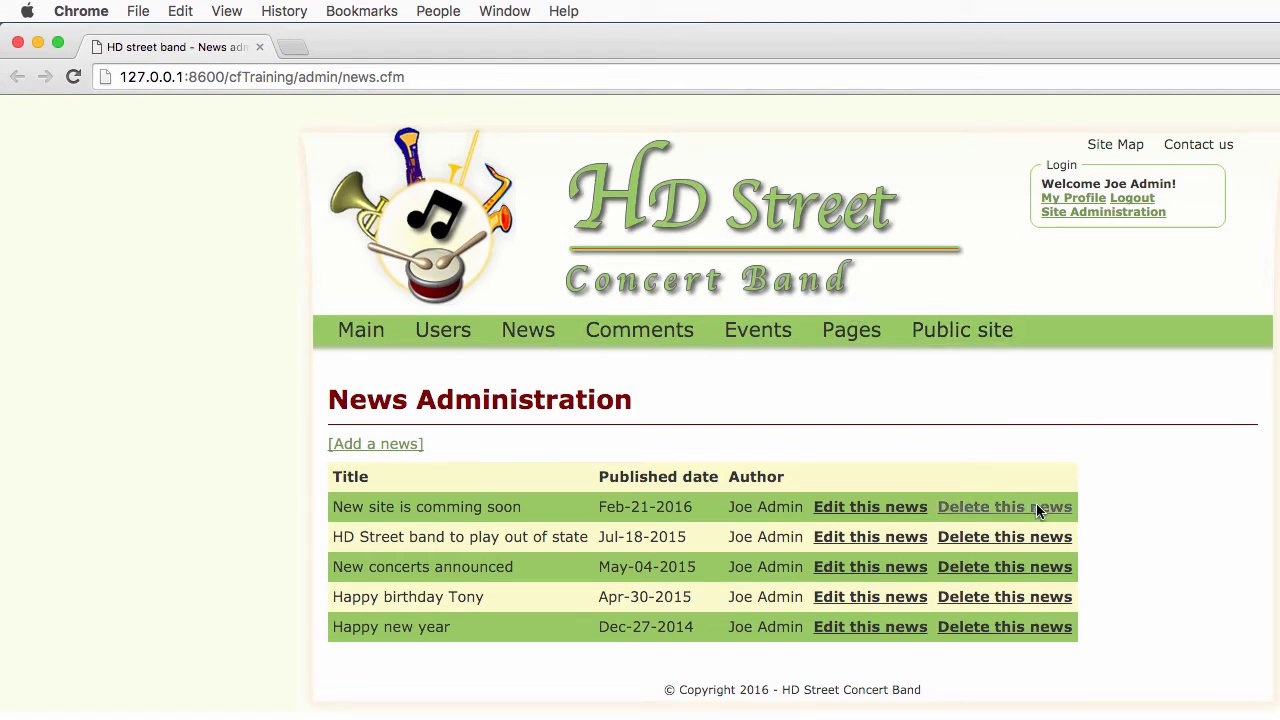
click(1004, 507)
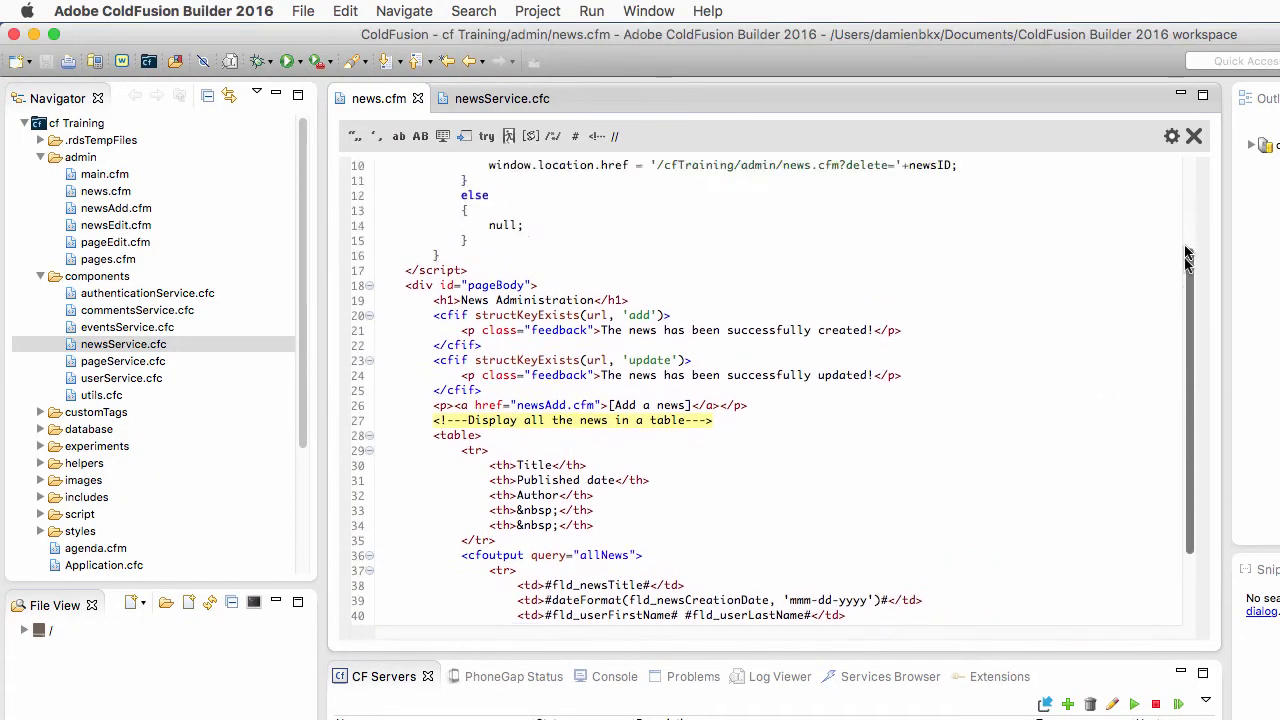
Add a comment about deleting when url.delete is present and an empty structKeyExists(url, key) cfif
scroll(up, 3)
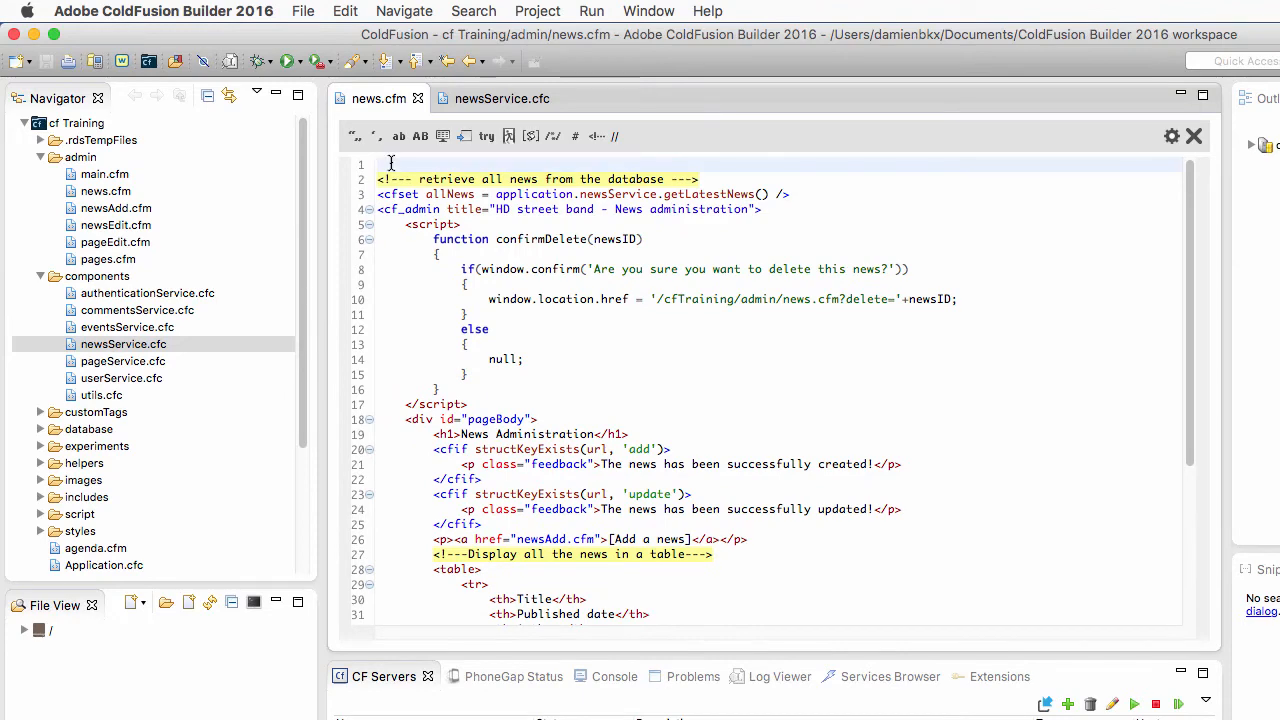
text(<!------>)
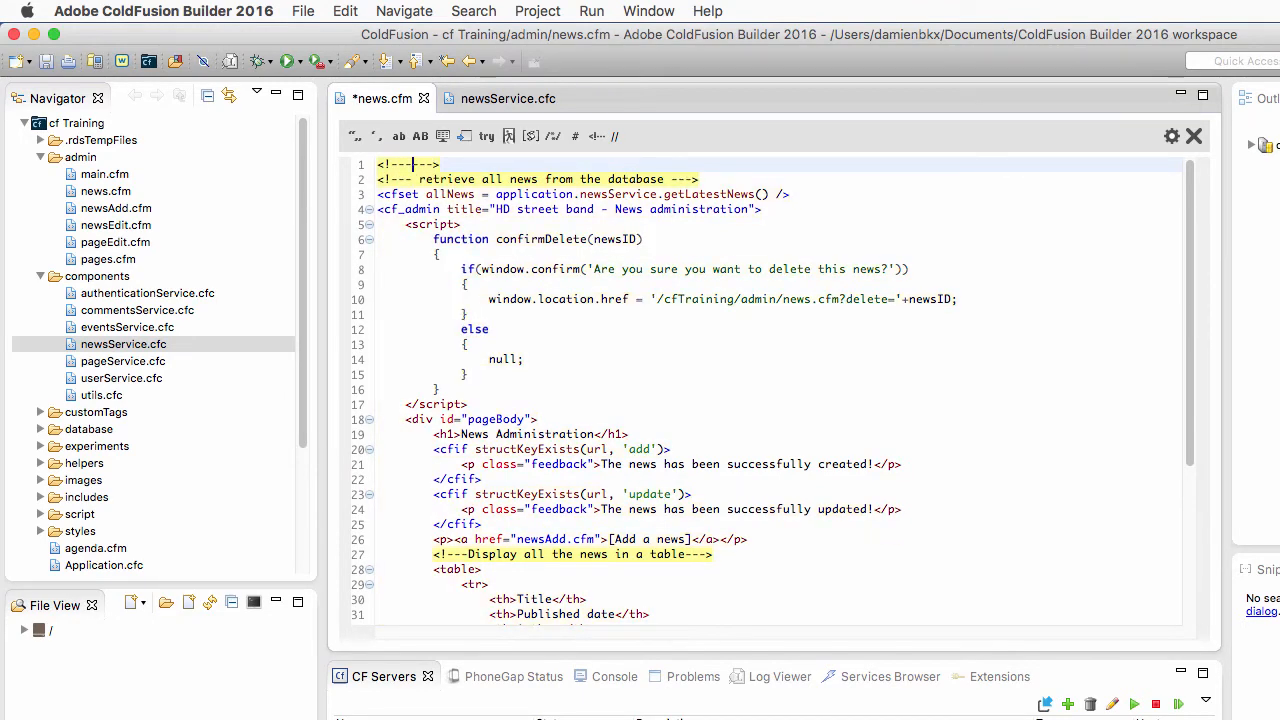
text(Delete the news if)
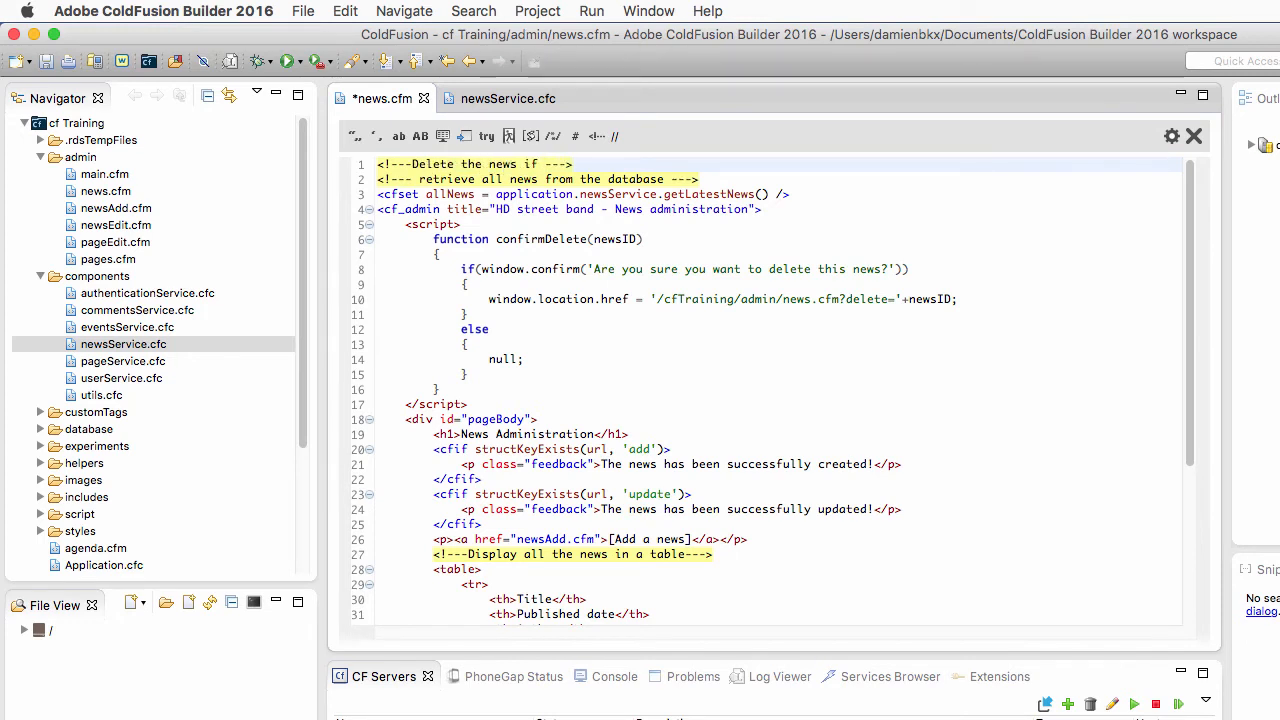
text(url.delete parameter is)
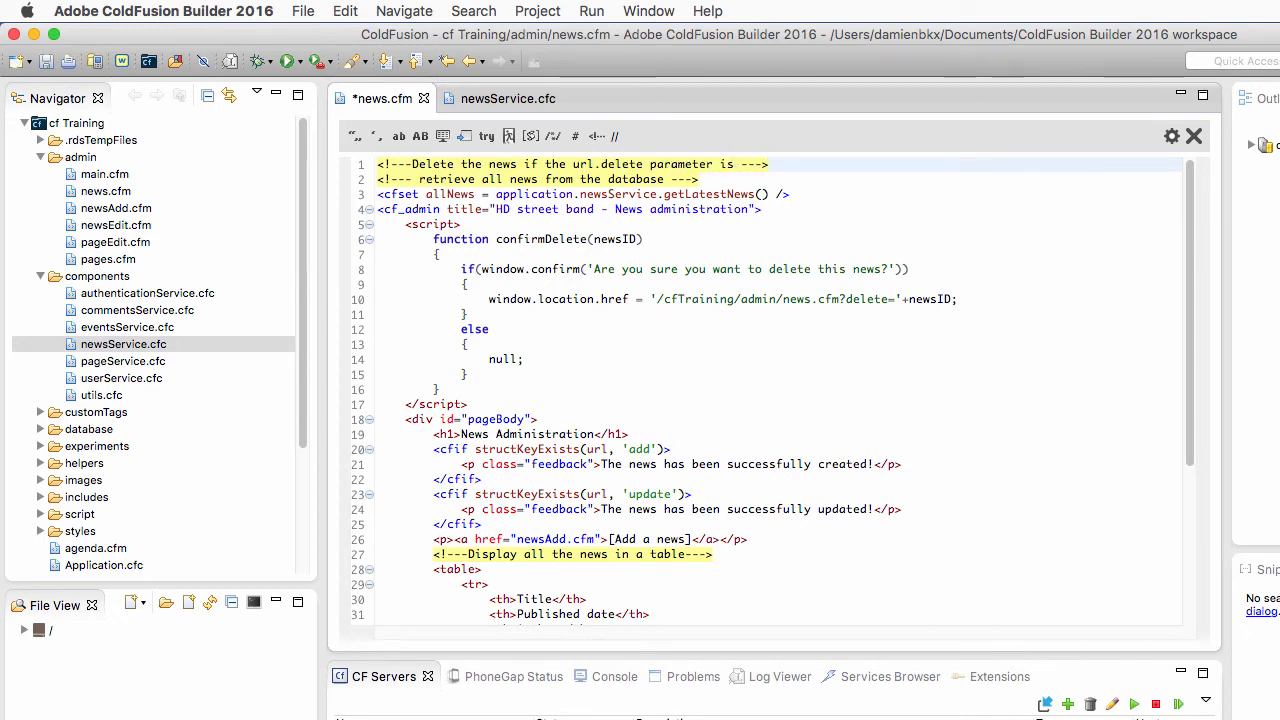
text(present)
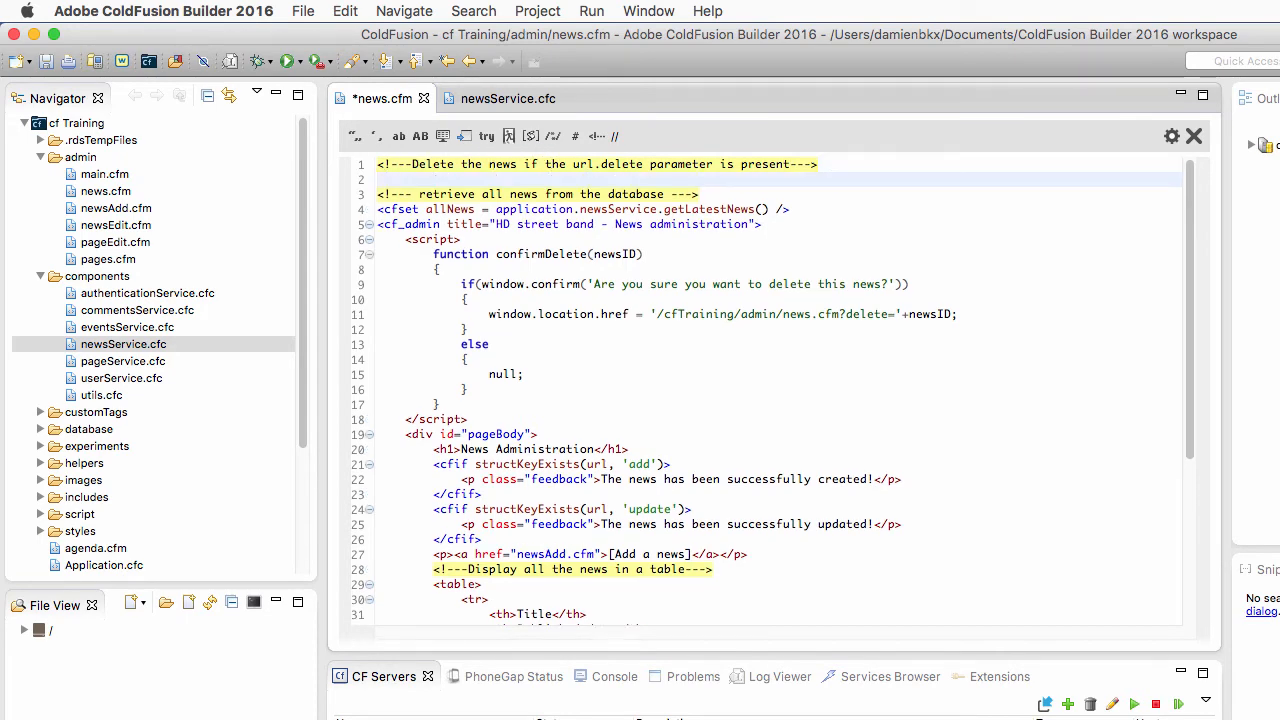
text(<cfif>)
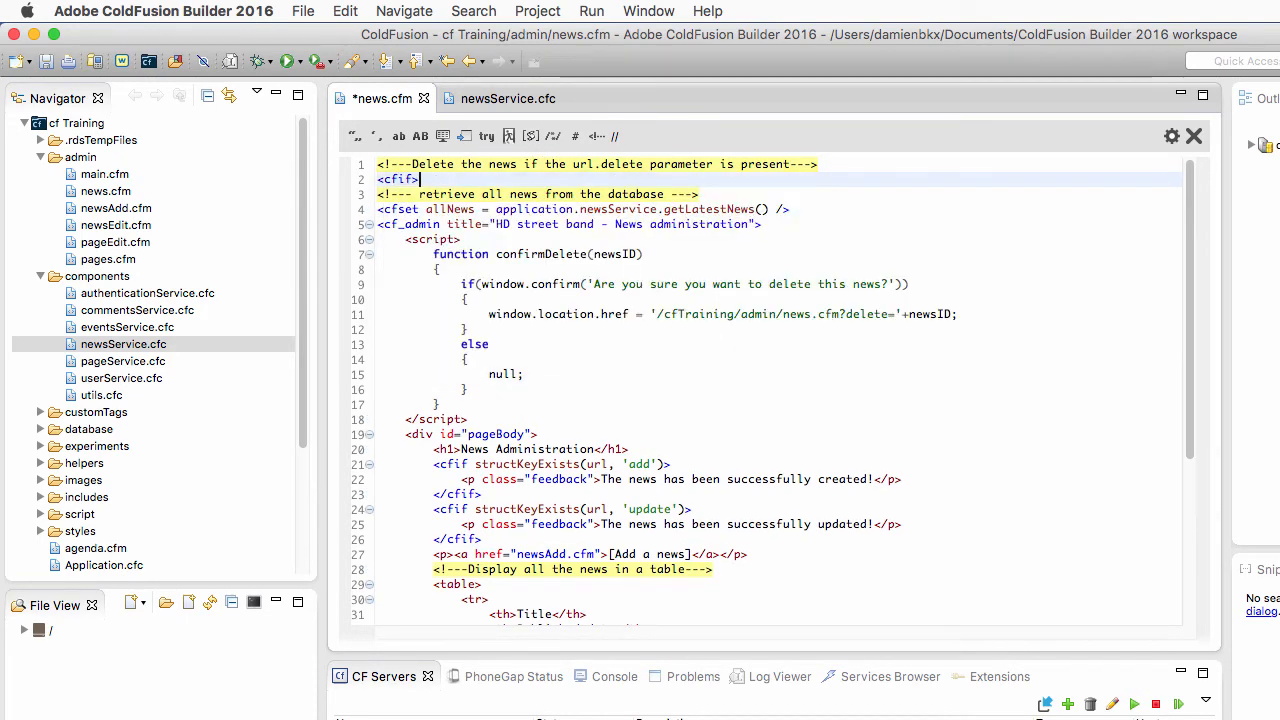
text(</cfif>)
text( structKeyExists(url,key)
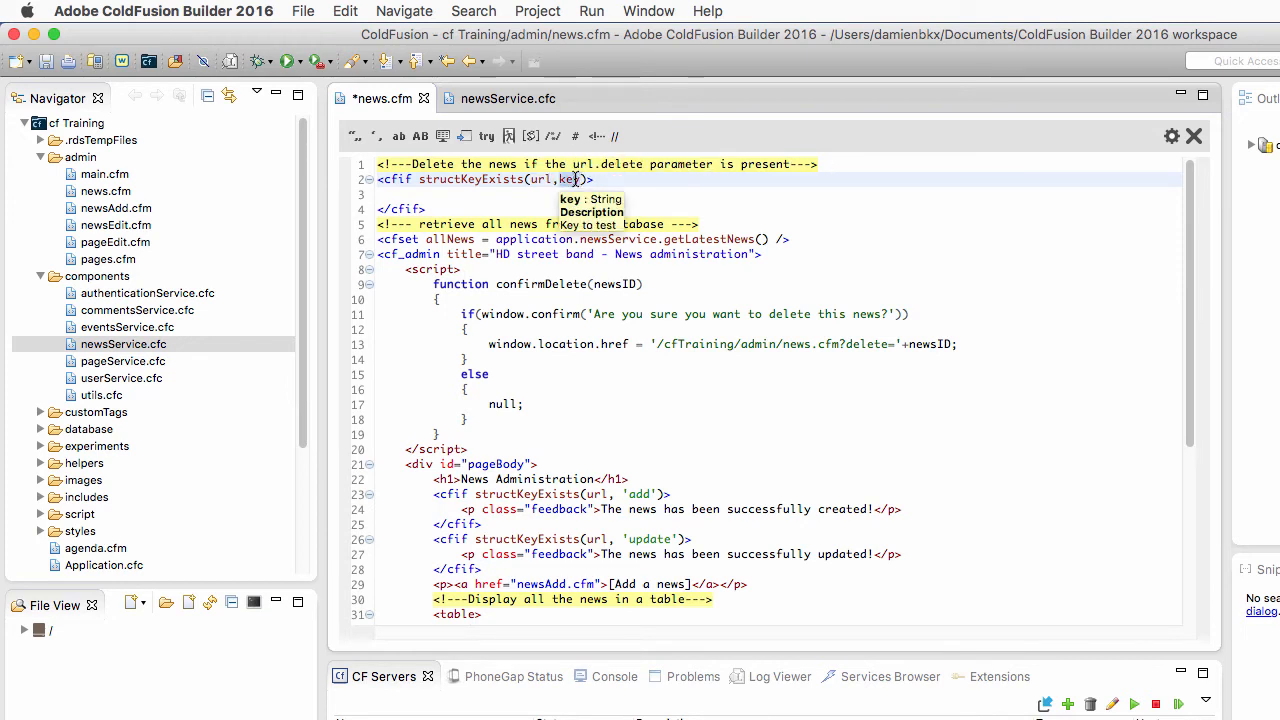
Check the 'delete' key and call application.newsService.deleteNews(url.delete), then view newsService.cfc
text('delete)
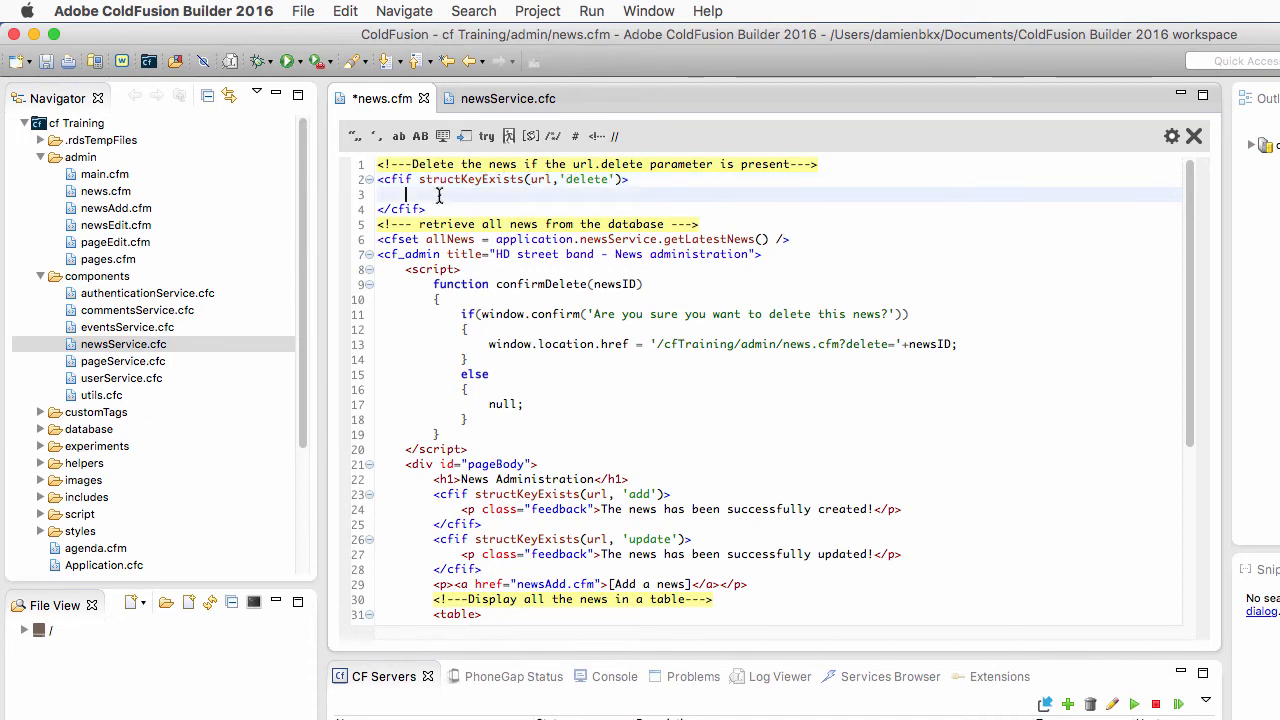
text(cfs)
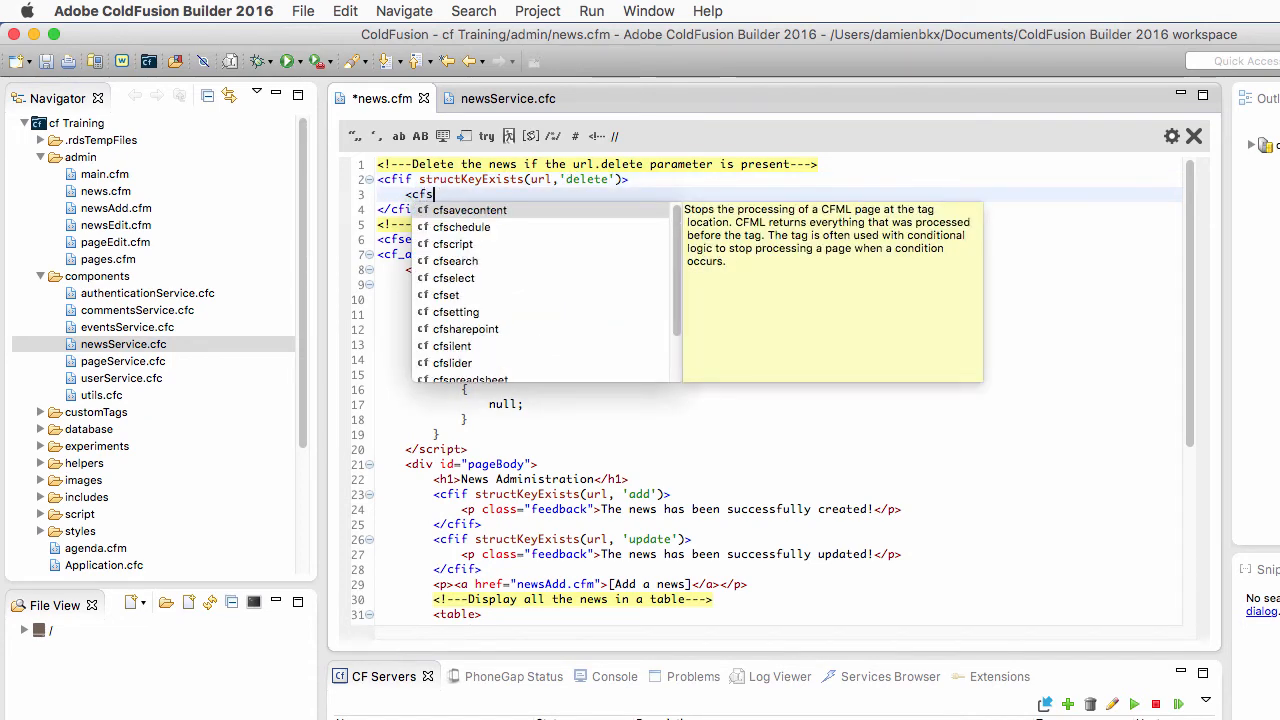
click(446, 294)
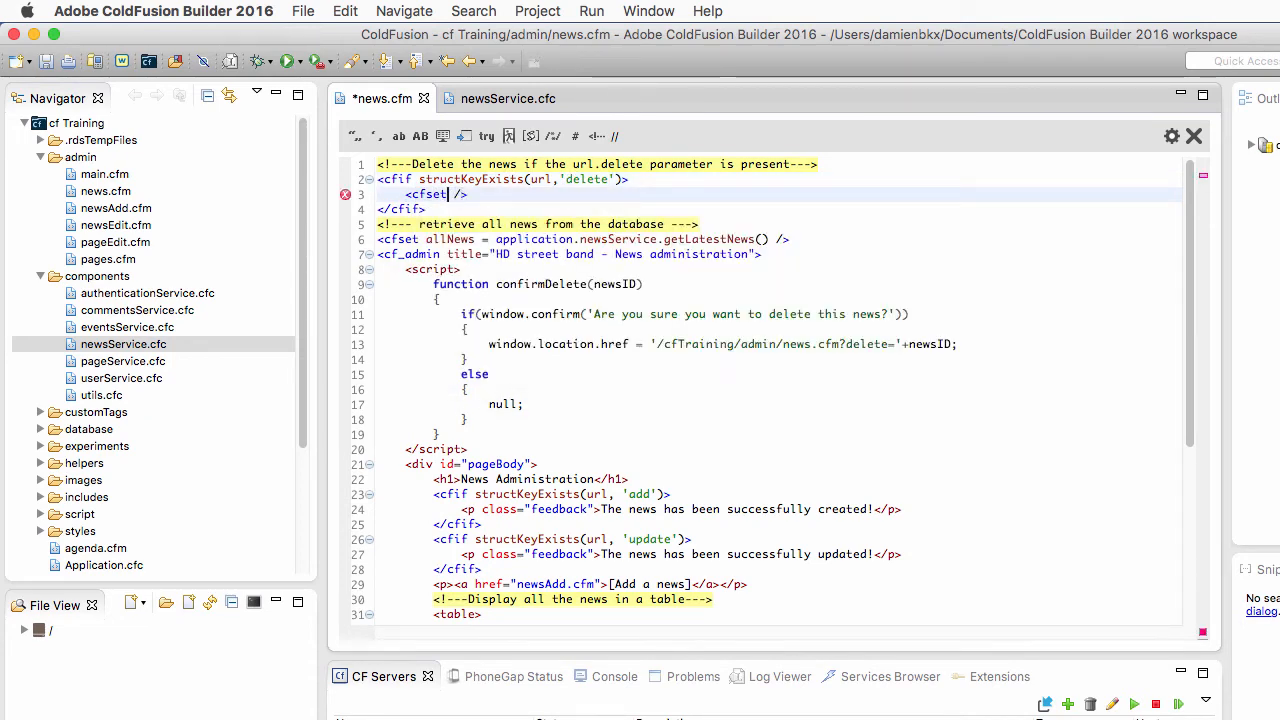
text(ap)
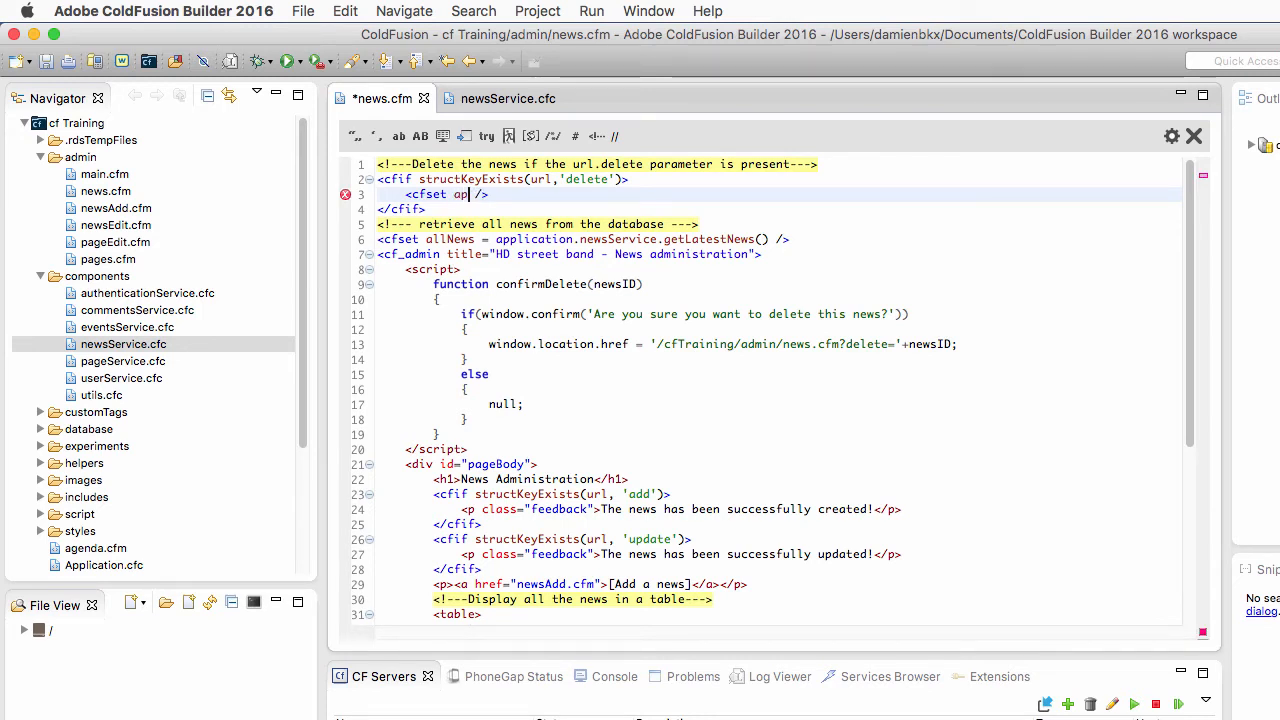
text(ap)
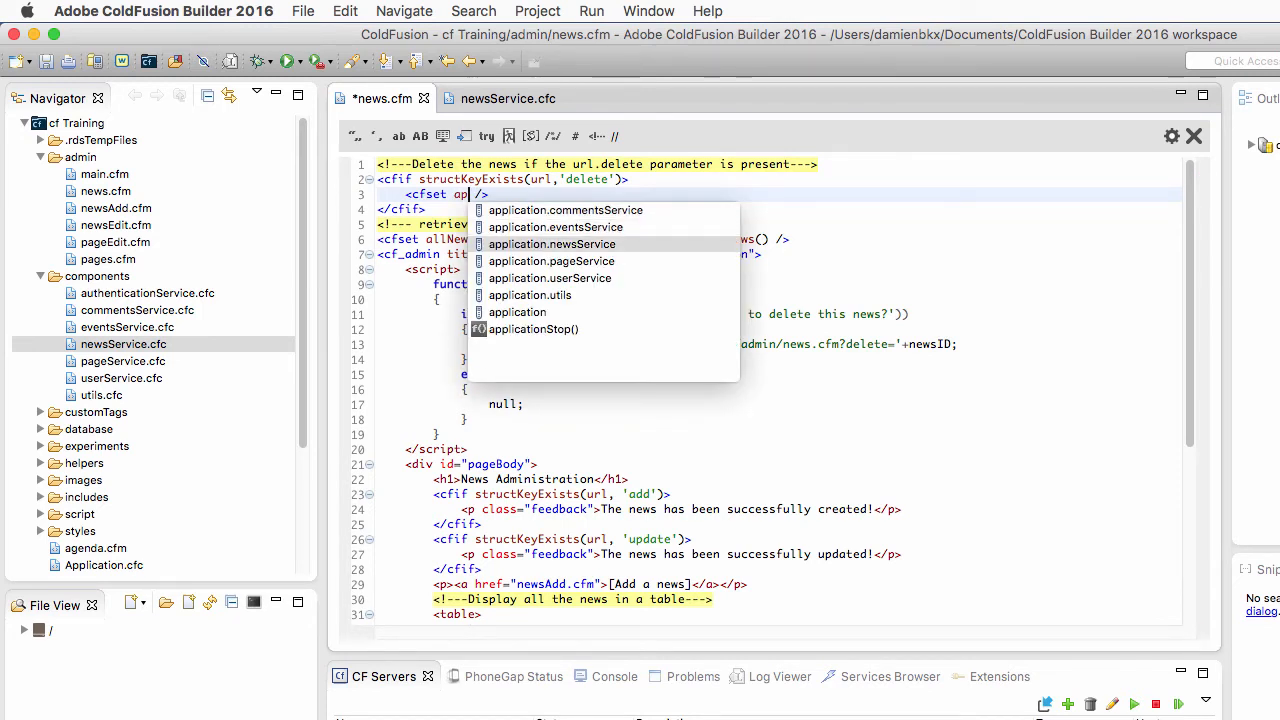
click(552, 244)
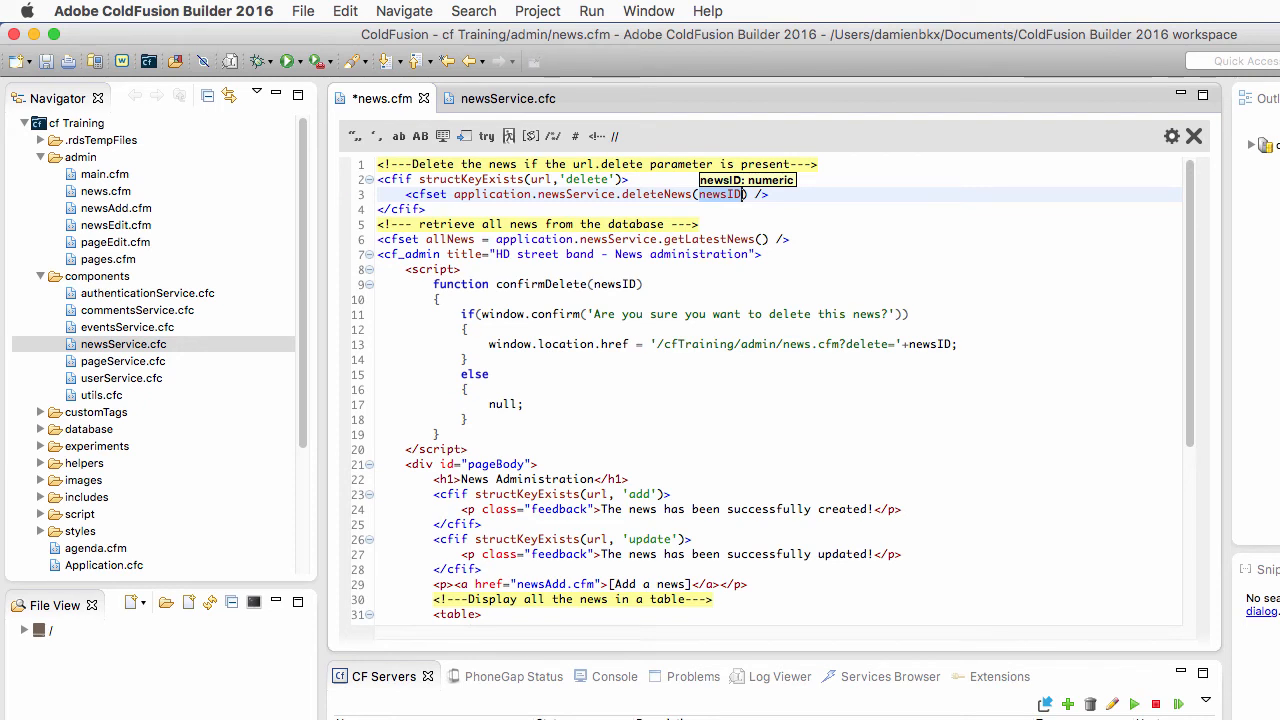
text(url.delete)
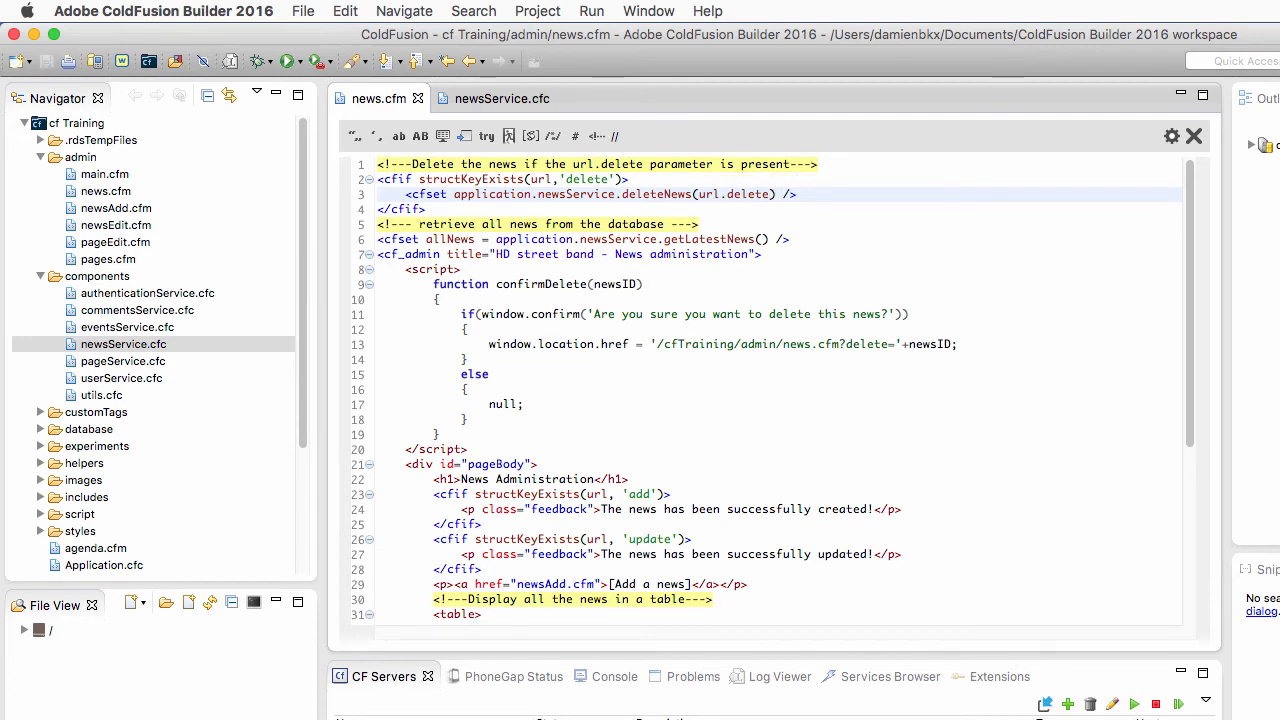
click(502, 98)
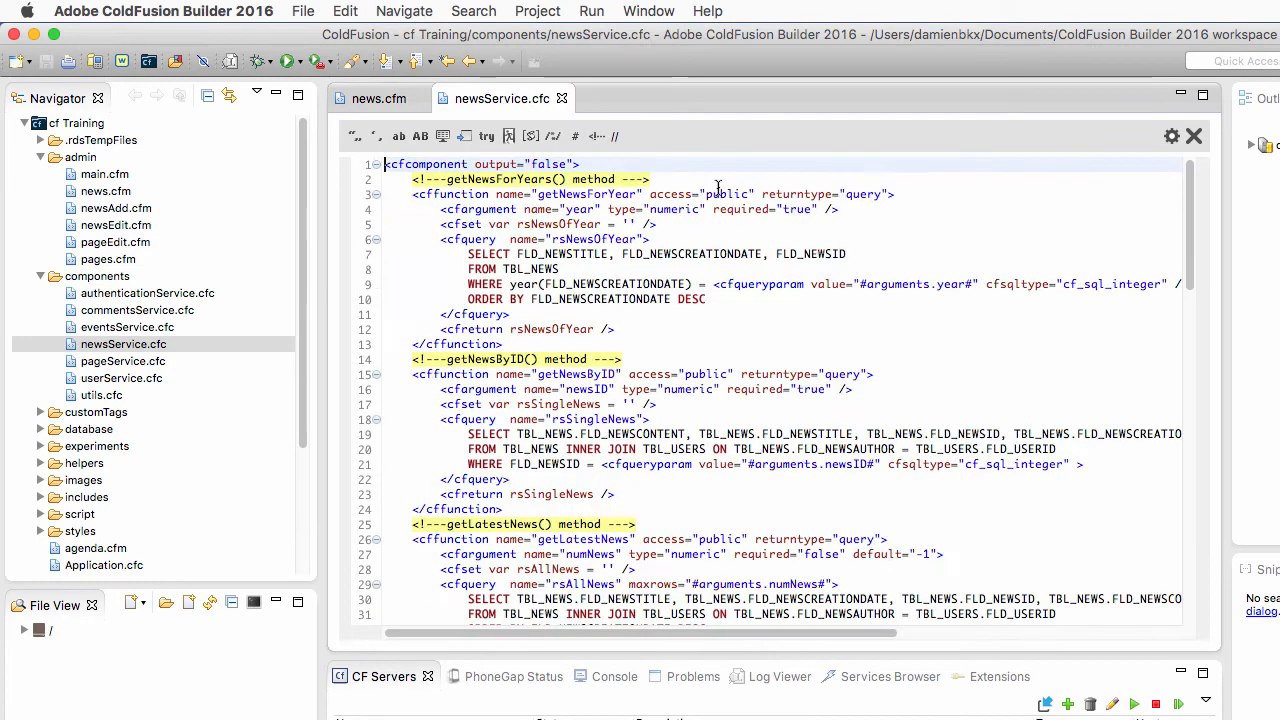
Inspect the deleteNews method's DELETE query in newsService.cfc, then switch to Chrome
scroll(down, 3)
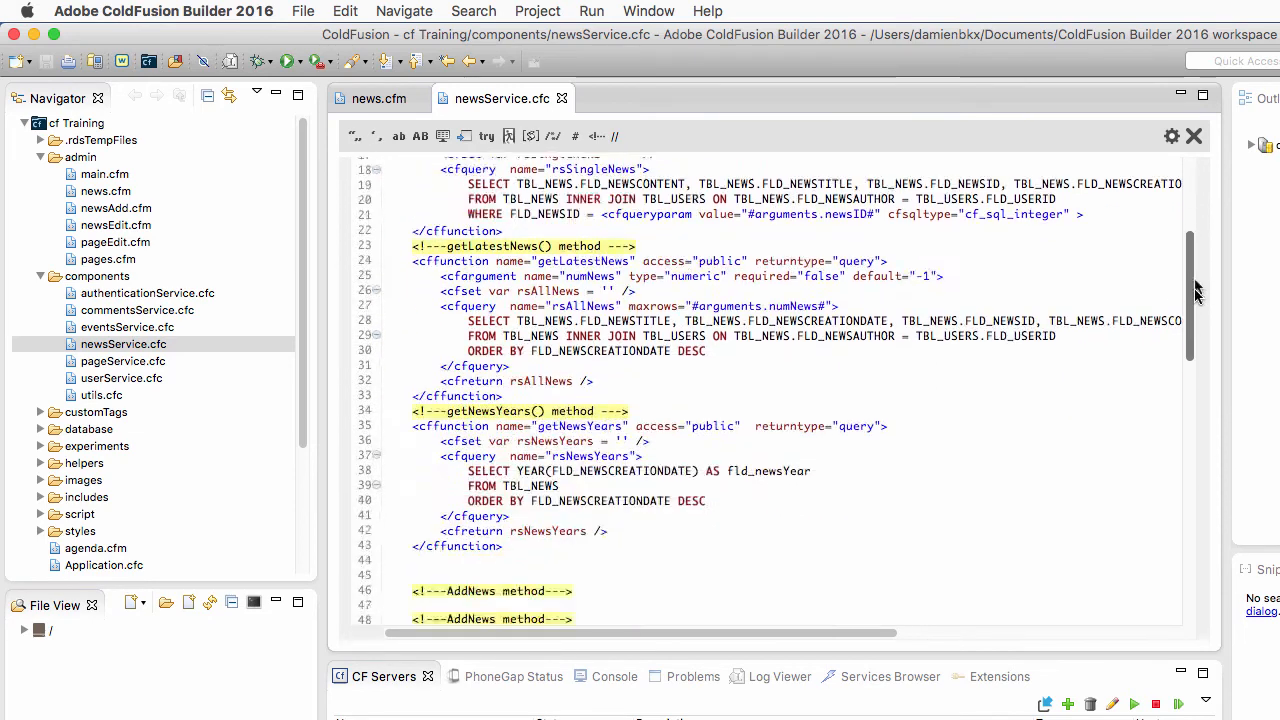
scroll(down, 3)
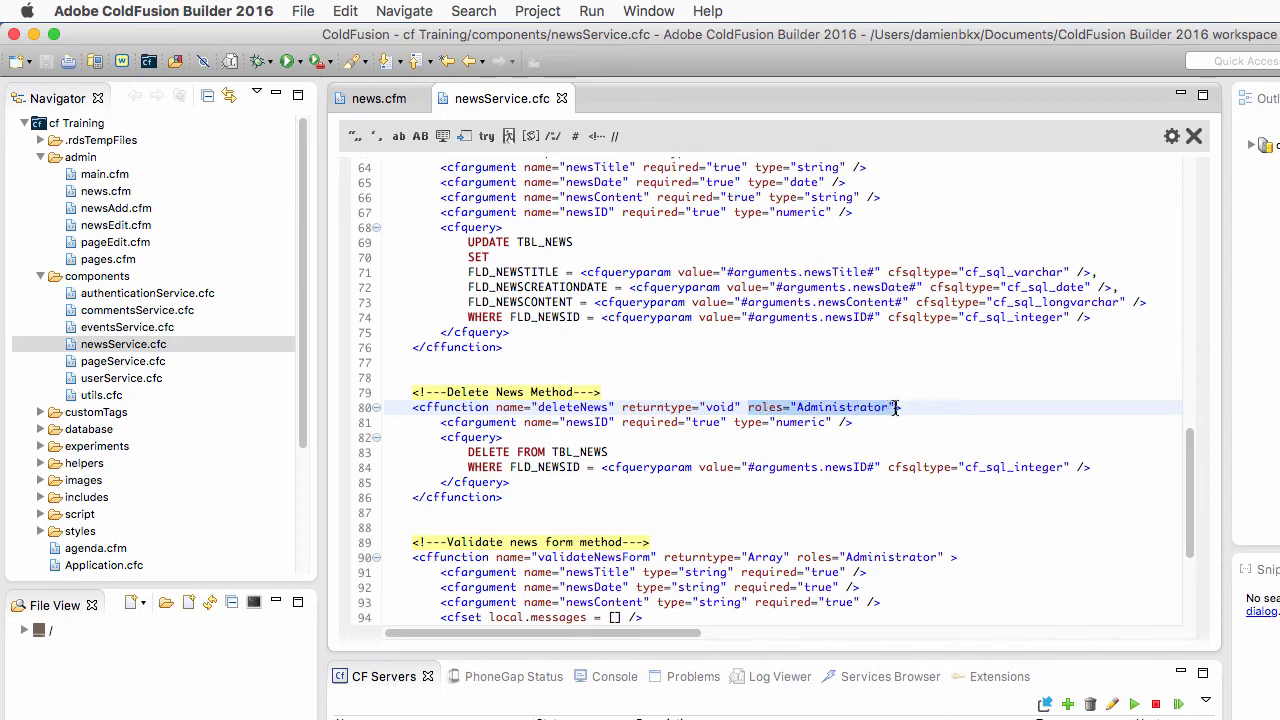
mouse_move(891, 447)
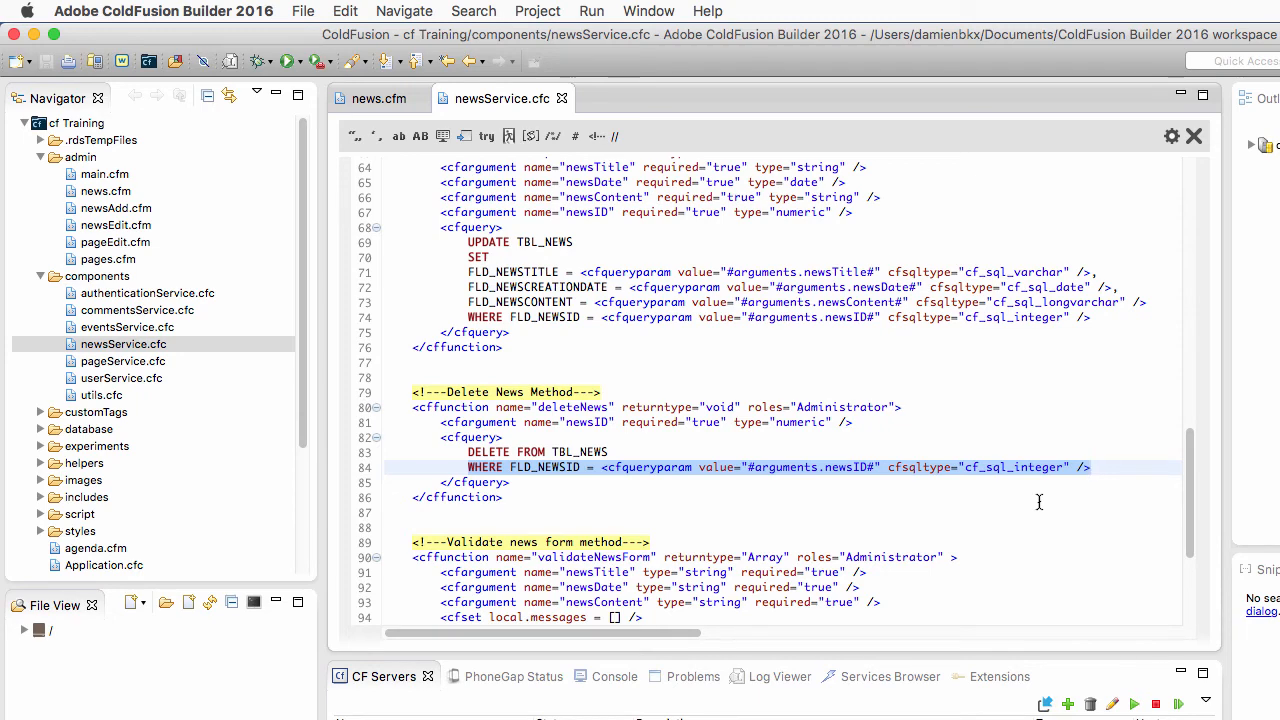
click(1090, 467)
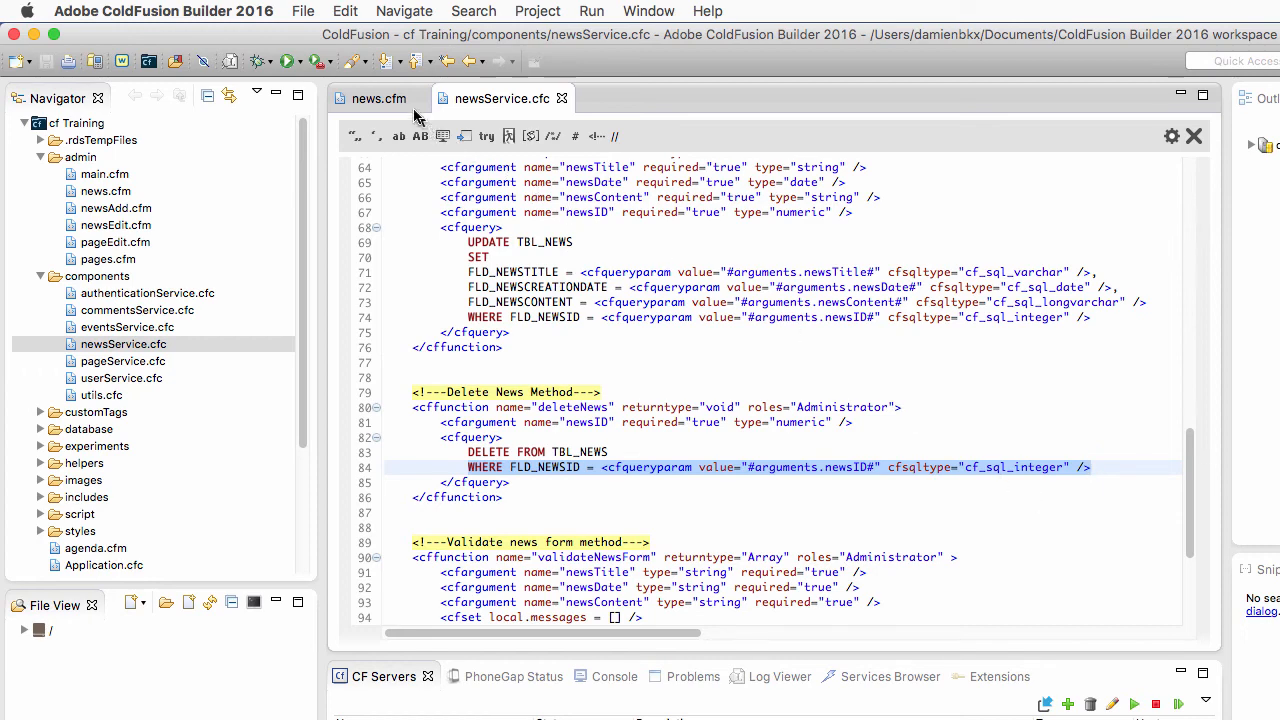
click(378, 98)
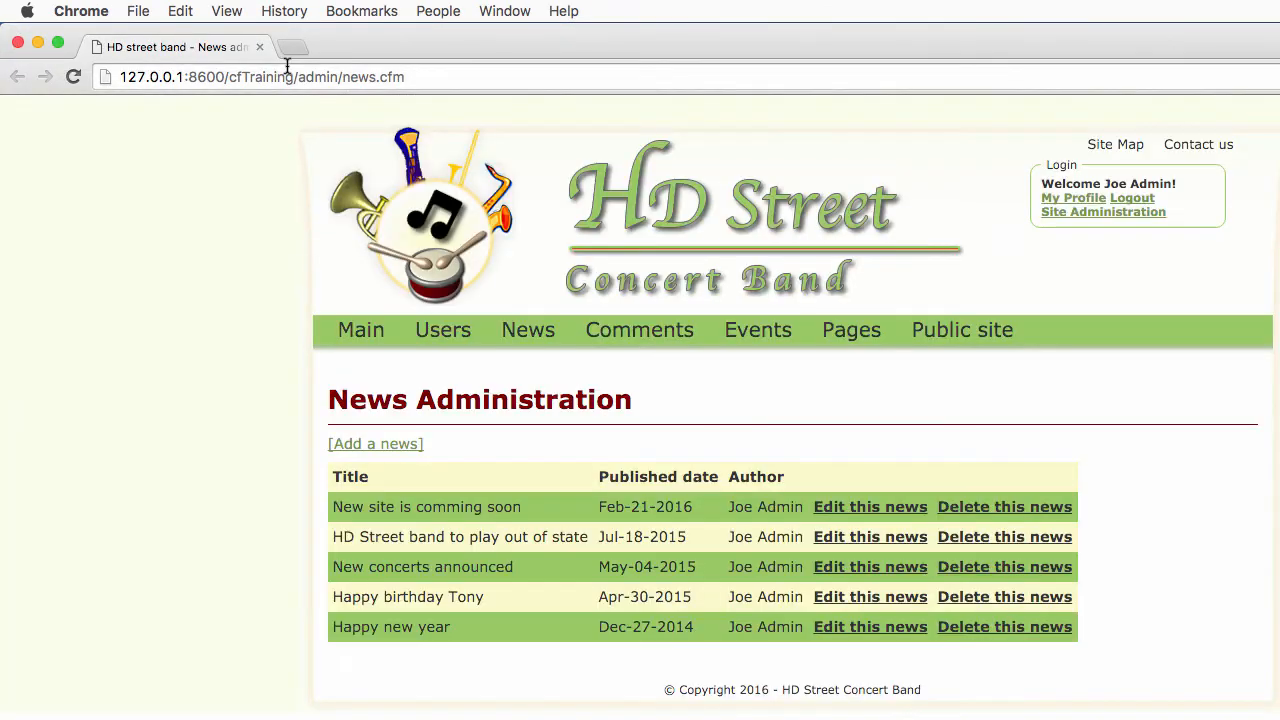
Delete 'New site is comming soon' and confirm with OK, leaving four items
click(1004, 506)
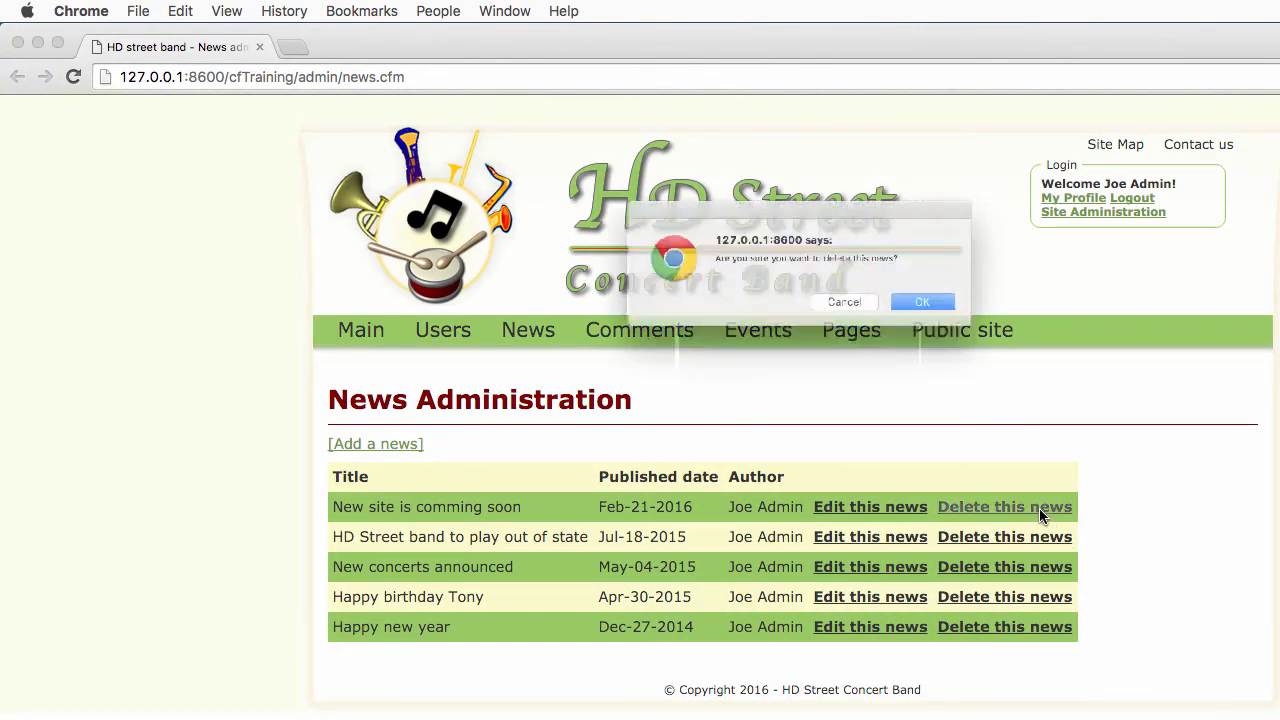
click(921, 301)
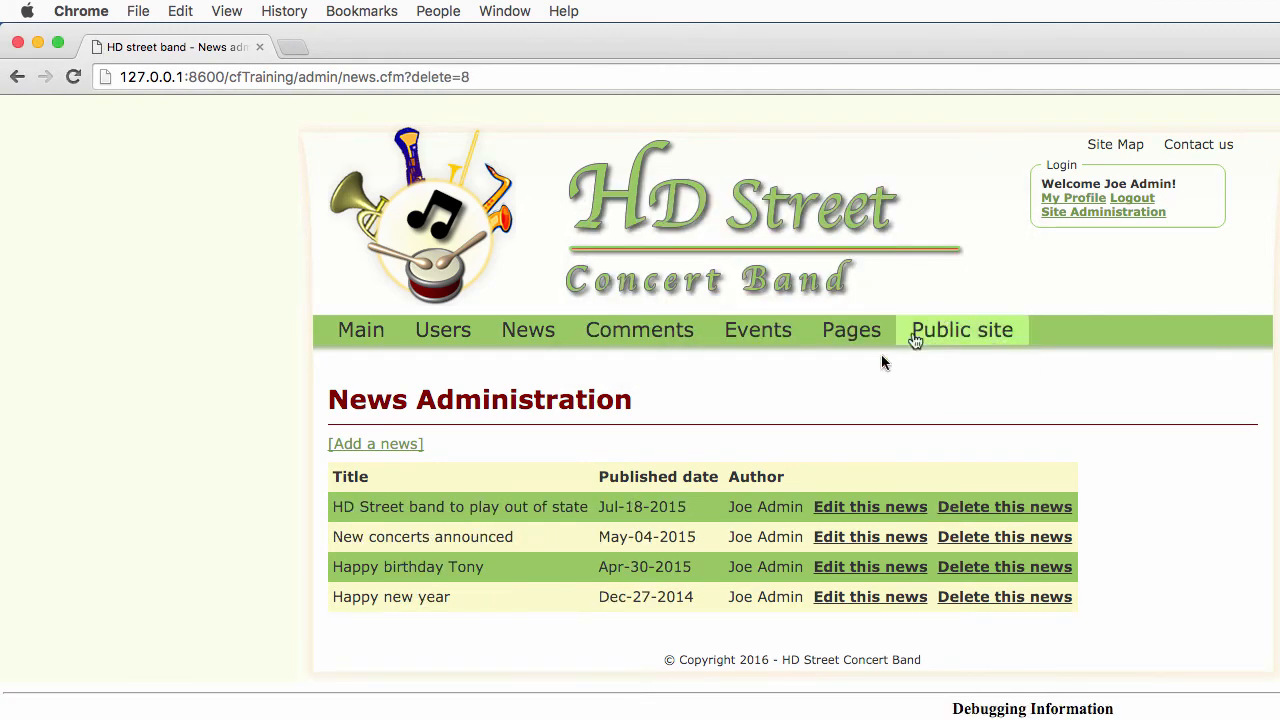
mouse_move(377, 531)
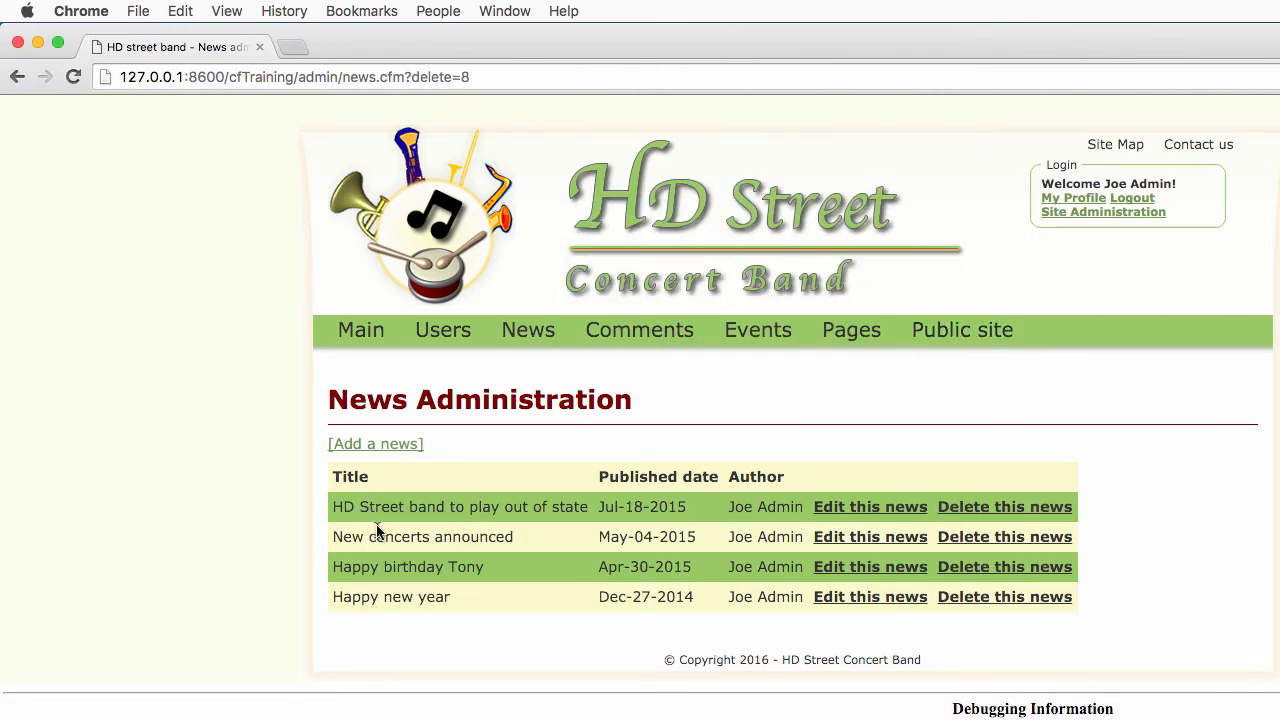